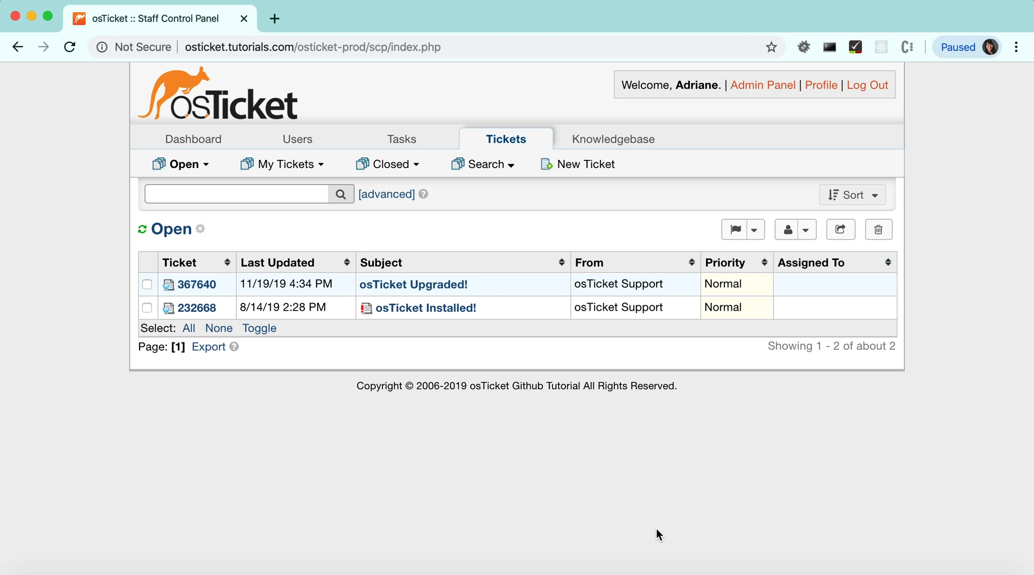
- Go to the Admin Panel's Dashboard > Information page showing osTicket v1.14 up to date
left_click(763, 86)
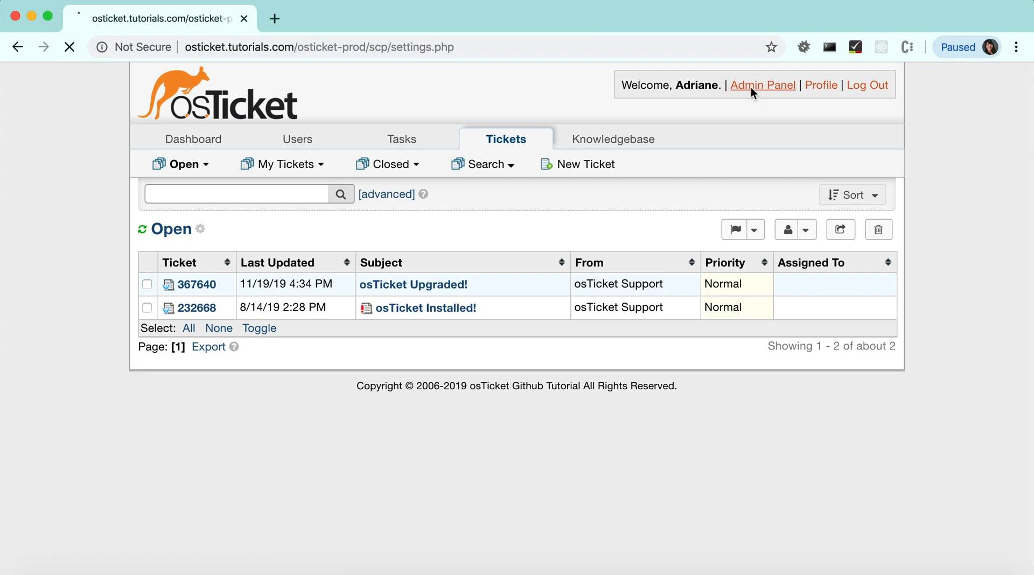
left_click(763, 85)
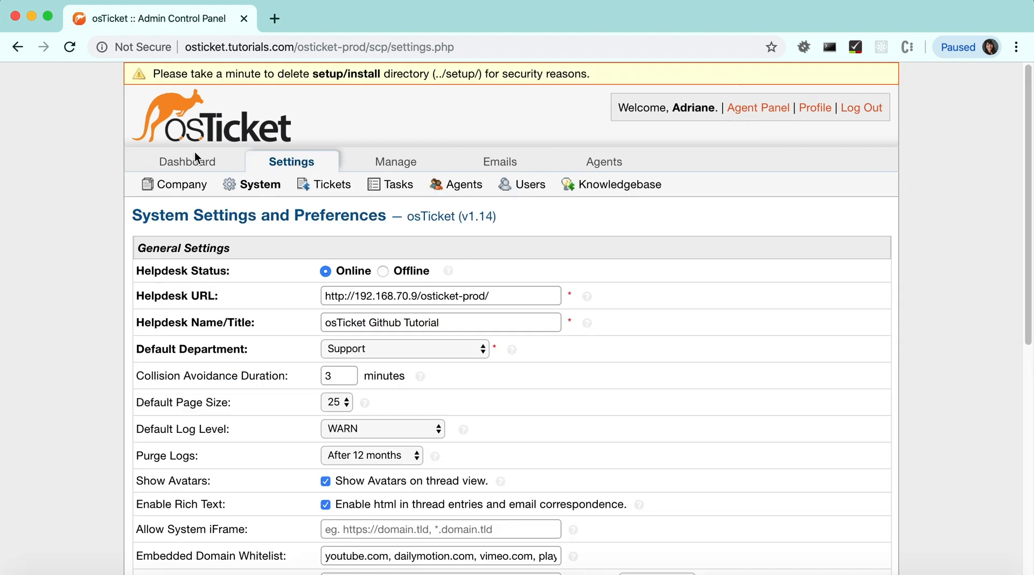
left_click(188, 161)
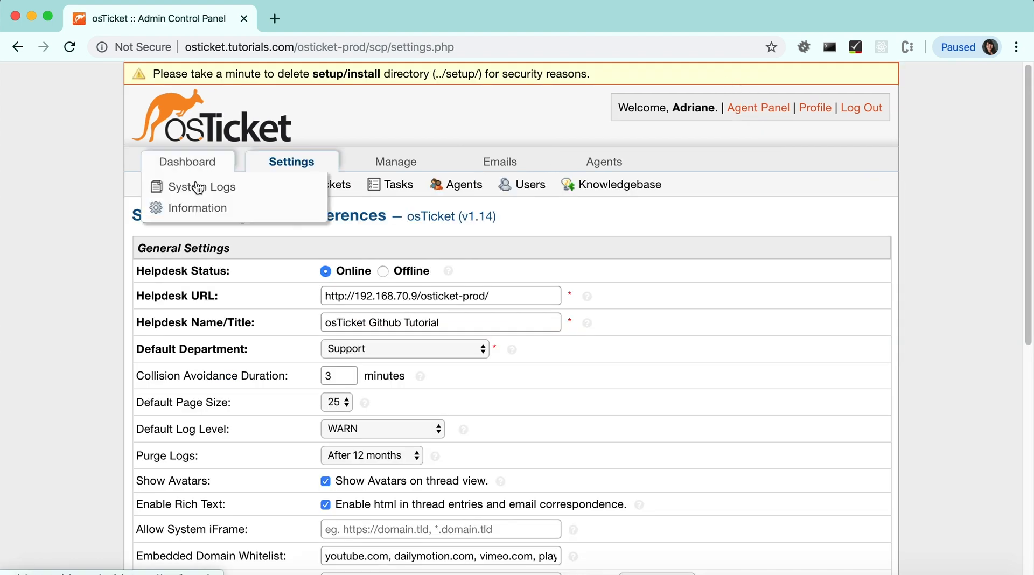
mouse_move(200, 208)
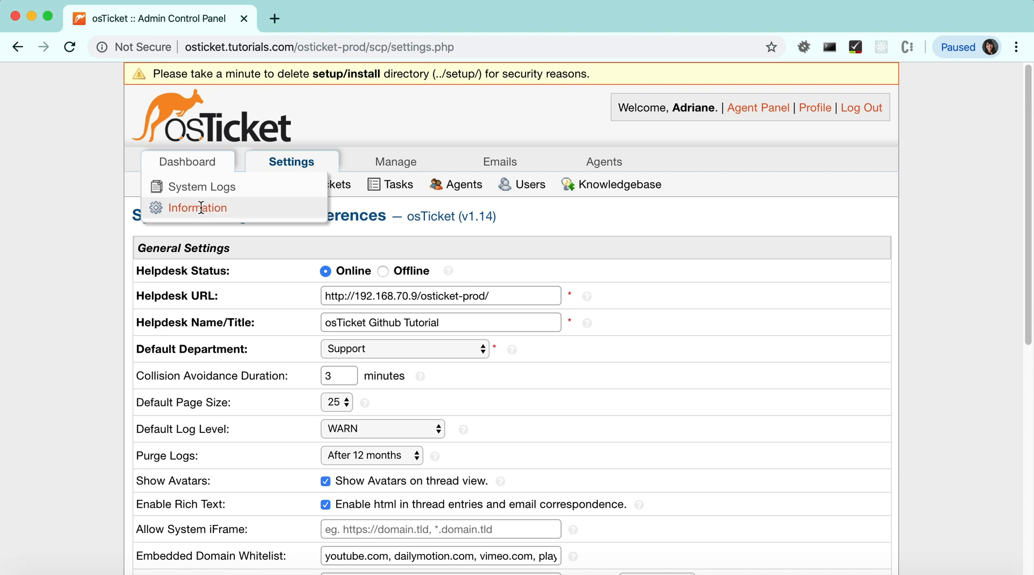
left_click(199, 208)
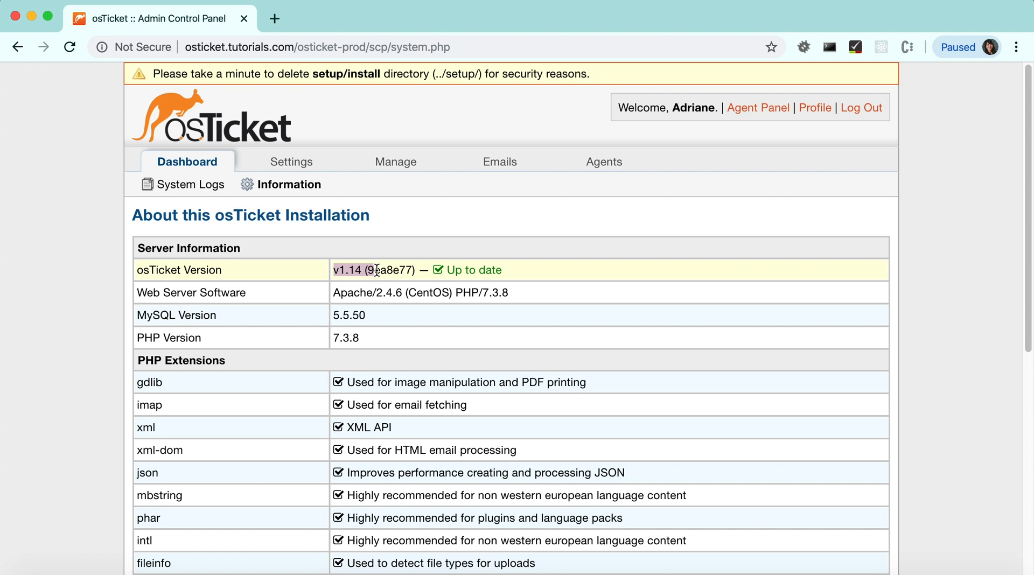
- Install the Help Desk Audit plugin from Manage > Plugins and view its settings
left_click(395, 161)
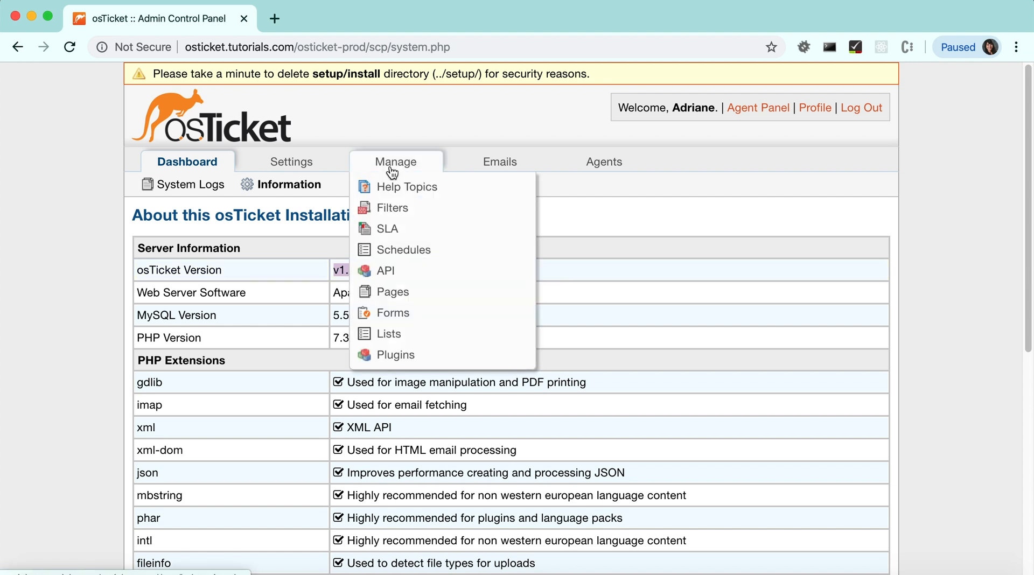
mouse_move(395, 355)
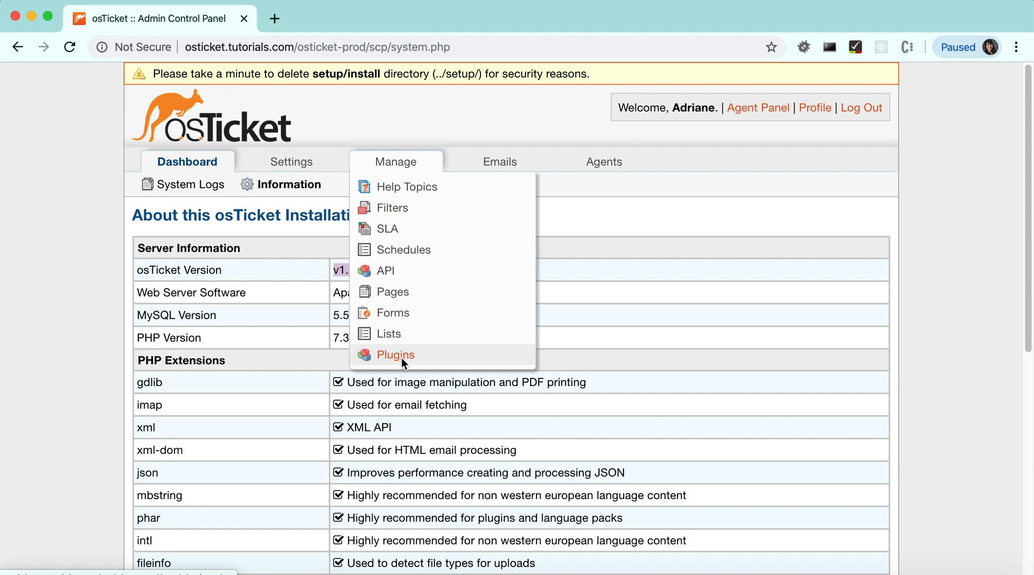
left_click(395, 354)
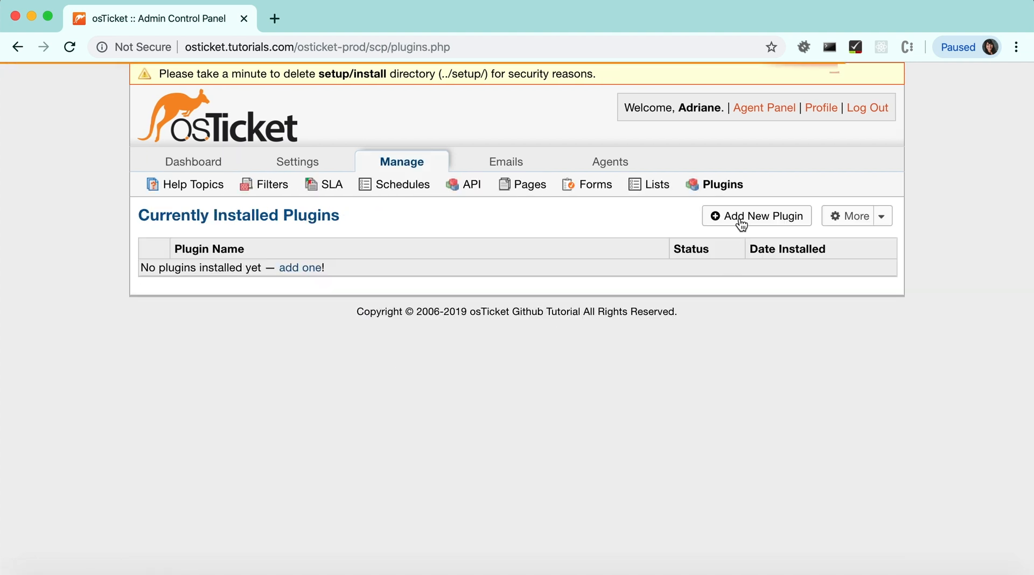
mouse_move(756, 216)
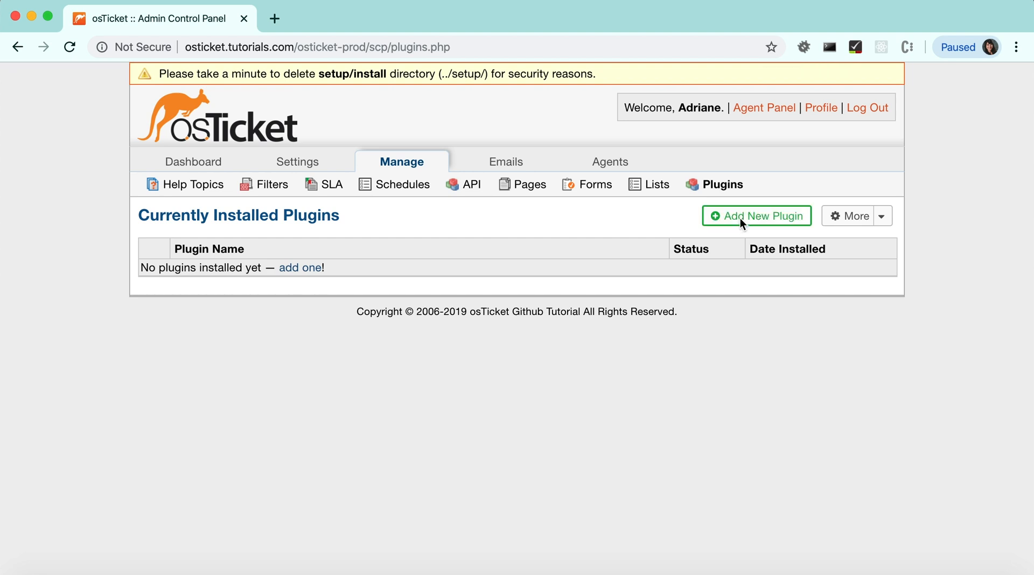
left_click(756, 216)
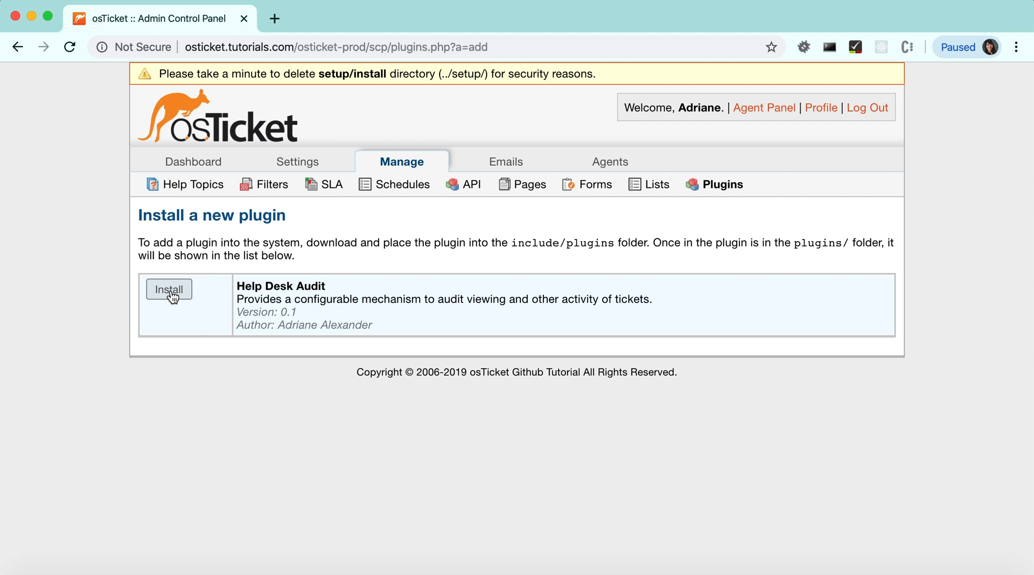
left_click(170, 289)
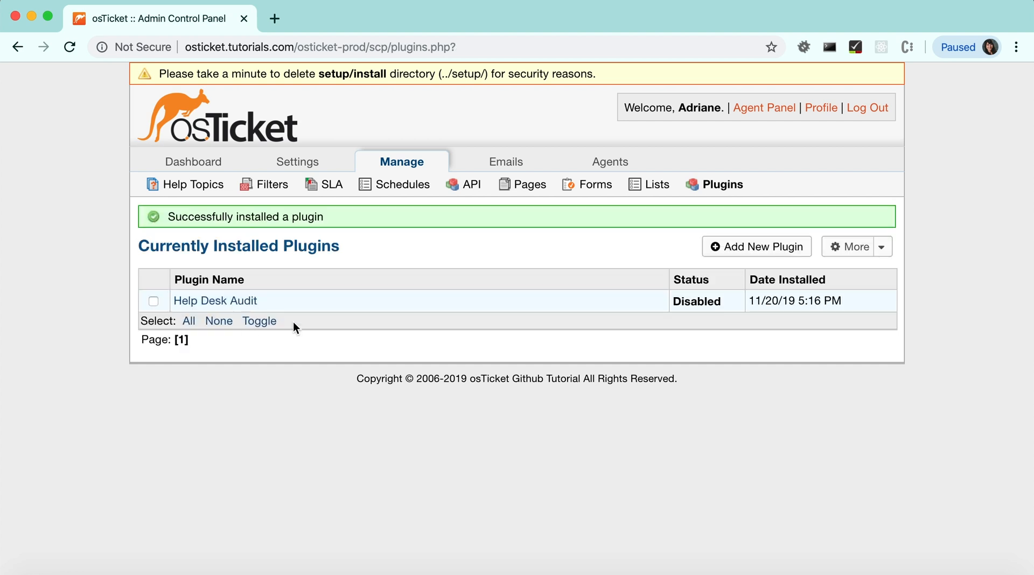
mouse_move(244, 306)
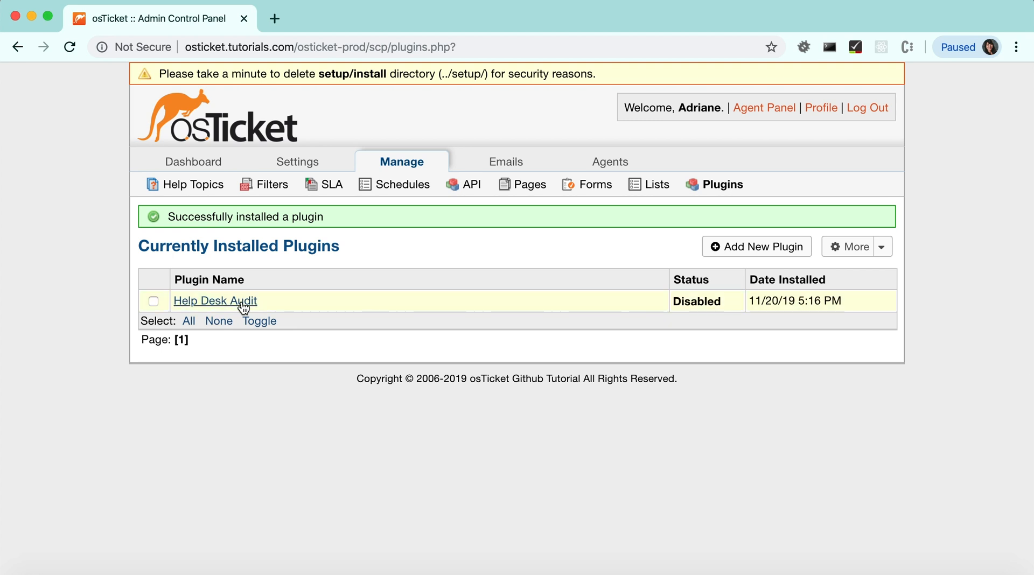
left_click(214, 301)
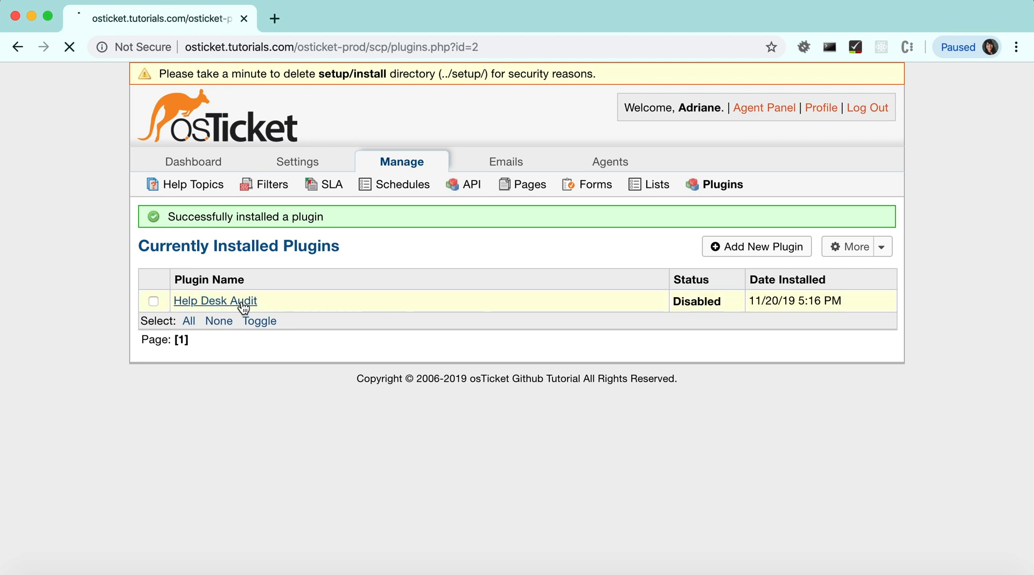
left_click(215, 301)
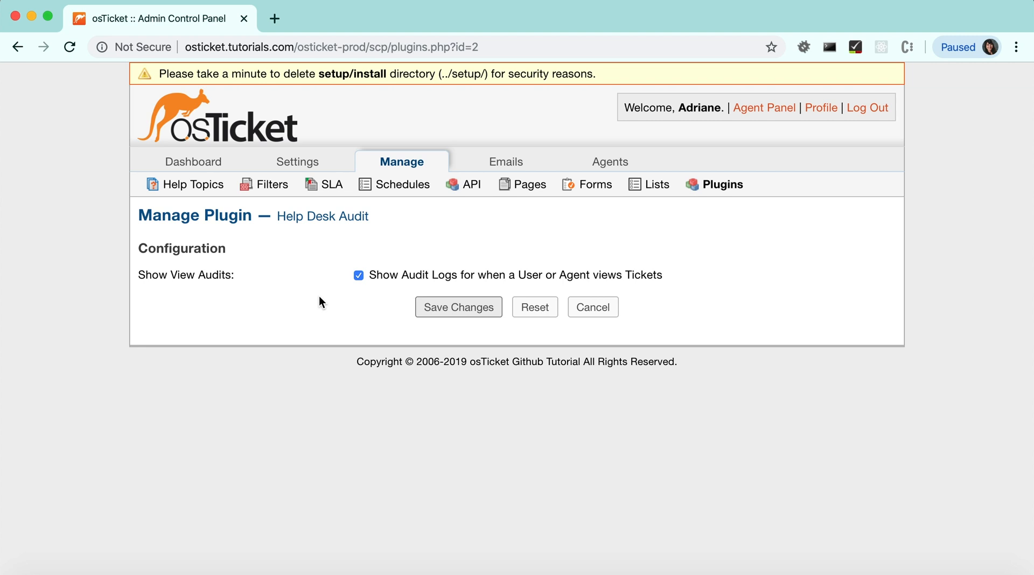
mouse_move(355, 304)
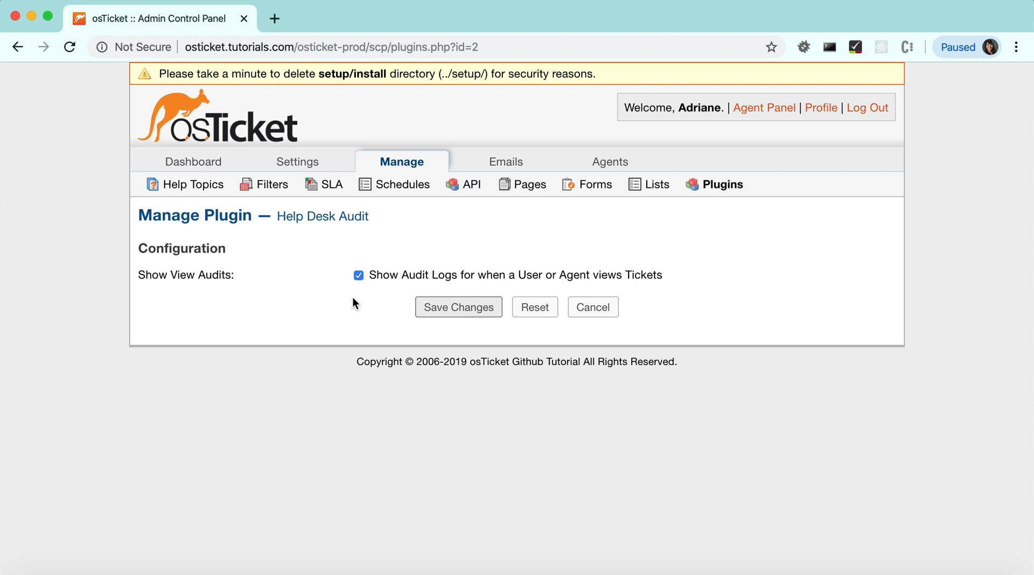
mouse_move(361, 286)
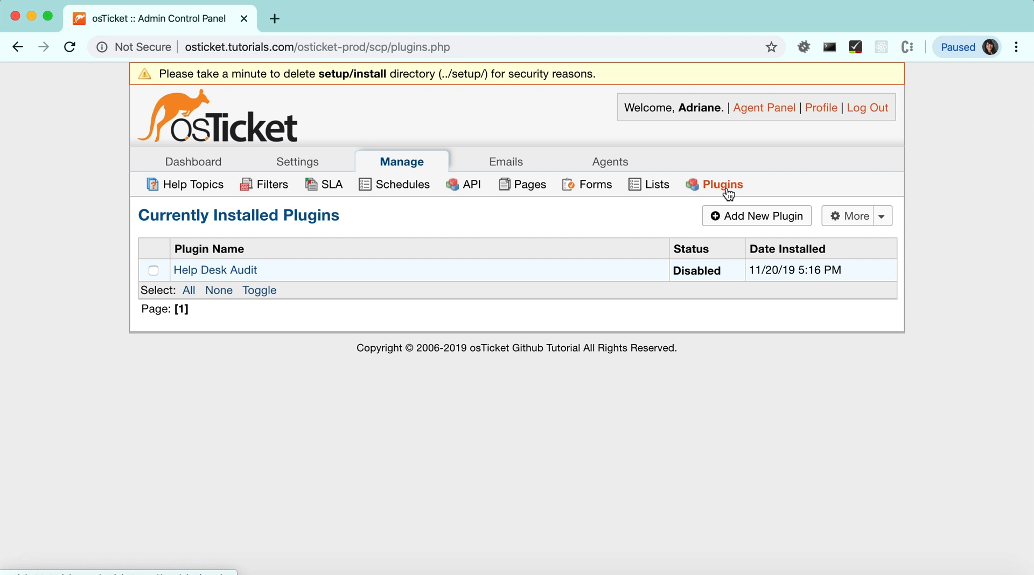
mouse_move(156, 274)
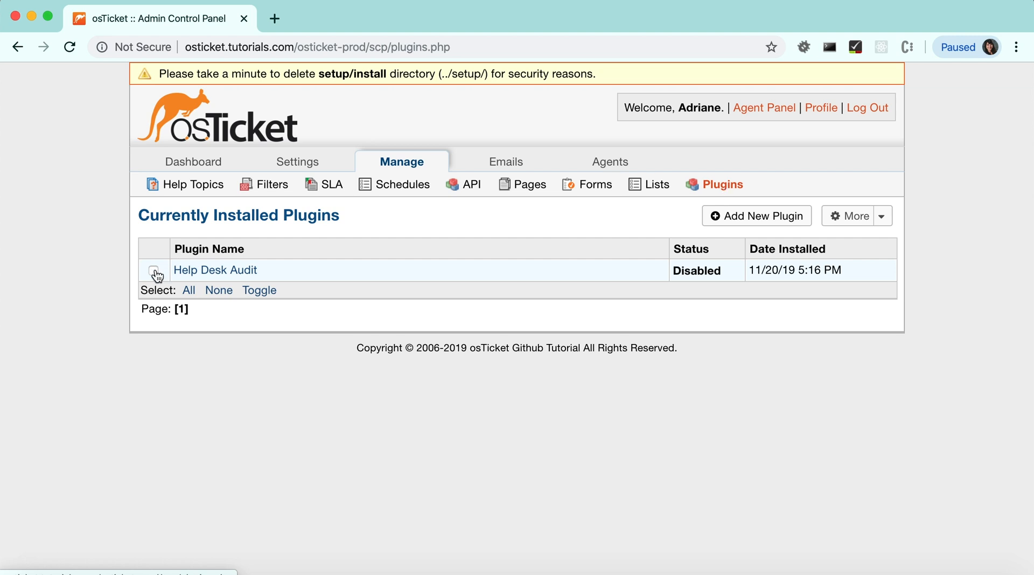
- Enable the selected Help Desk Audit plugin via More > Enable and confirm
left_click(153, 269)
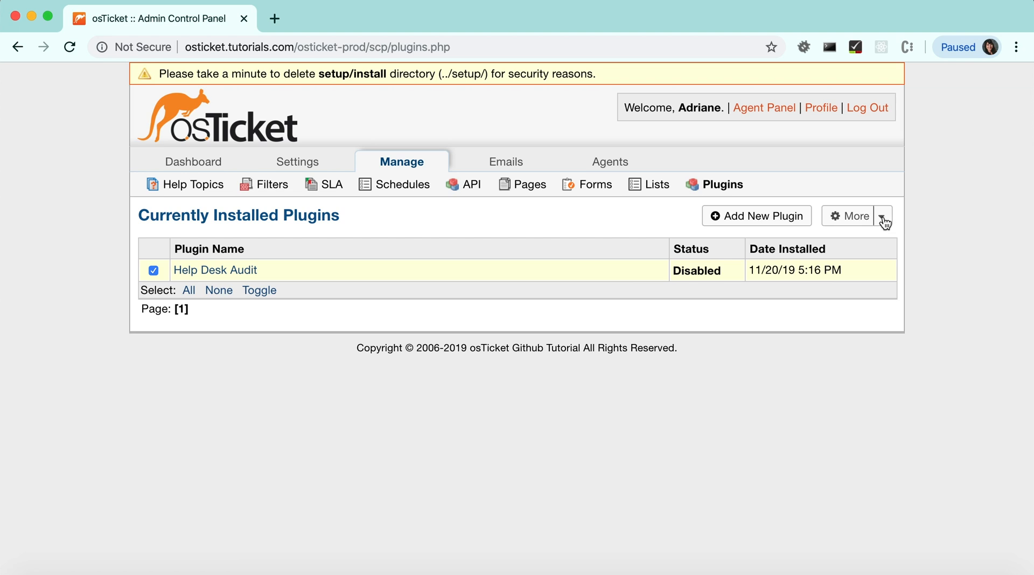
left_click(882, 215)
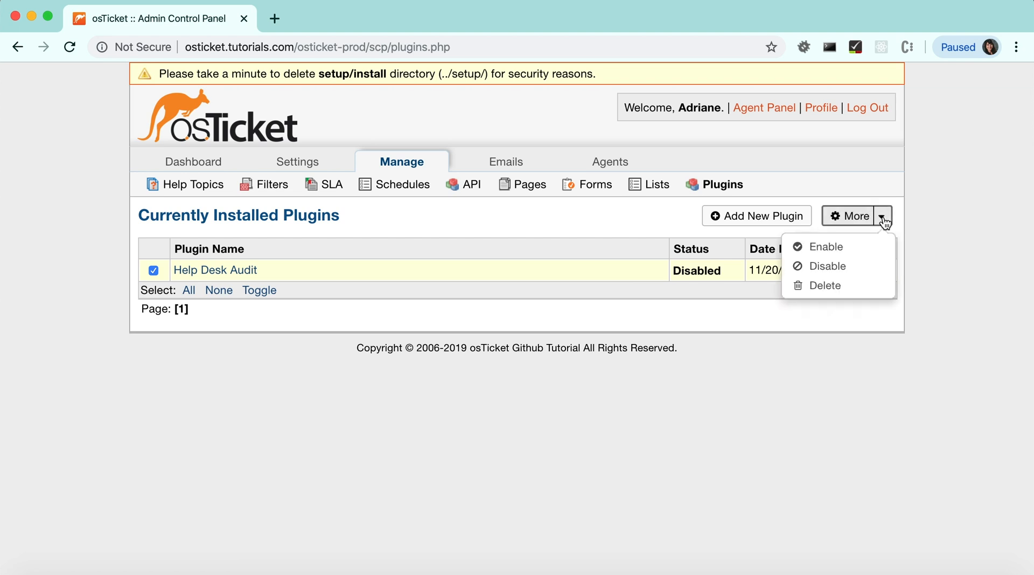
left_click(825, 246)
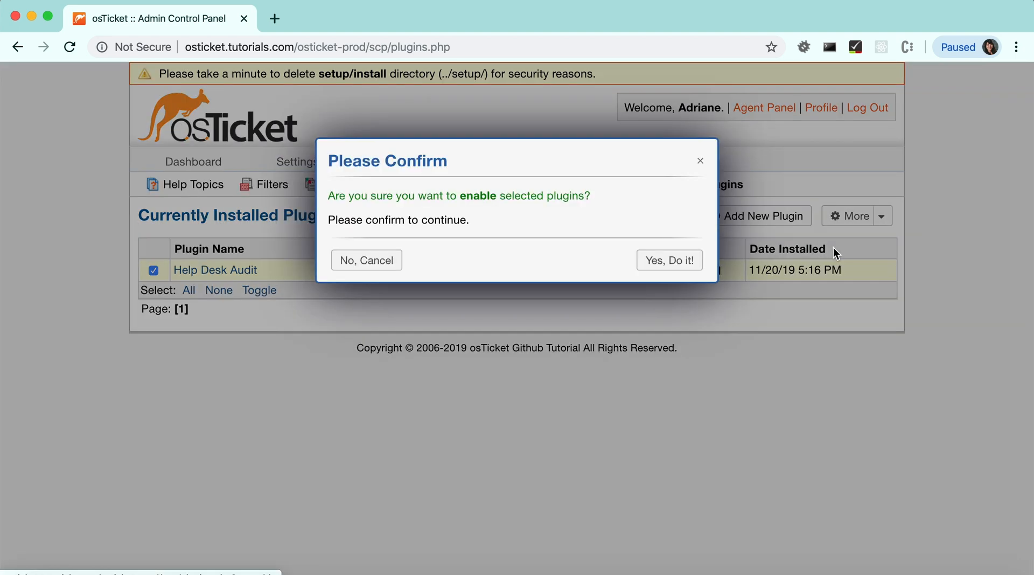
left_click(668, 260)
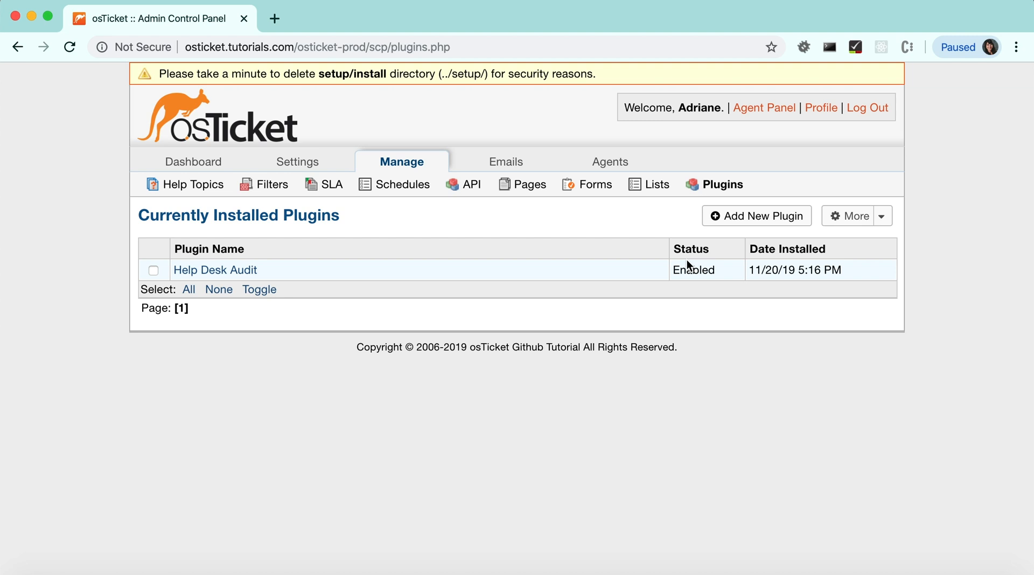
mouse_move(94, 278)
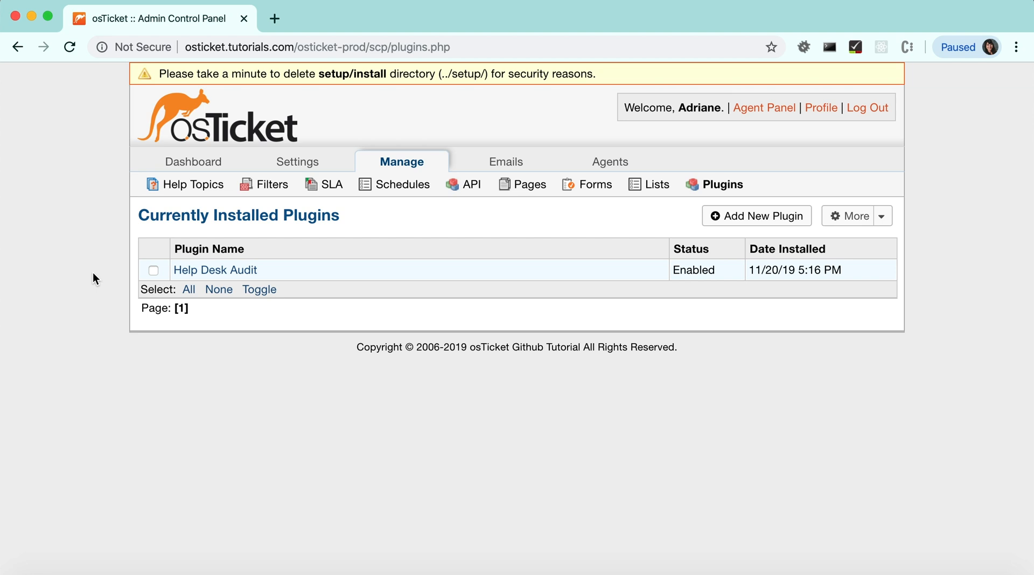
- Go to the Dashboard's Audit Logs page
left_click(193, 160)
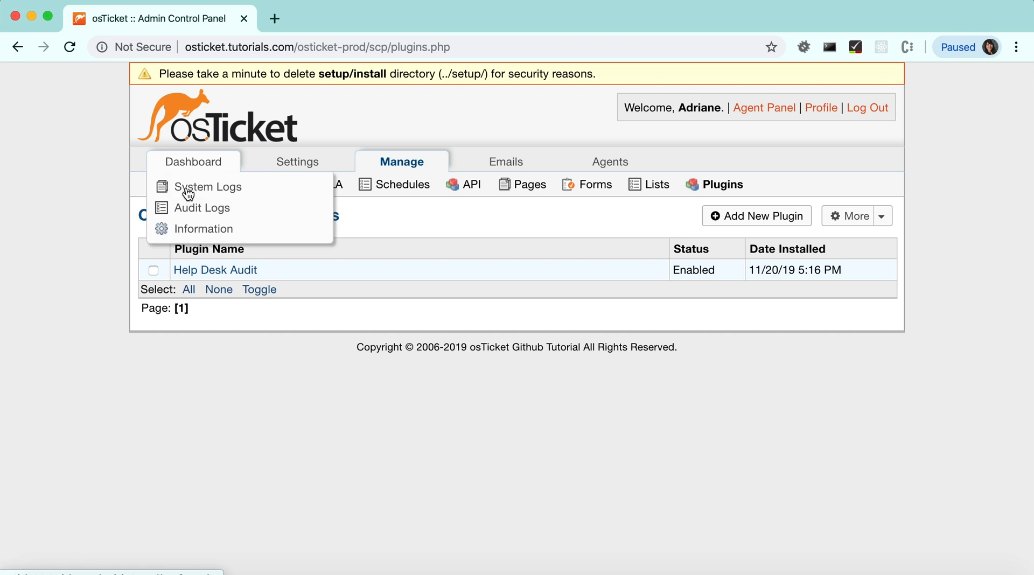
left_click(203, 207)
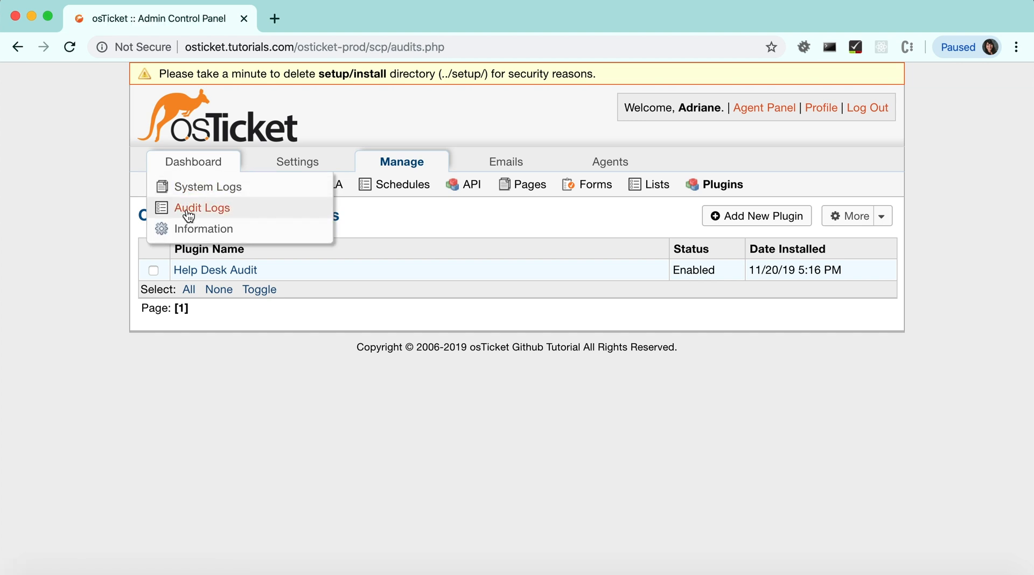
left_click(201, 208)
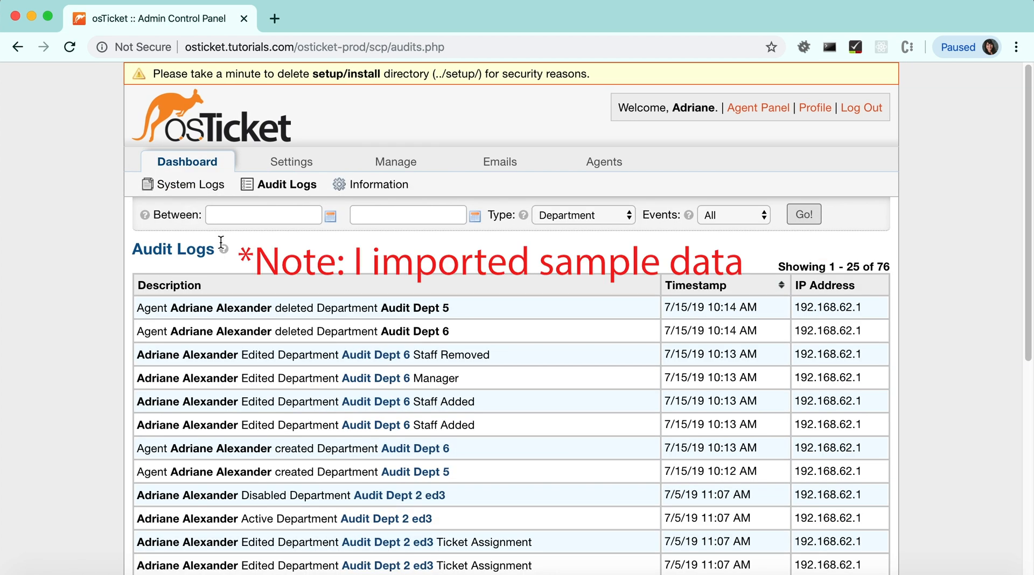
mouse_move(223, 247)
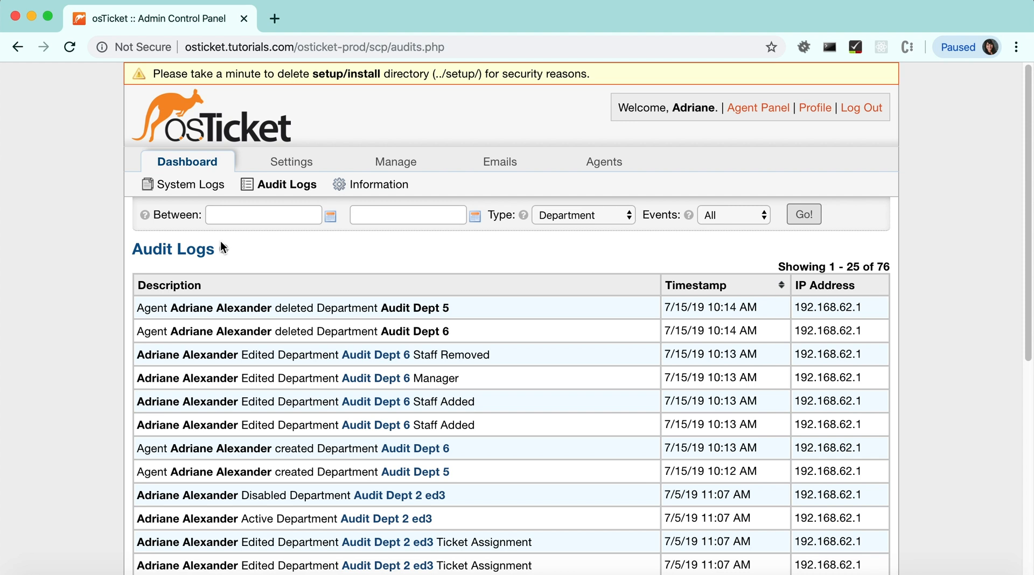
mouse_move(280, 252)
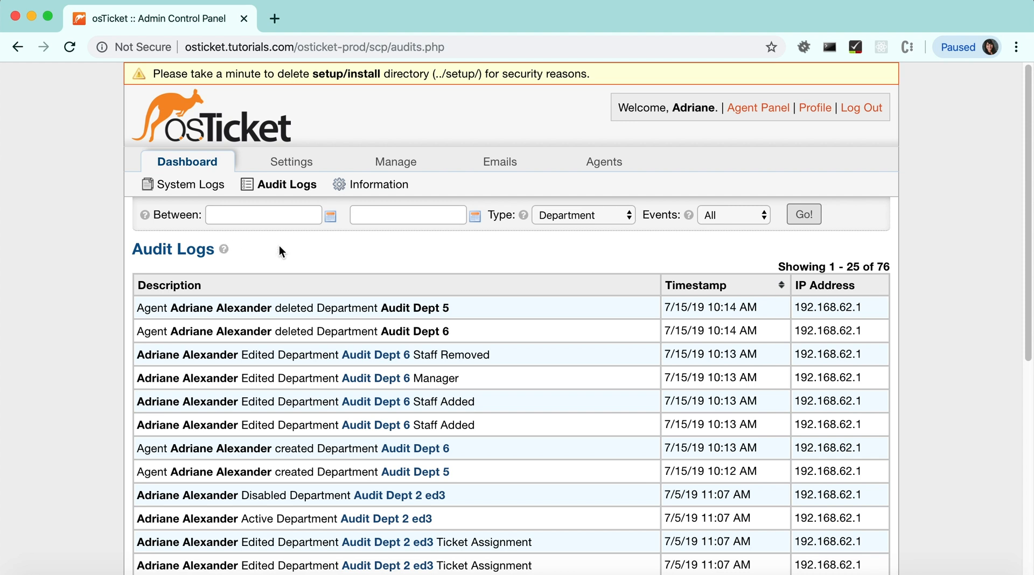
- Filter the audit log to Department records with all events, listing 76 entries
left_click(583, 215)
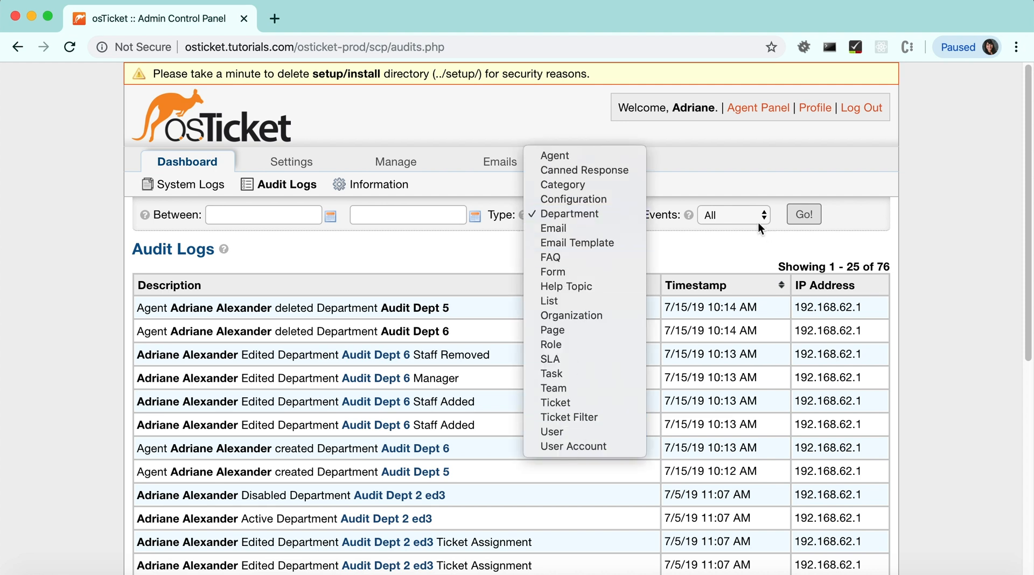
left_click(732, 215)
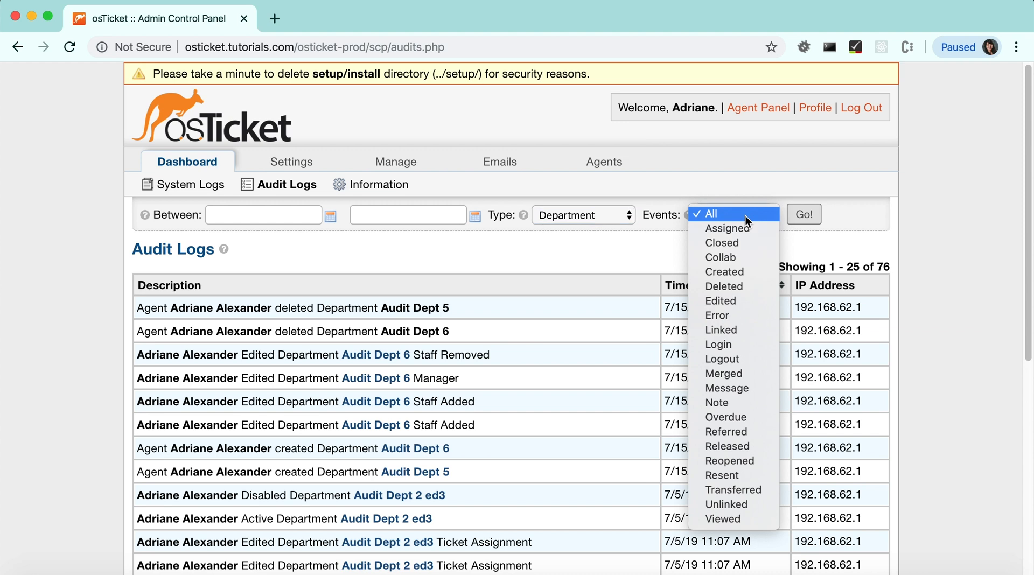
left_click(706, 214)
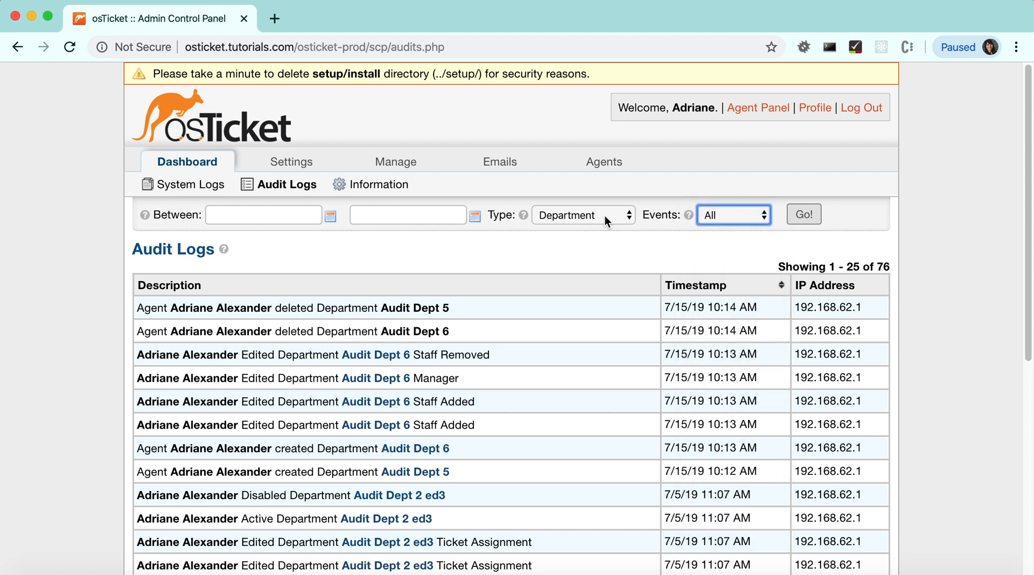
left_click(582, 215)
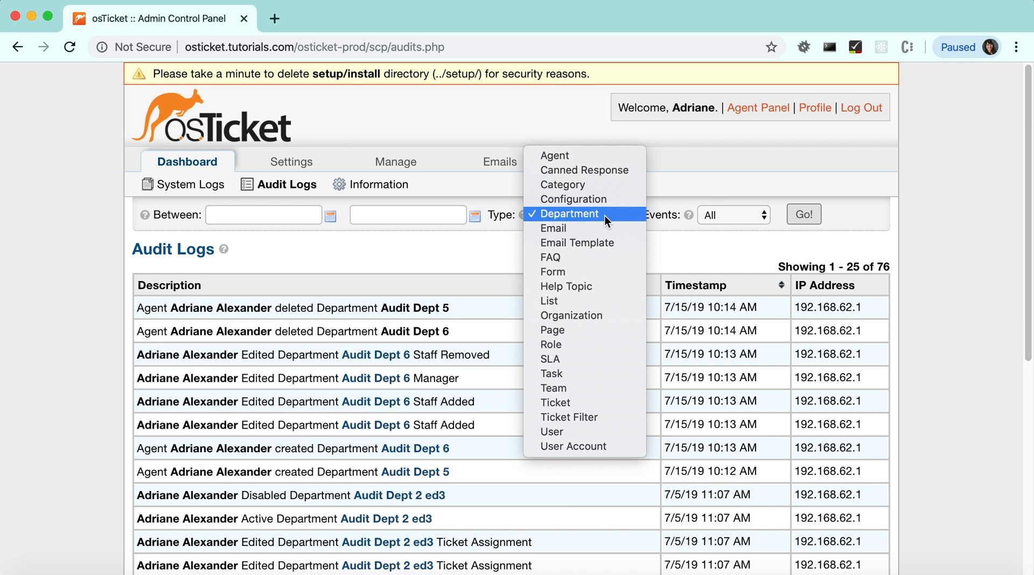
mouse_move(596, 229)
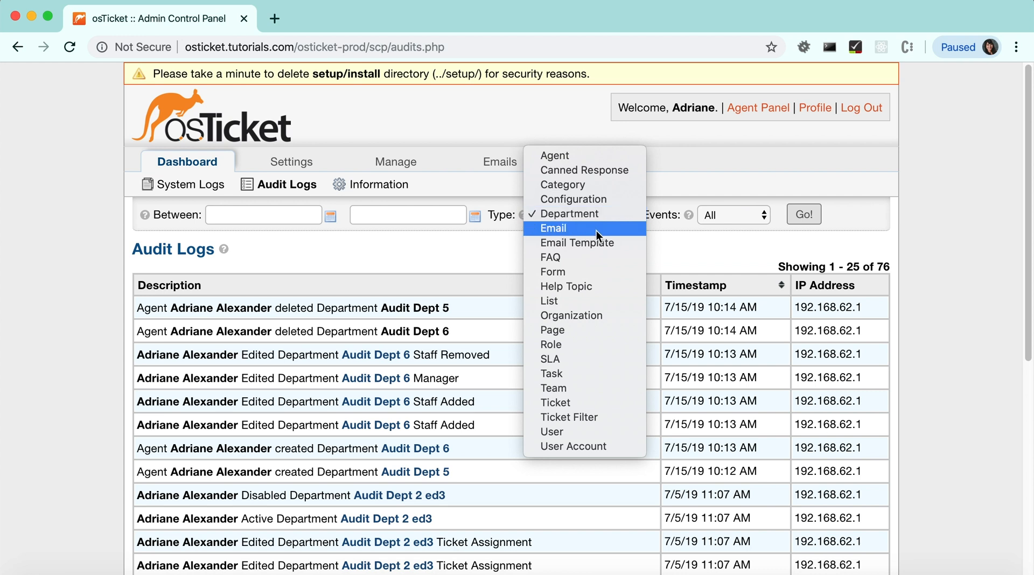
mouse_move(579, 285)
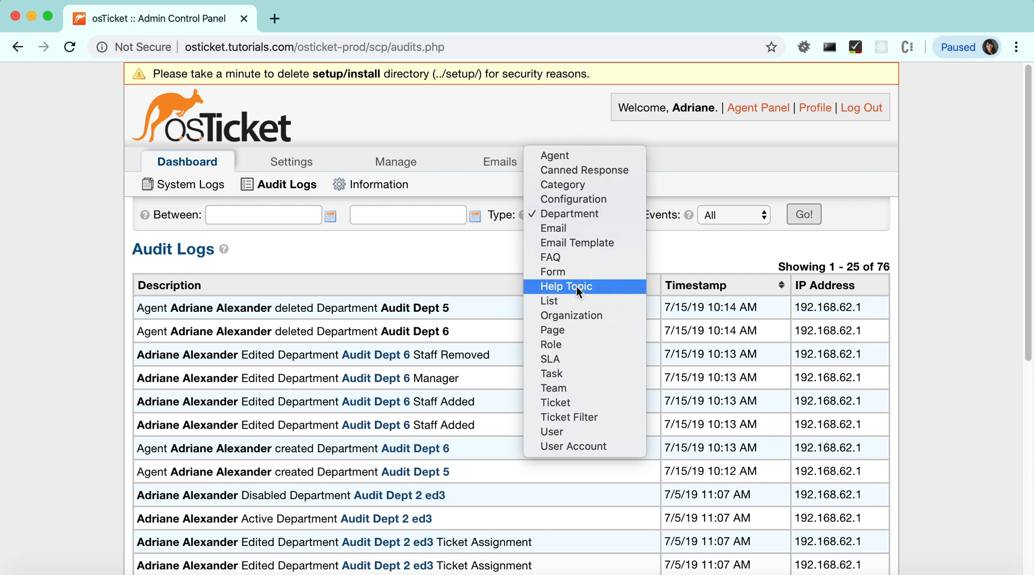
- Filter the audit log to Help Topic records between 4/1/19 and 5/1/19, showing 14 edits
left_click(565, 287)
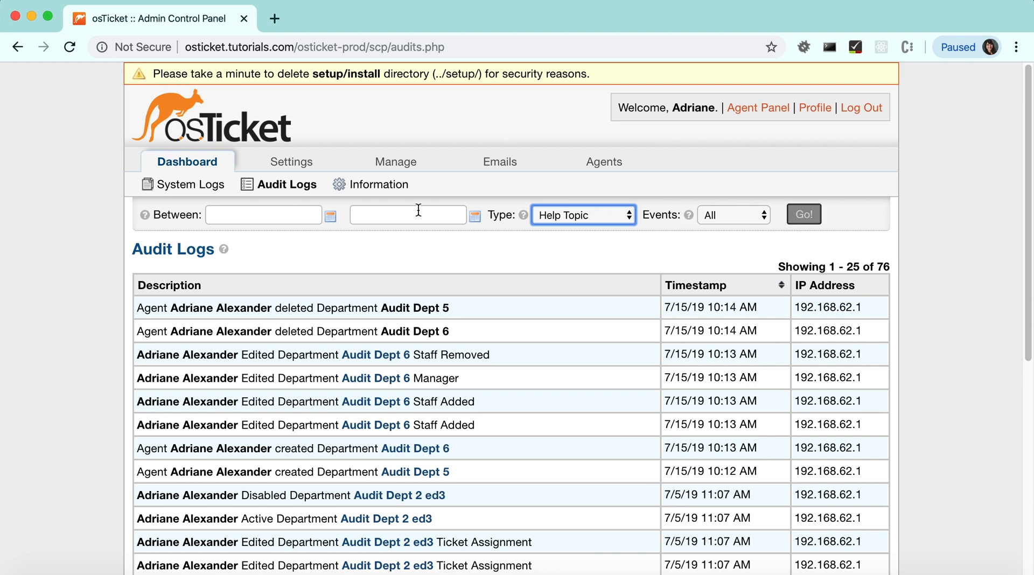
left_click(263, 214)
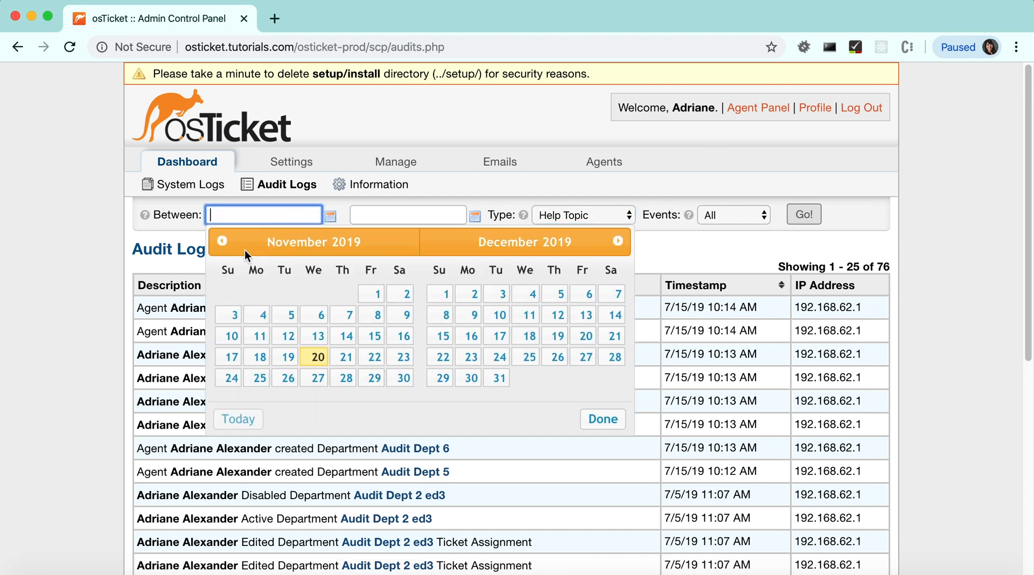
left_click(222, 241)
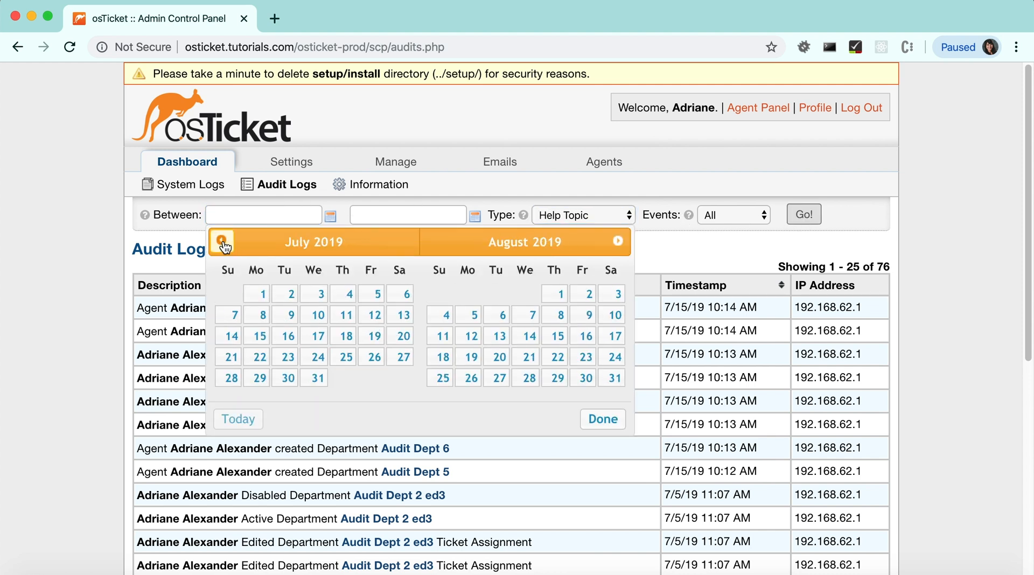
left_click(223, 241)
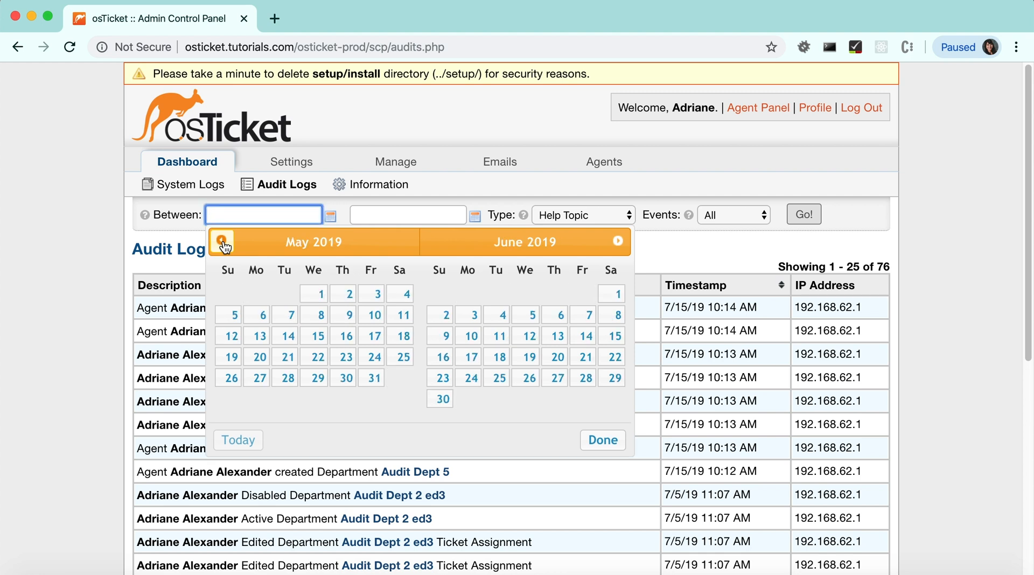
left_click(222, 241)
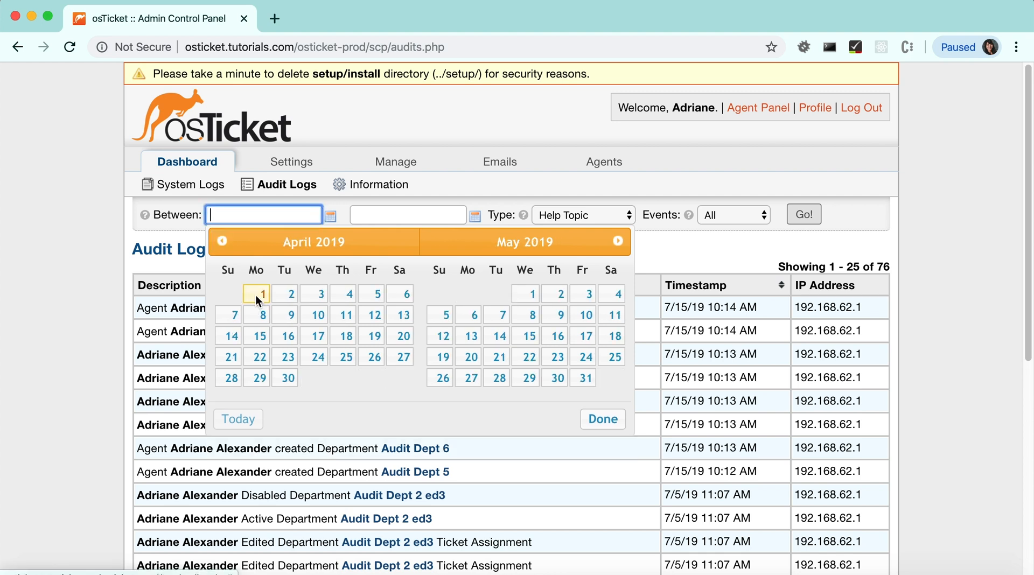
left_click(256, 295)
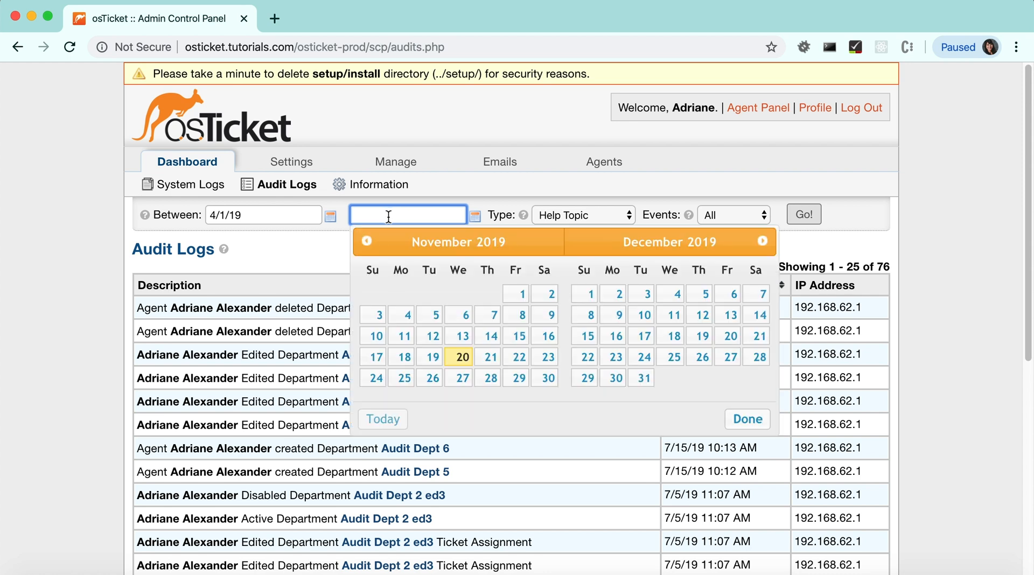
left_click(366, 243)
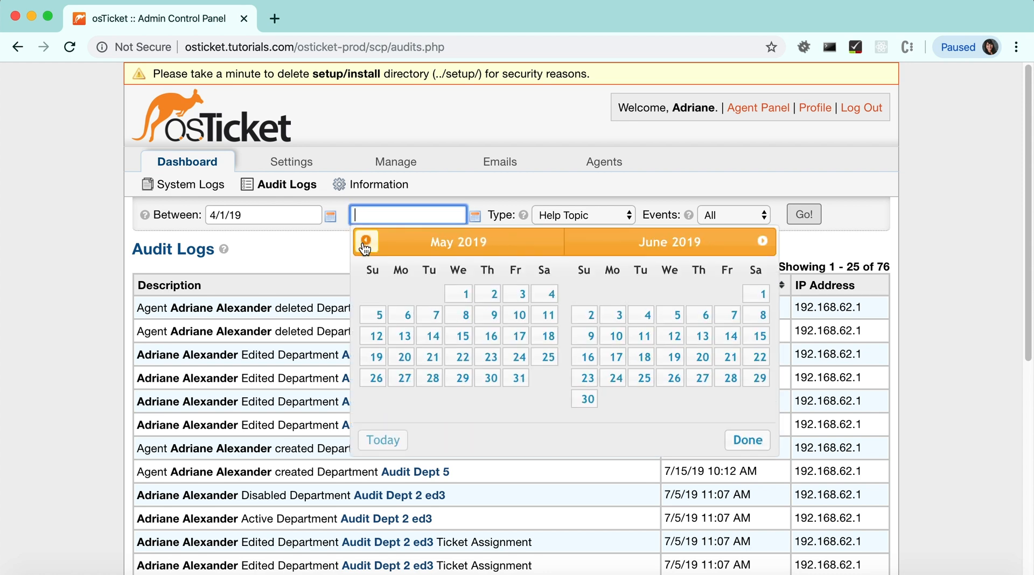
left_click(458, 293)
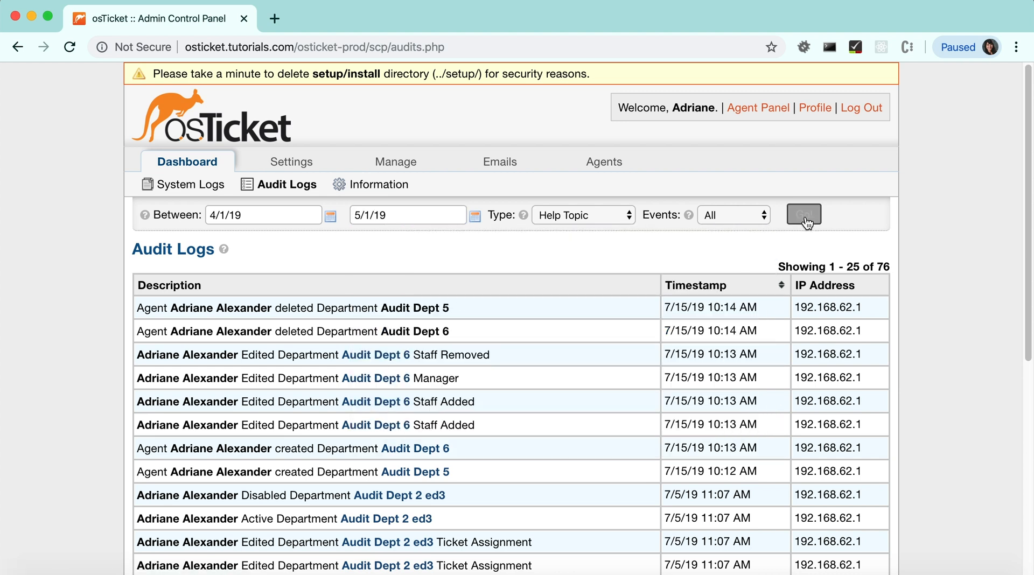
left_click(804, 214)
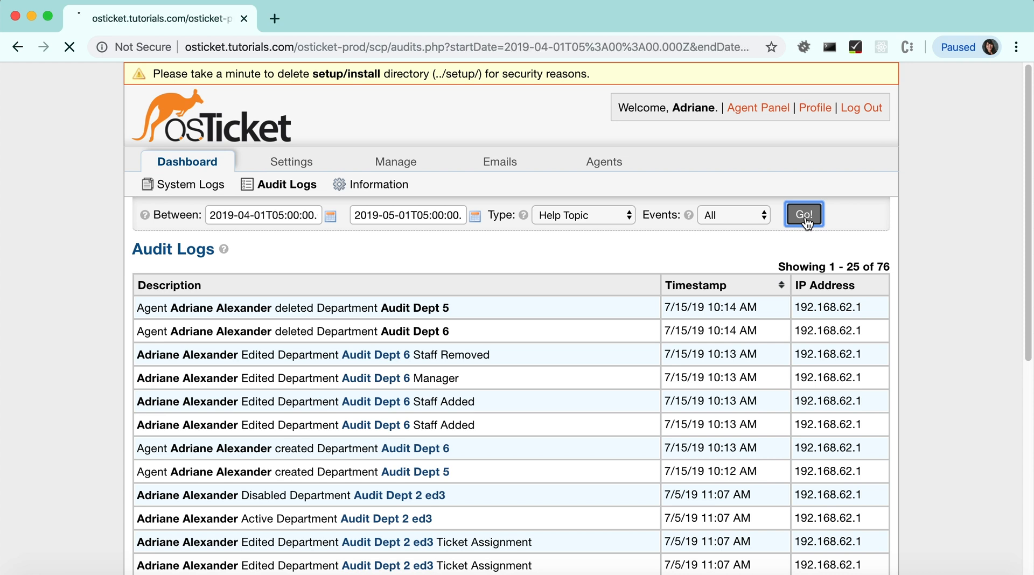
left_click(803, 215)
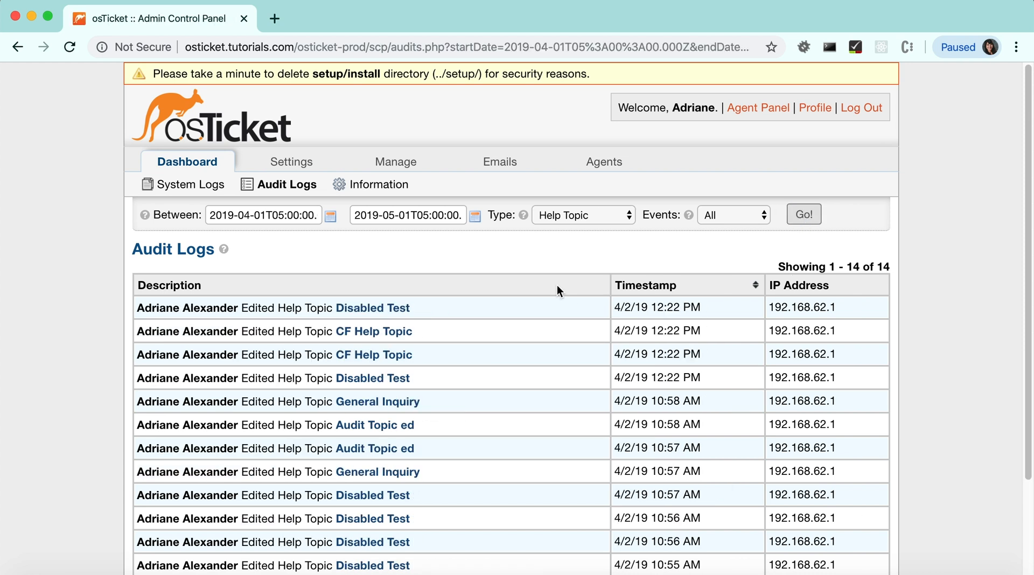
scroll("down", 3)
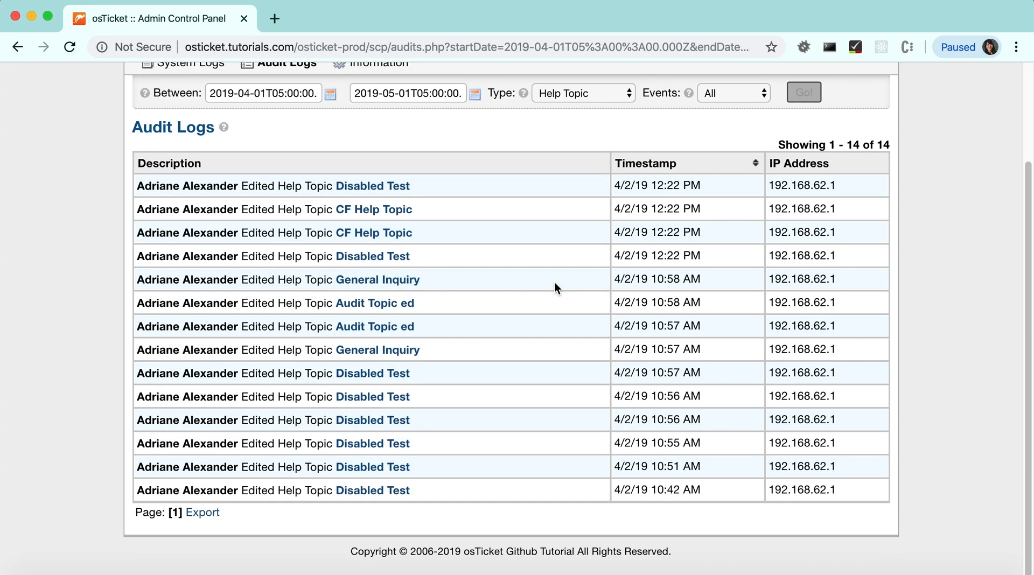
mouse_move(556, 280)
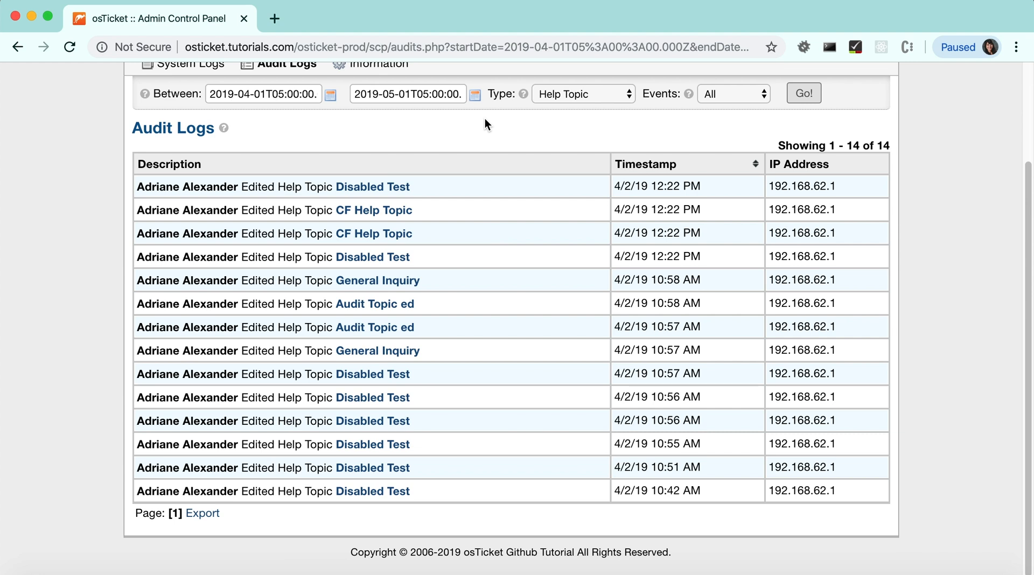
mouse_move(426, 420)
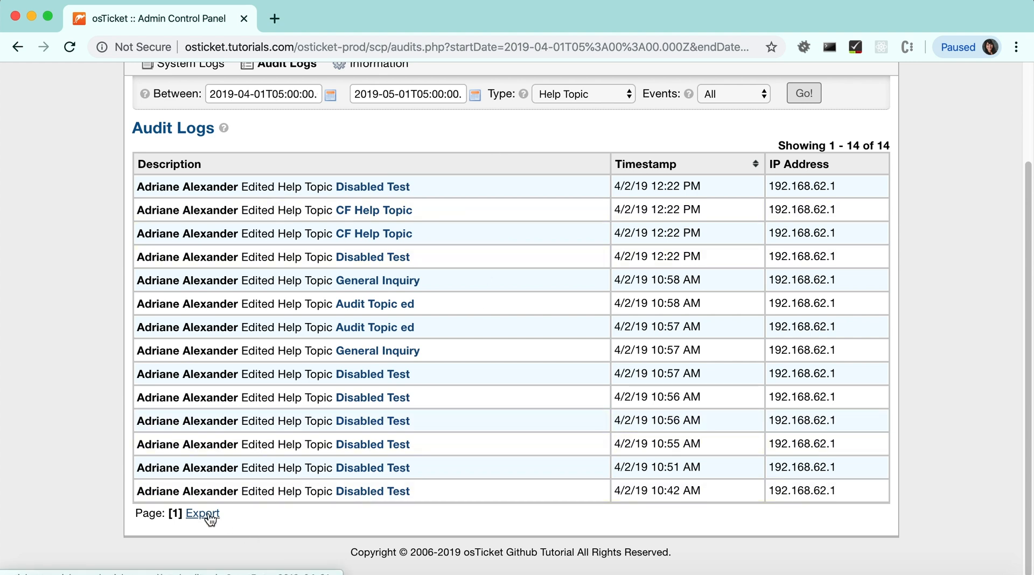
- Export the filtered help topic audit entries, then start a new Feedback ticket in the client portal
left_click(202, 514)
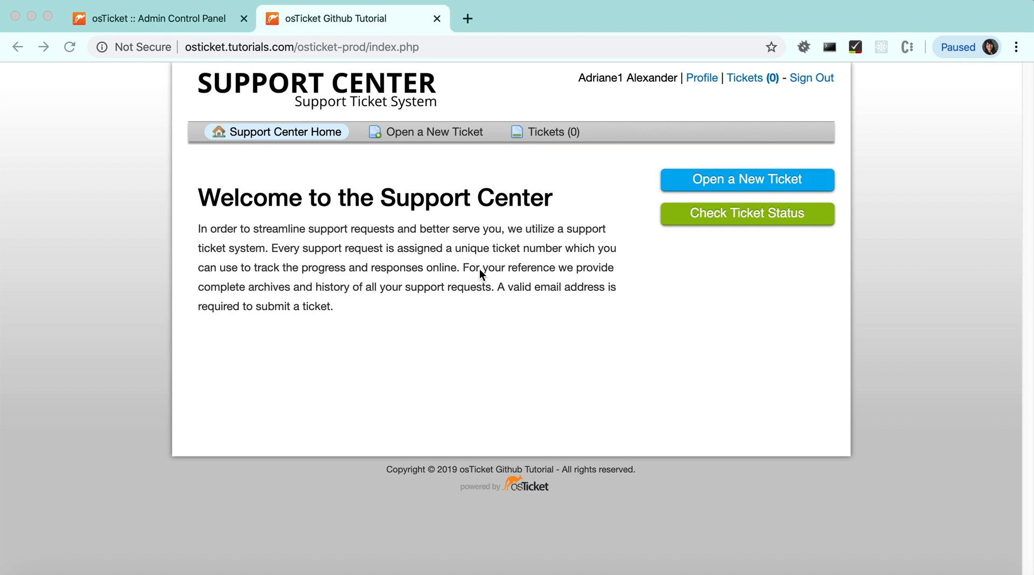
mouse_move(430, 140)
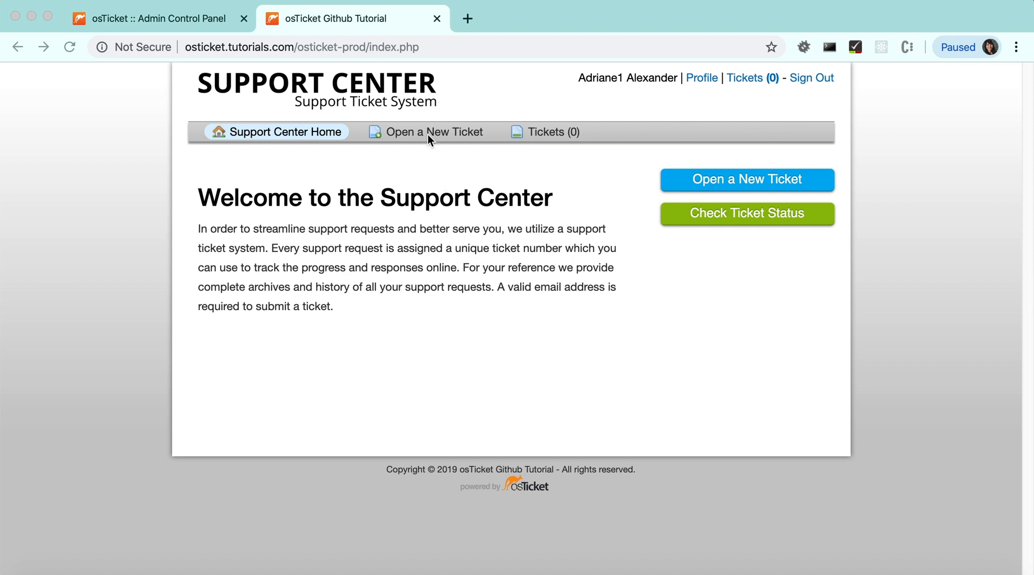
left_click(434, 132)
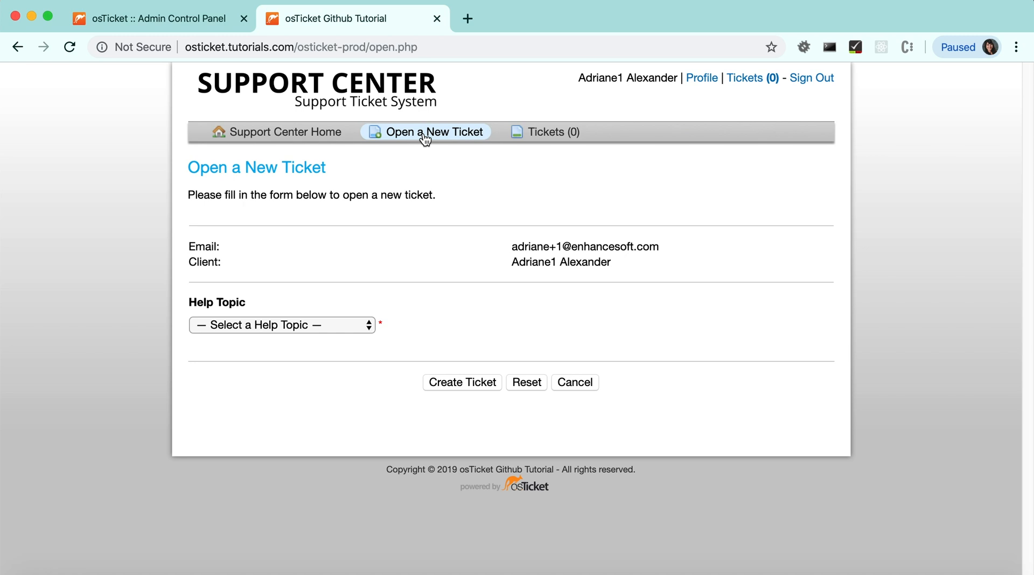
left_click(281, 324)
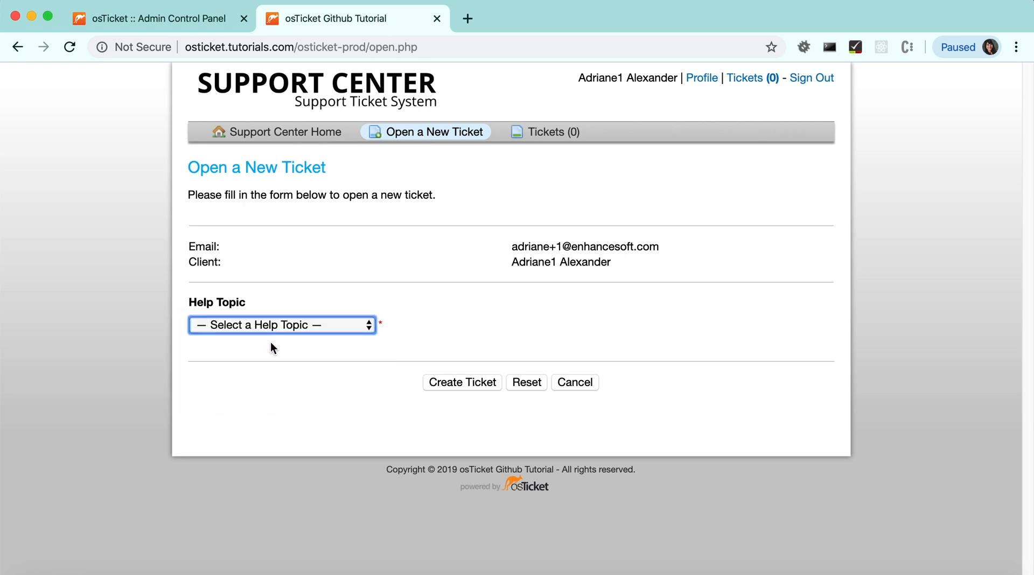
- Submit the ticket with summary 'User Ticket', message 'This is the user' and Choice 1
left_click(281, 324)
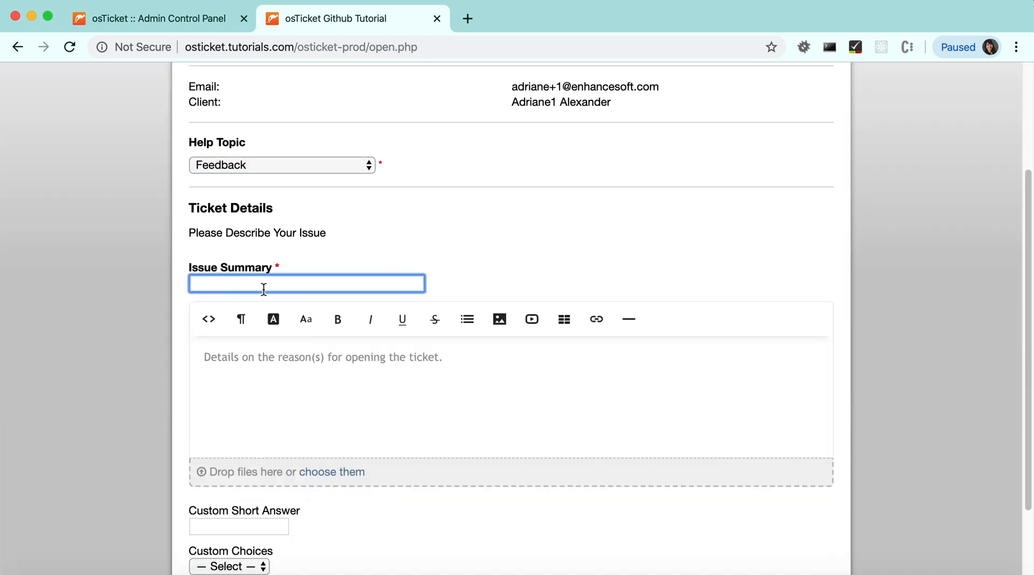
type("User Ticket")
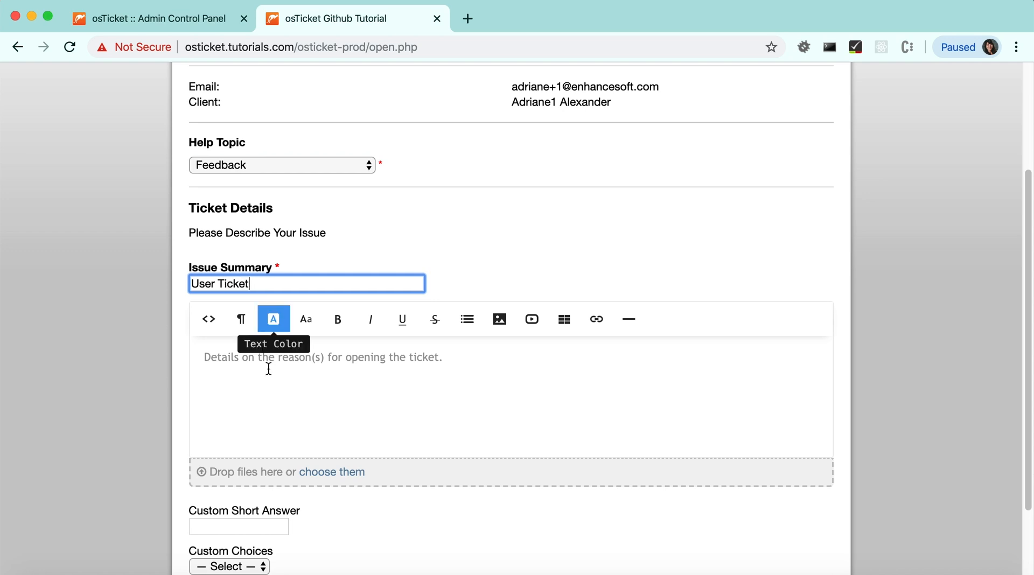
type("T")
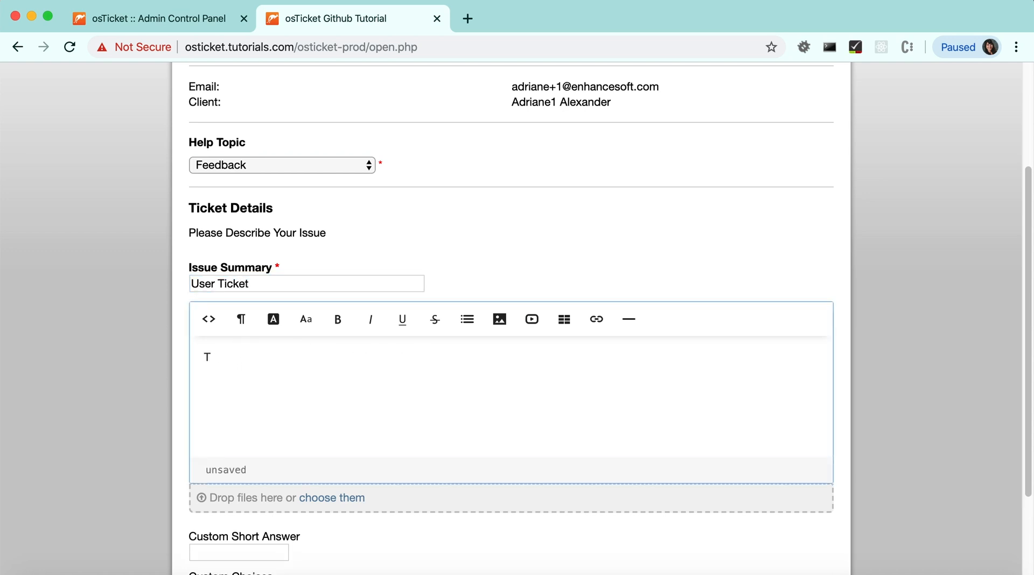
type("This is the user")
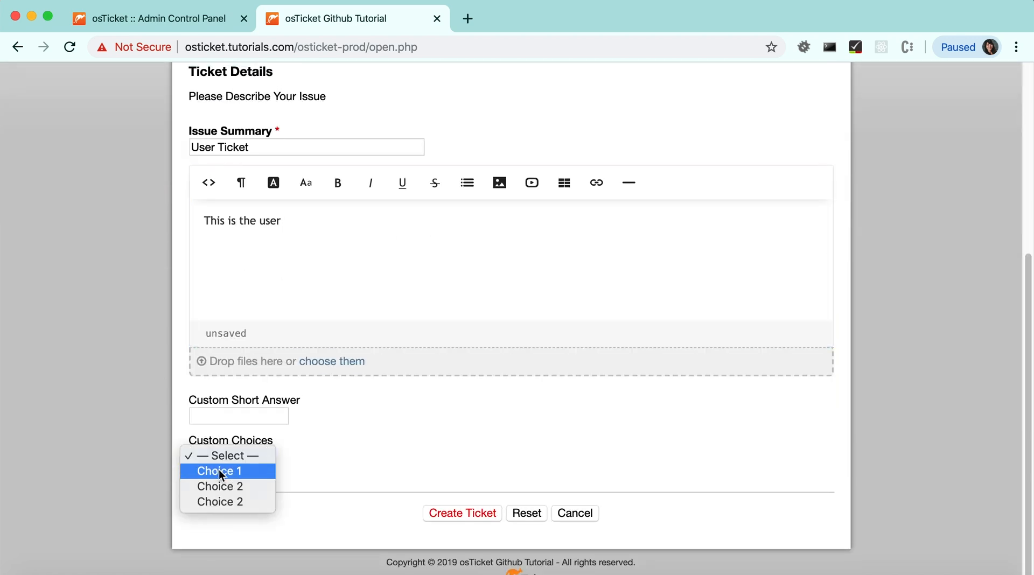
left_click(463, 513)
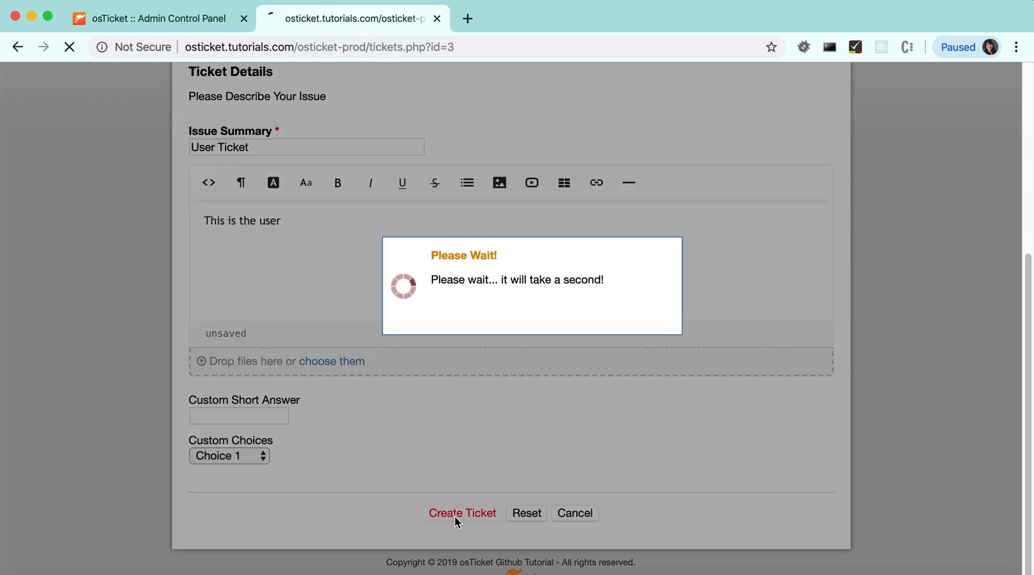
left_click(463, 513)
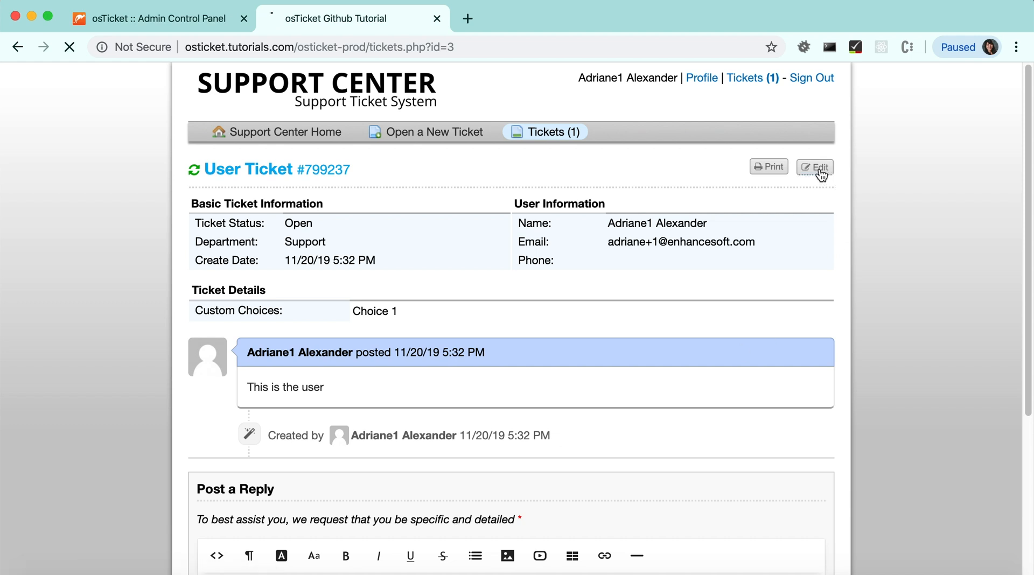
- Save the ticket's Custom Short Answer as 'User Edit', then sign the user out
left_click(815, 166)
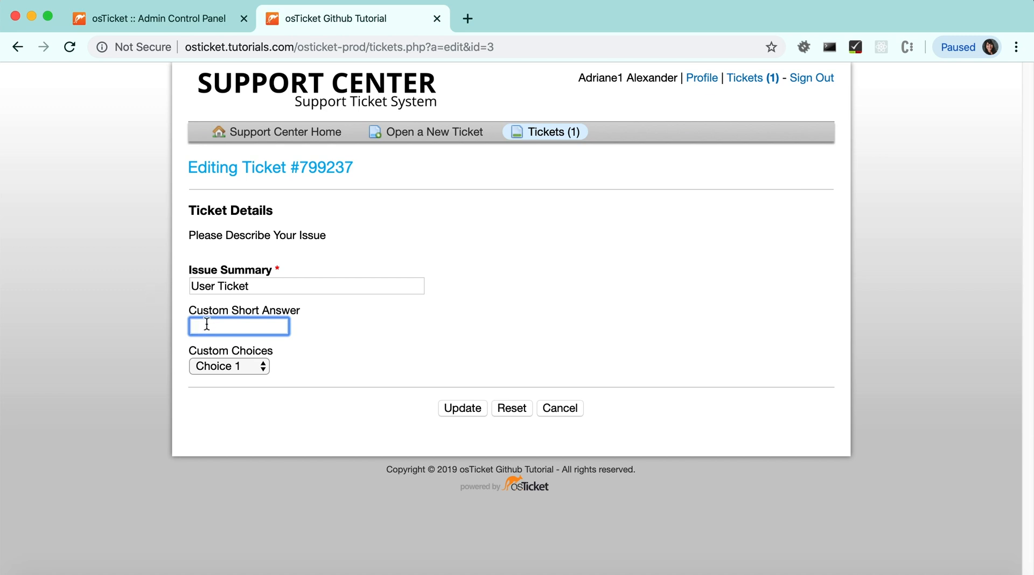
type("User Edit")
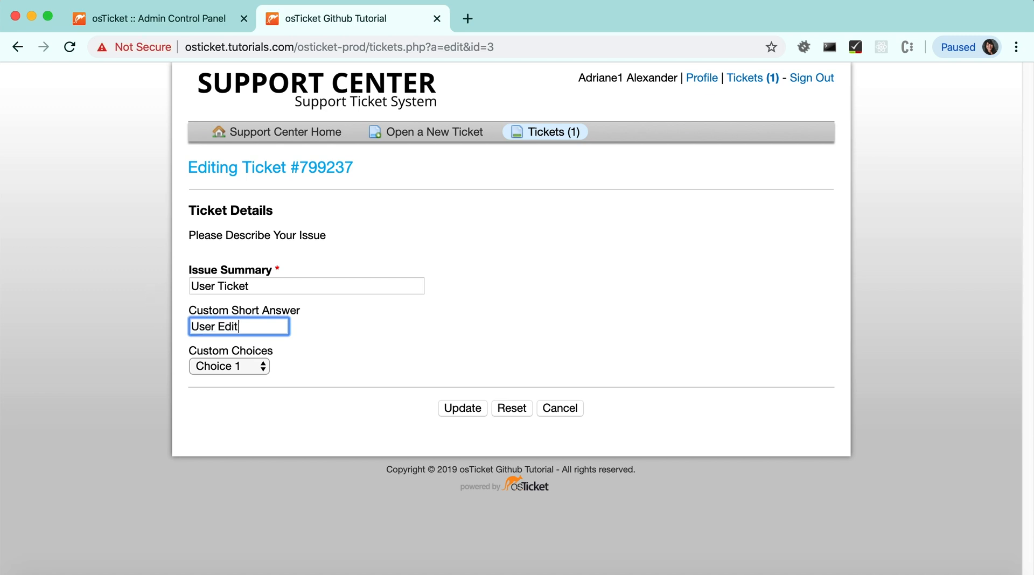
left_click(462, 408)
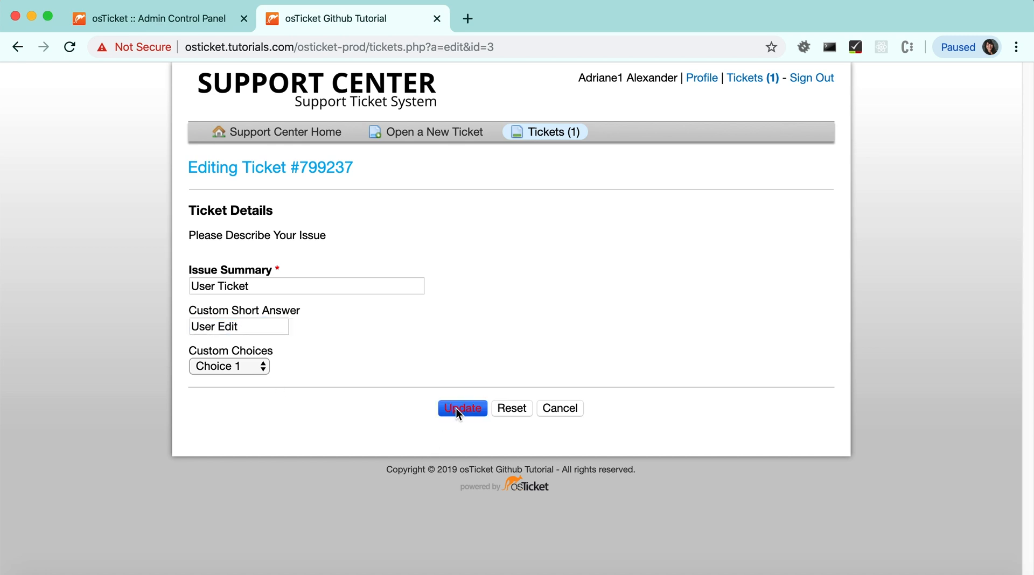
left_click(462, 407)
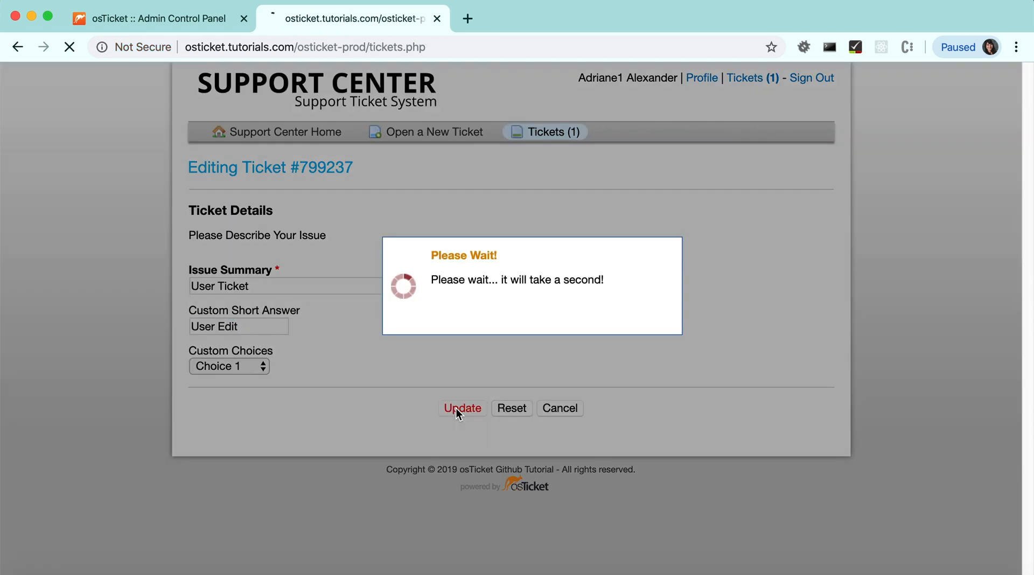
left_click(462, 407)
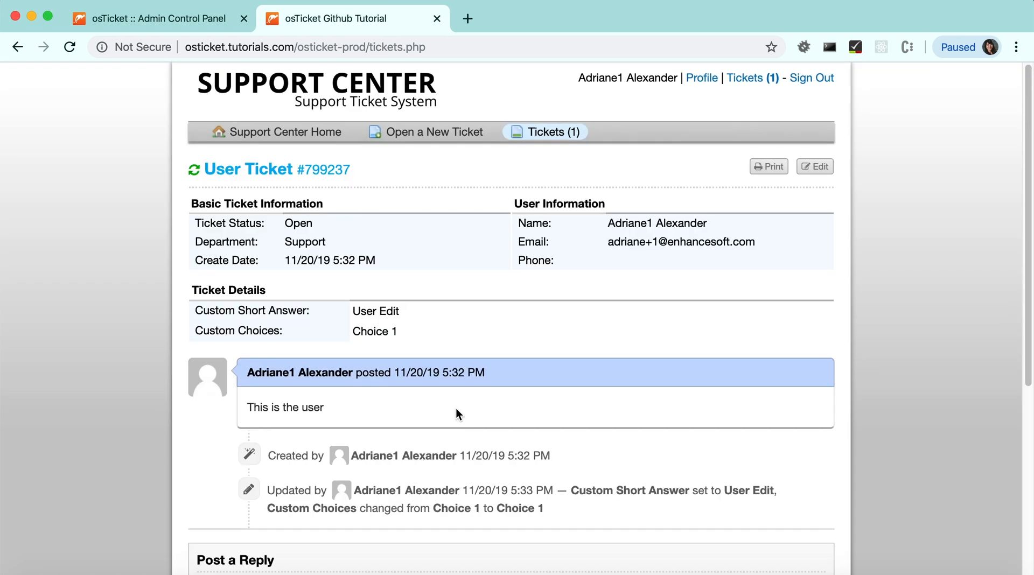
mouse_move(674, 342)
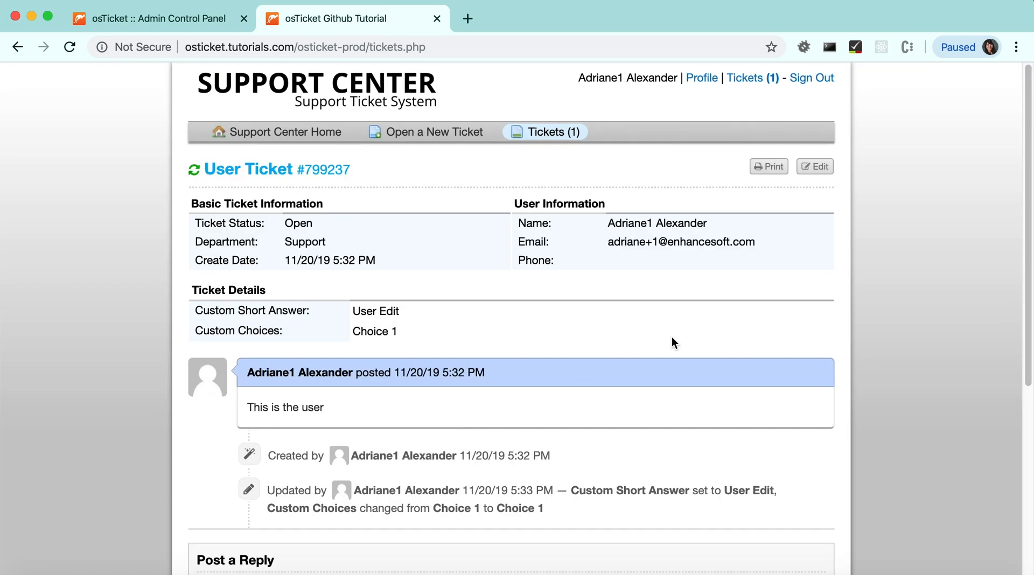
left_click(812, 77)
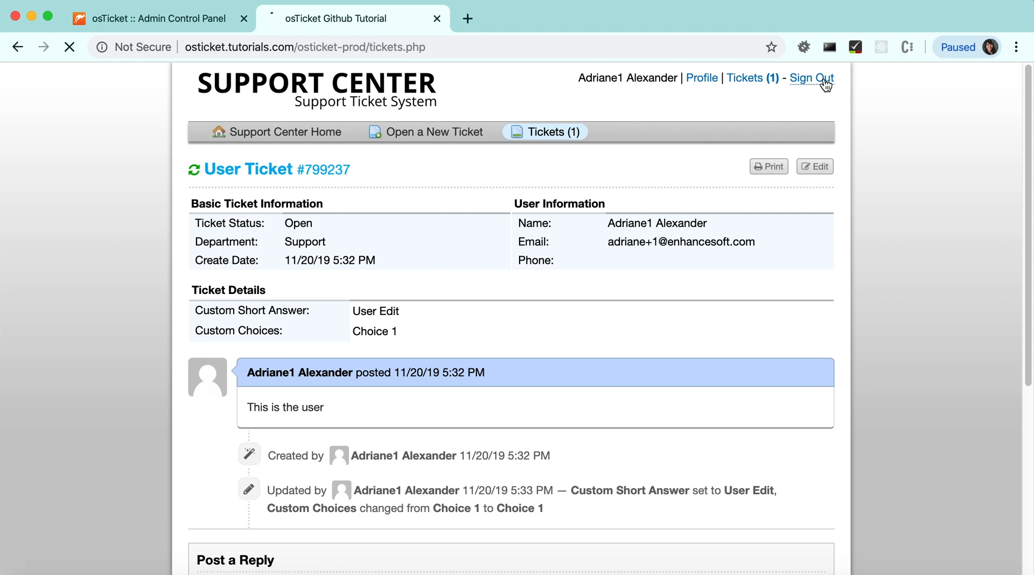
left_click(812, 78)
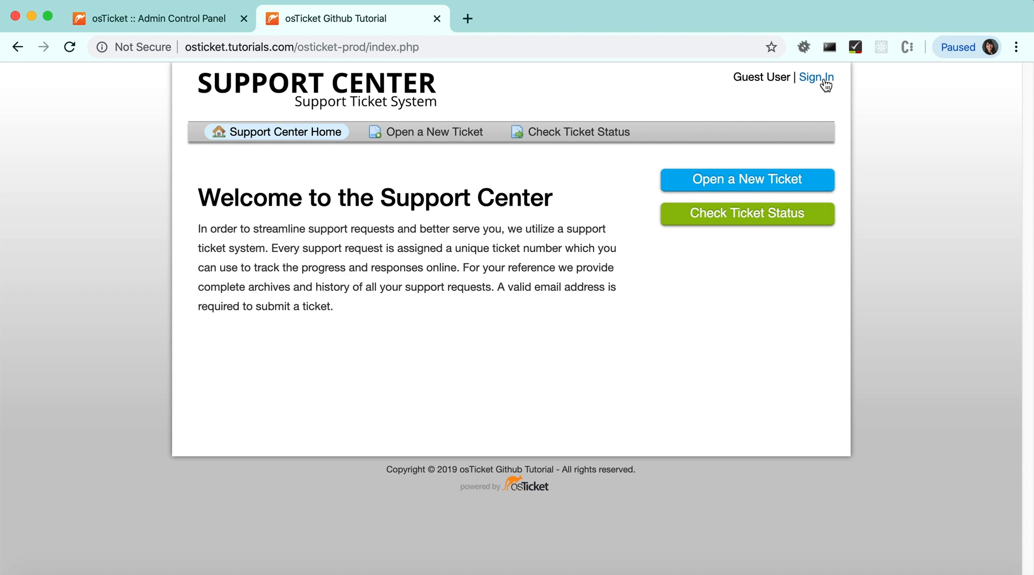
left_click(815, 76)
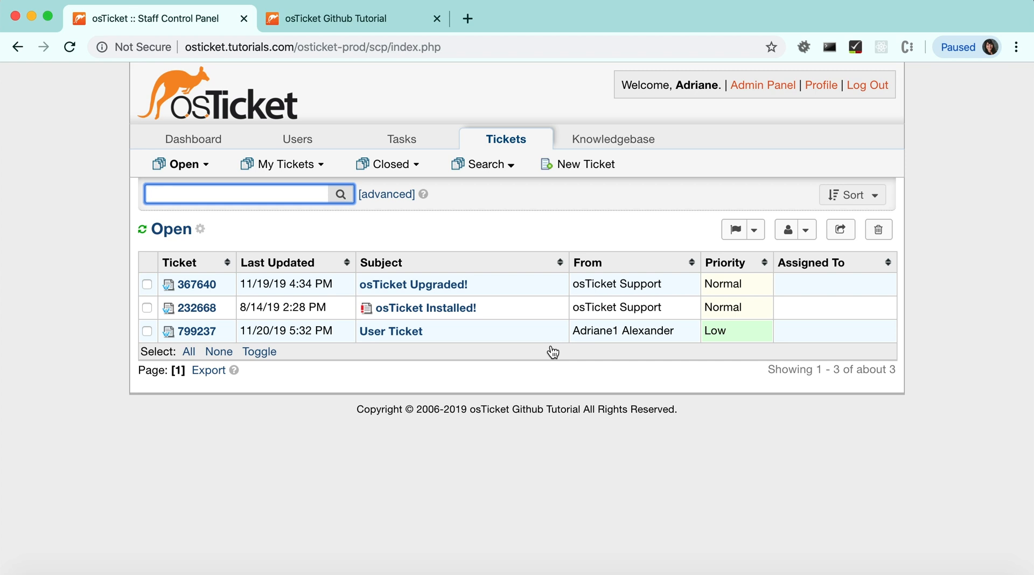
left_click(282, 164)
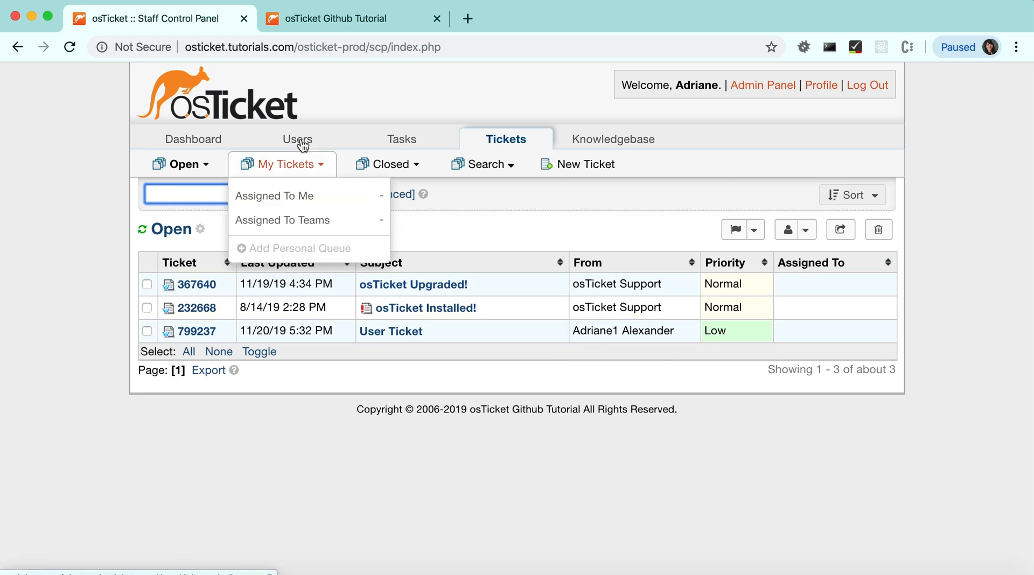
left_click(297, 139)
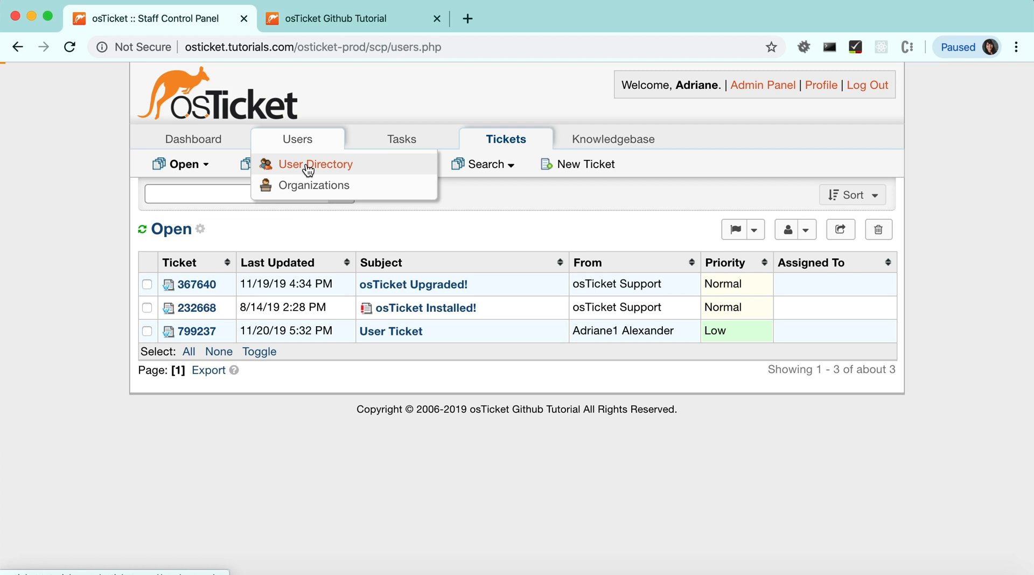
left_click(316, 164)
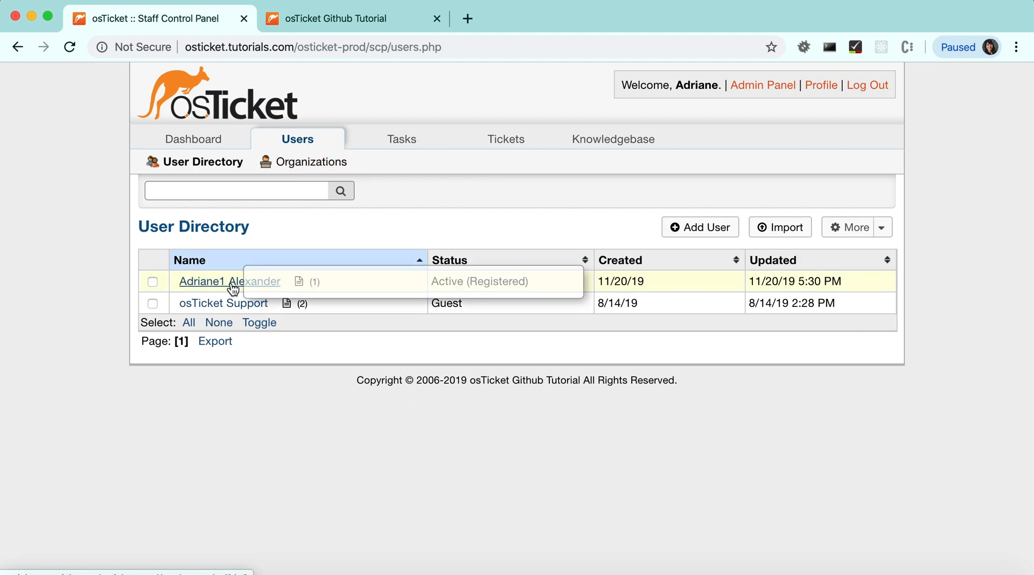
left_click(206, 282)
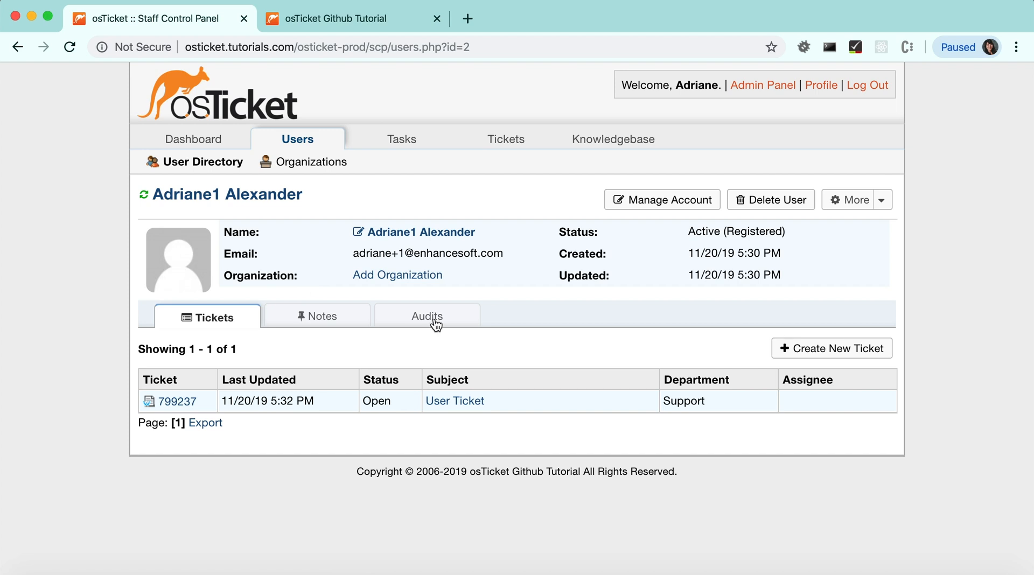
left_click(422, 315)
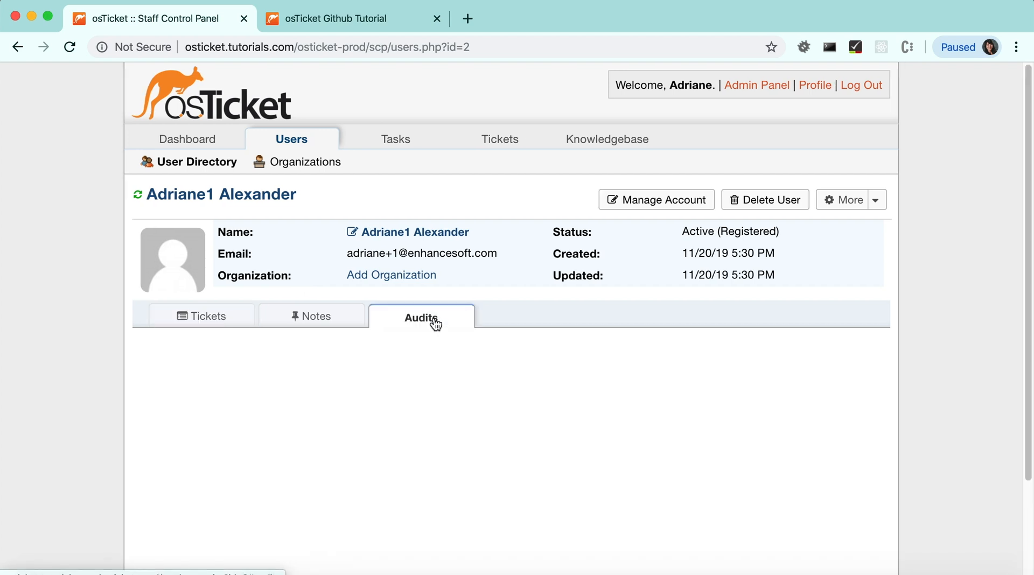
left_click(420, 318)
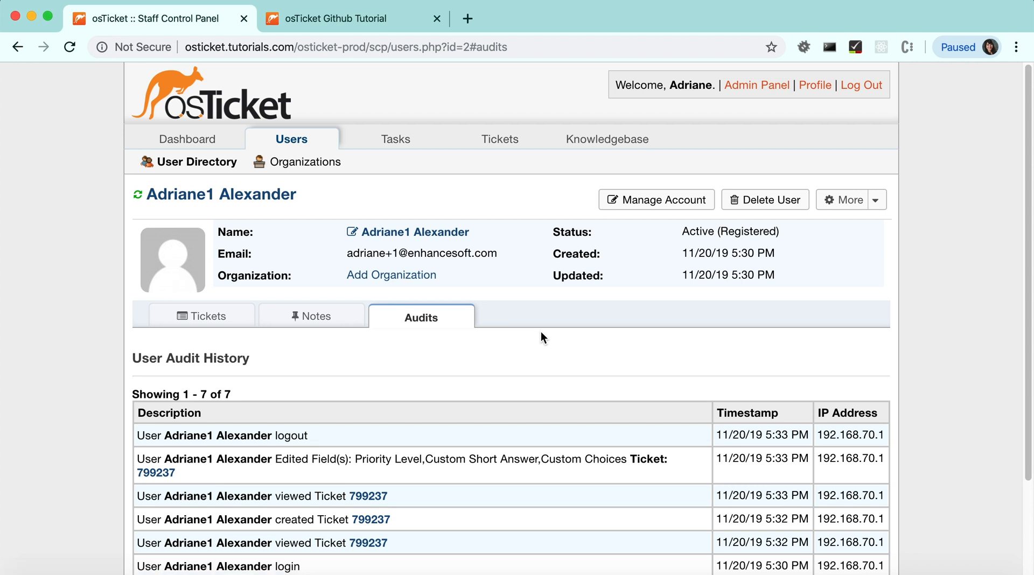
scroll("down", 3)
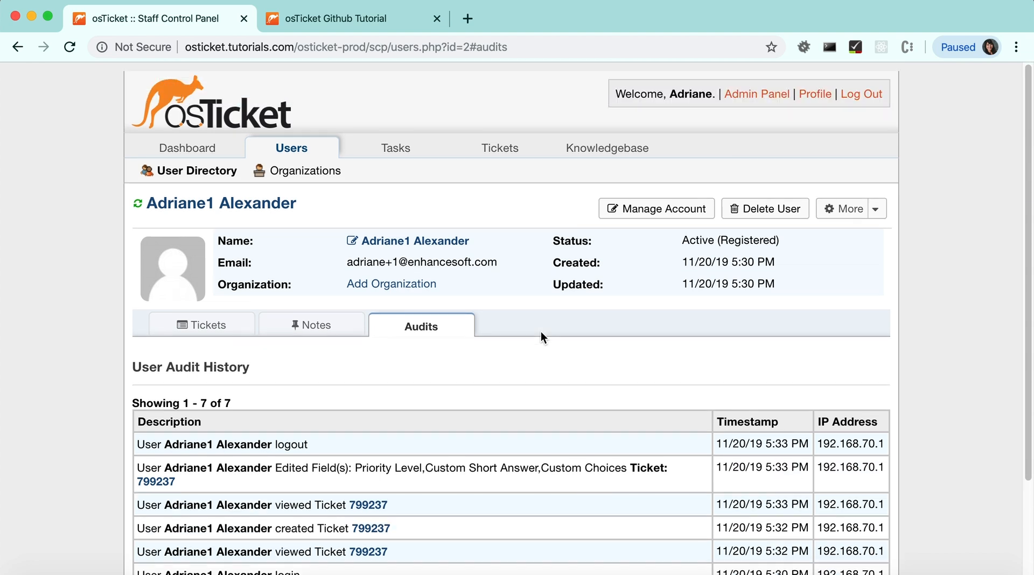
- Bring up the Admin Panel in a new tab and go to its Dashboard Audit Logs
right_click(756, 94)
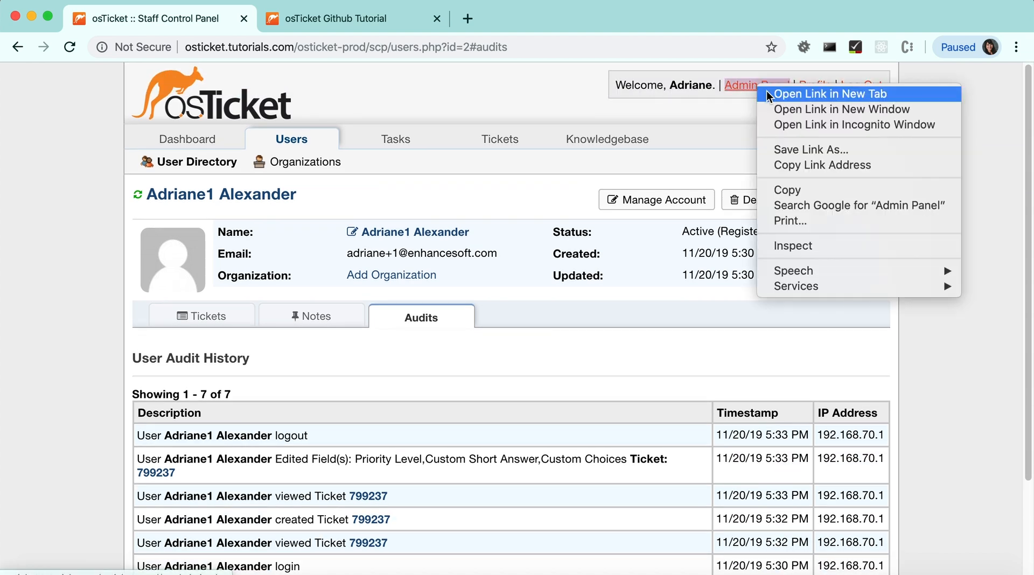
left_click(831, 93)
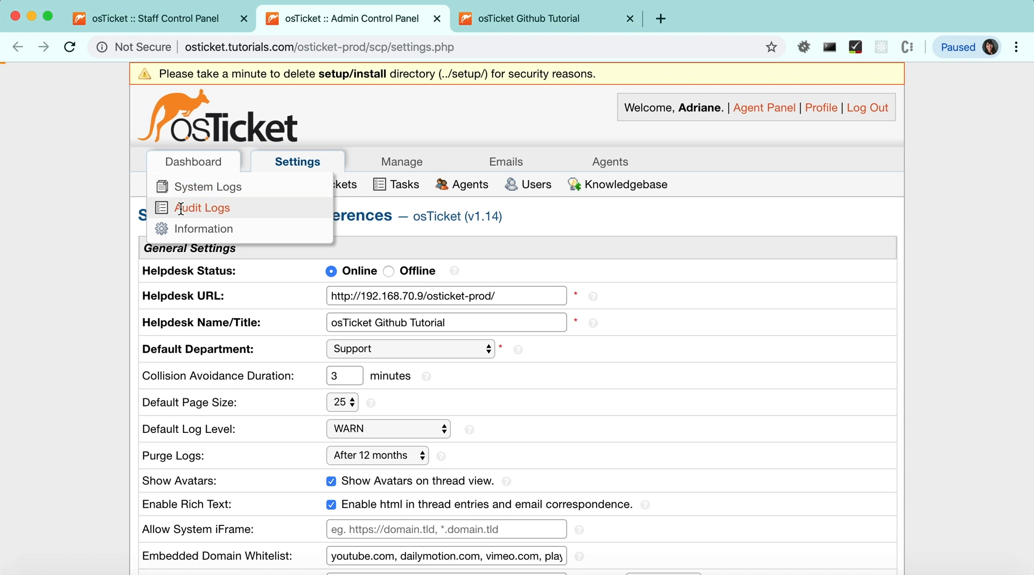
left_click(205, 208)
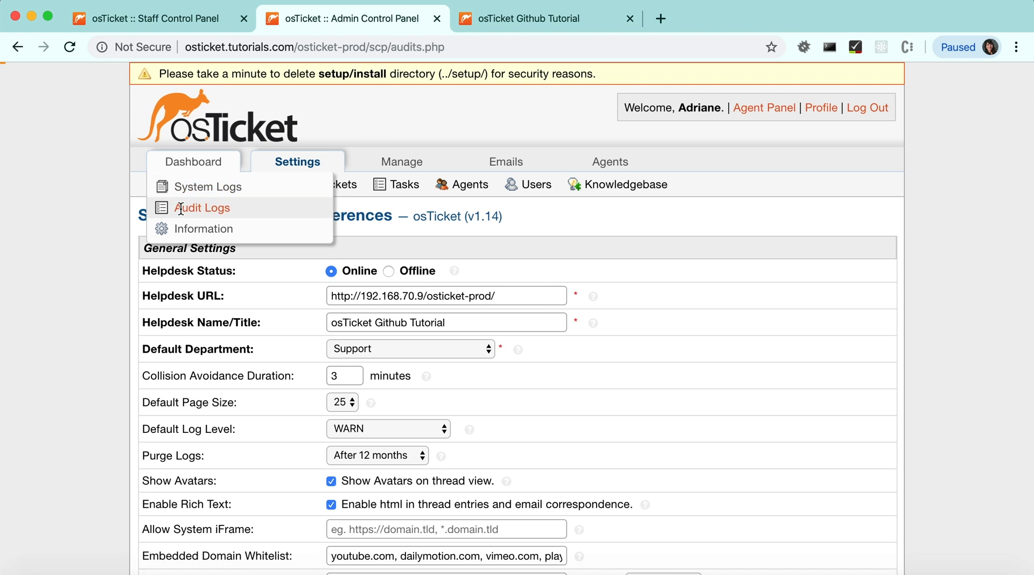
left_click(210, 208)
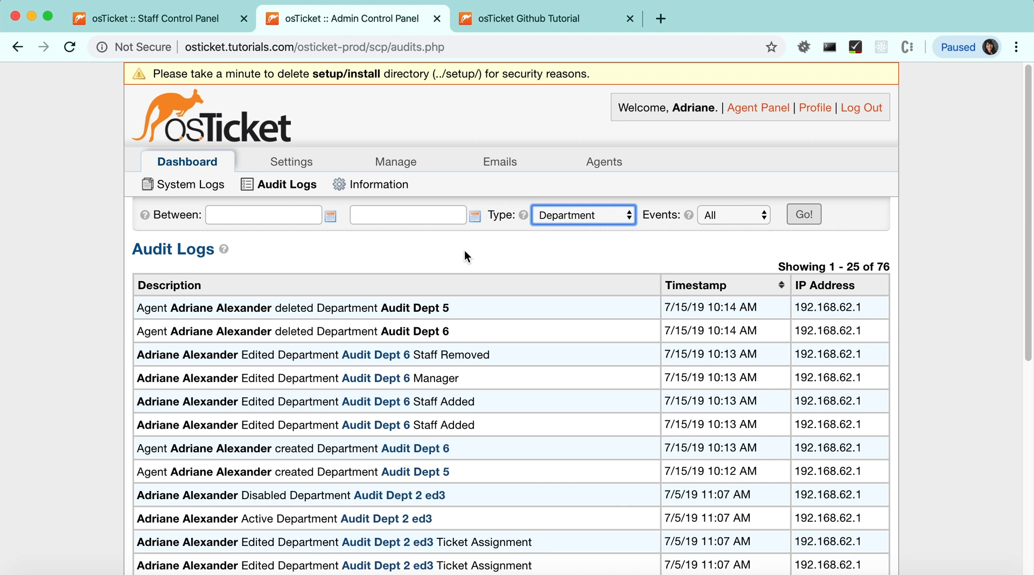
mouse_move(586, 219)
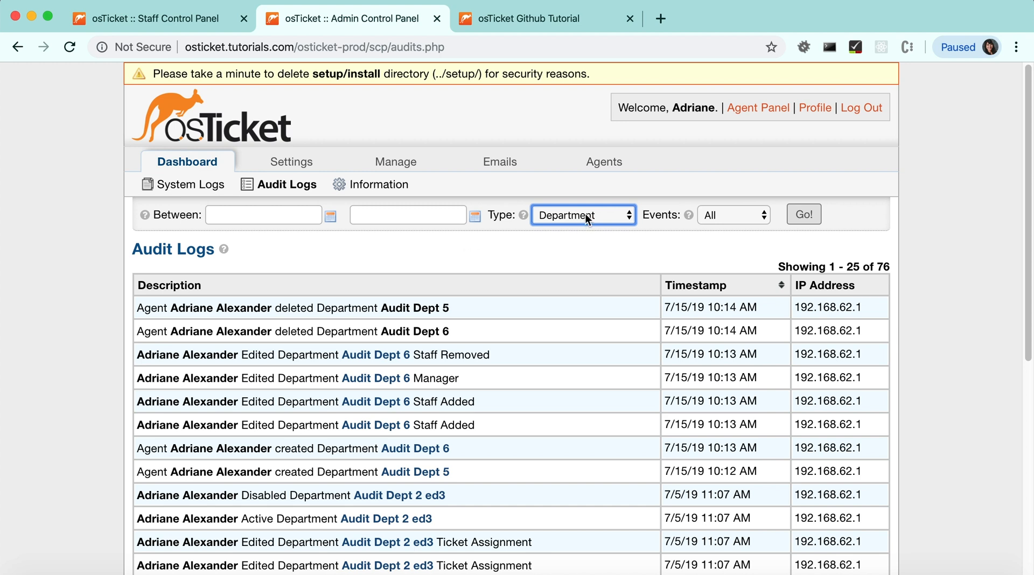
- Filter the audit log to Ticket records, listing 1030 entries headed by ticket #799237 activity
left_click(582, 215)
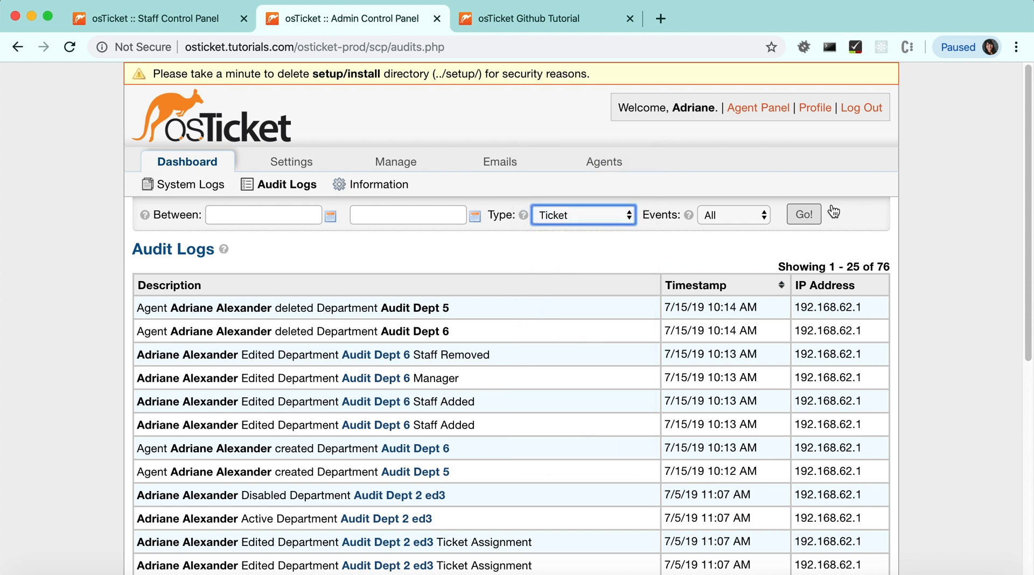
left_click(803, 214)
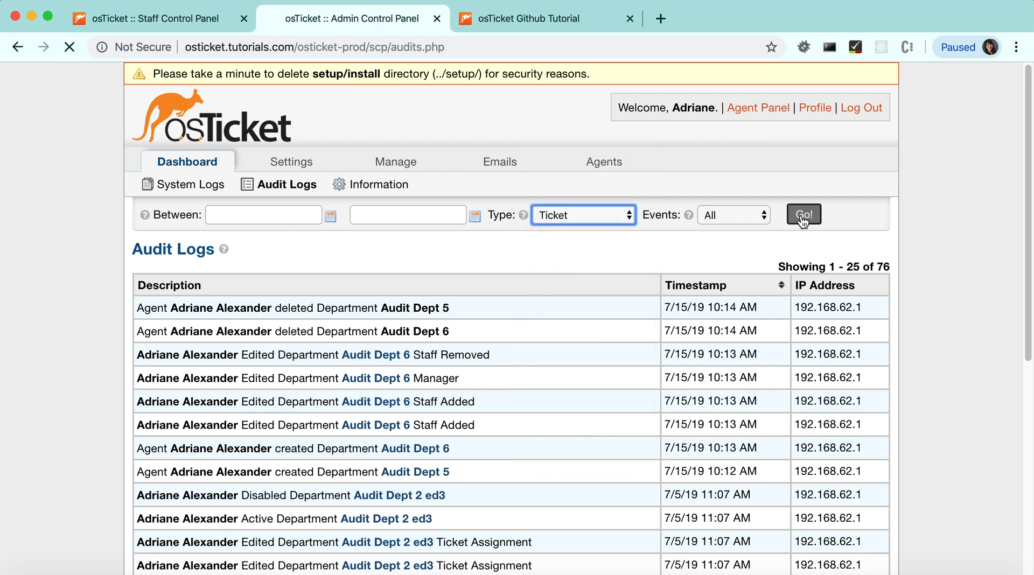
left_click(804, 215)
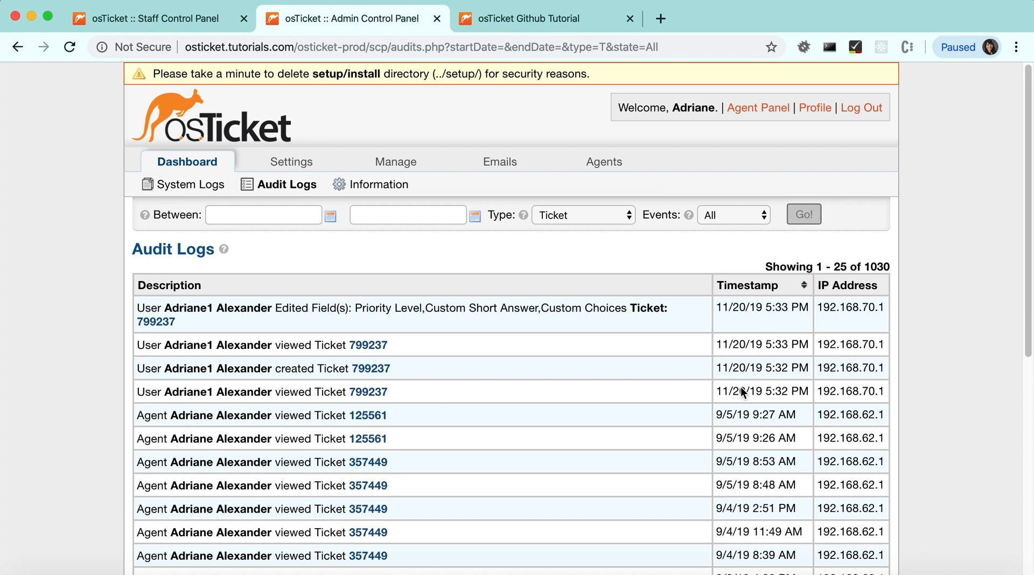
mouse_move(739, 326)
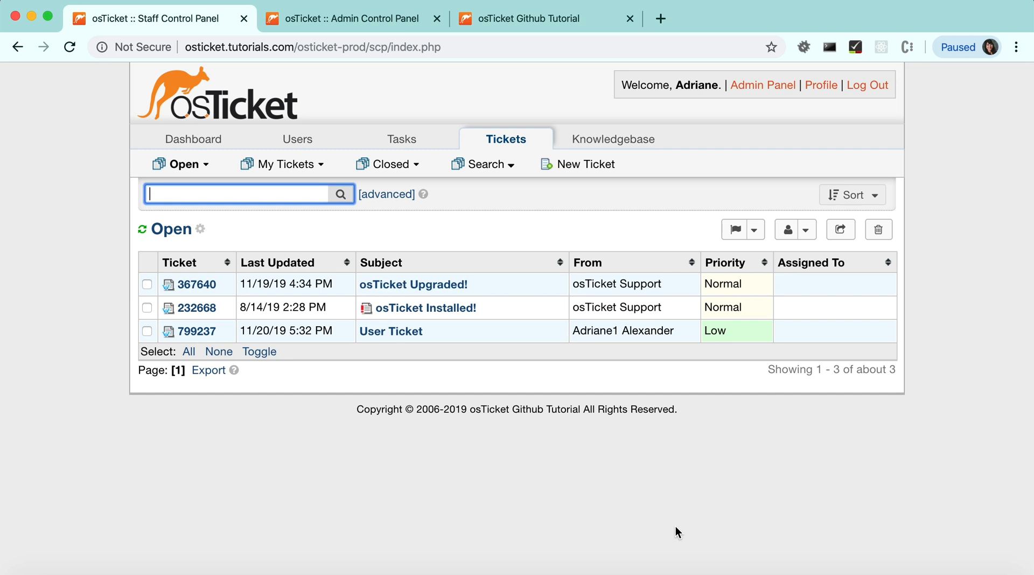
mouse_move(685, 457)
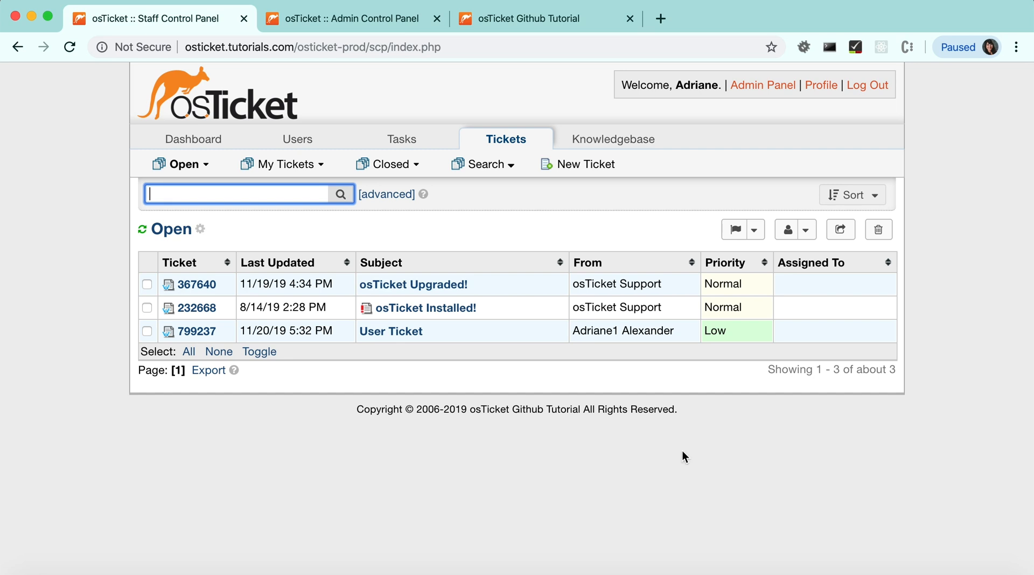
- Create a staff ticket for the user under Feedback titled 'Audit Test' with message 'testing'
left_click(586, 164)
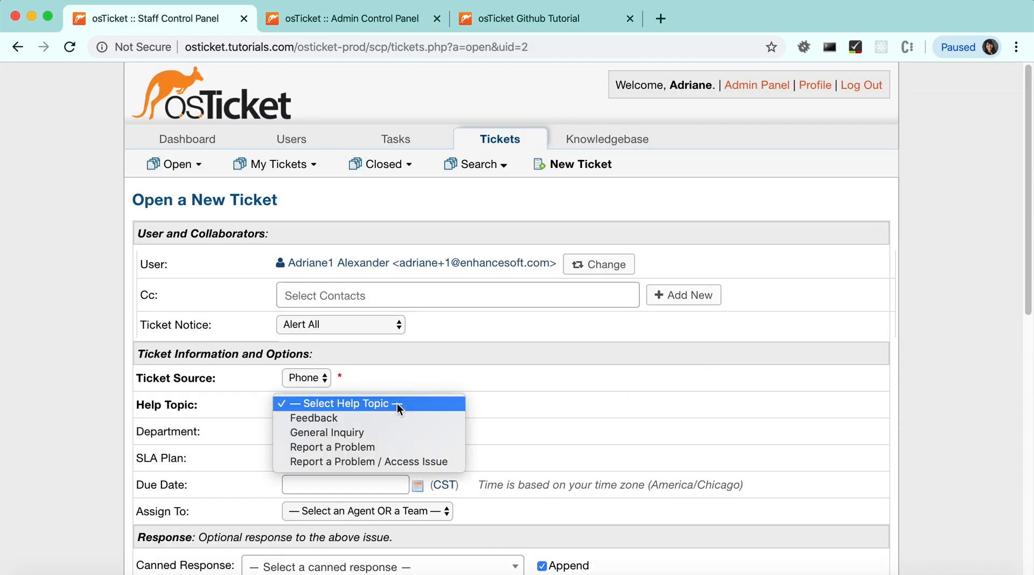
left_click(314, 418)
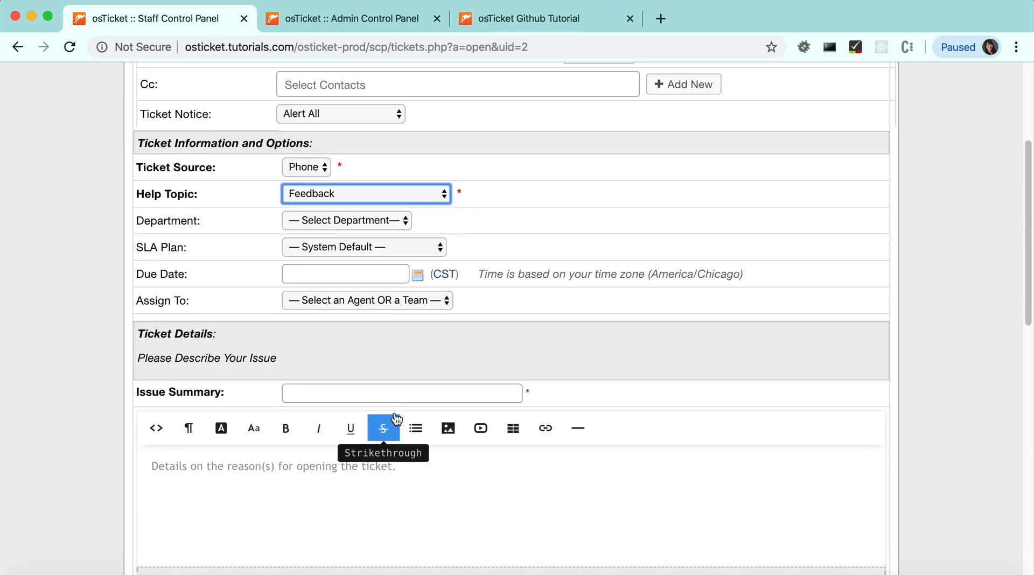
type("Audit Te")
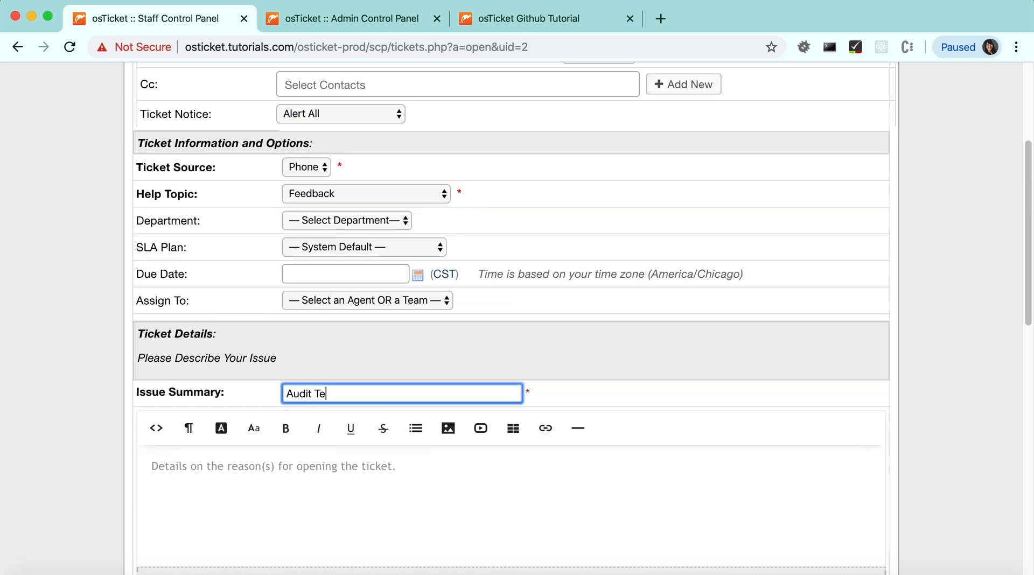
type("testing")
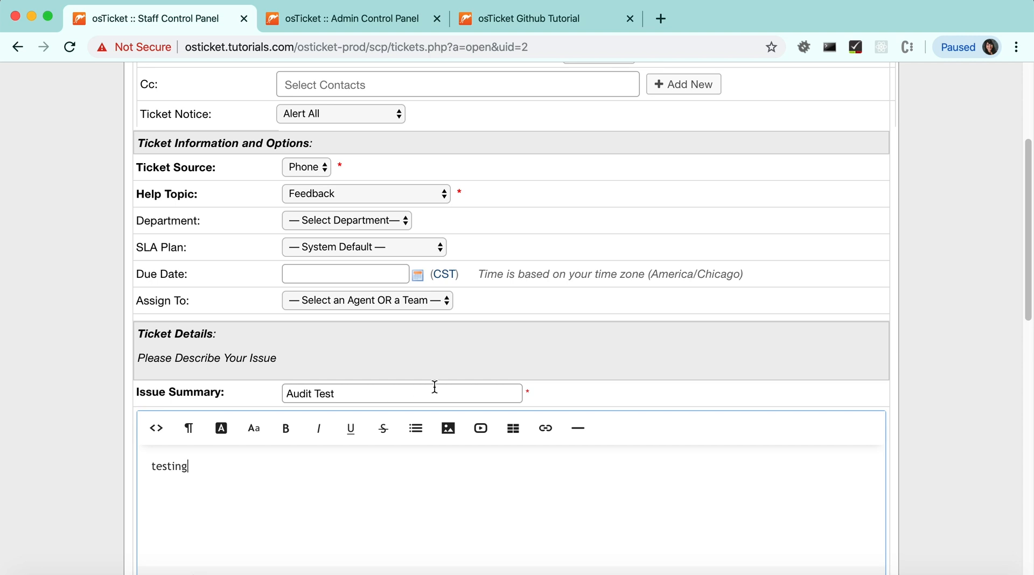
left_click(459, 489)
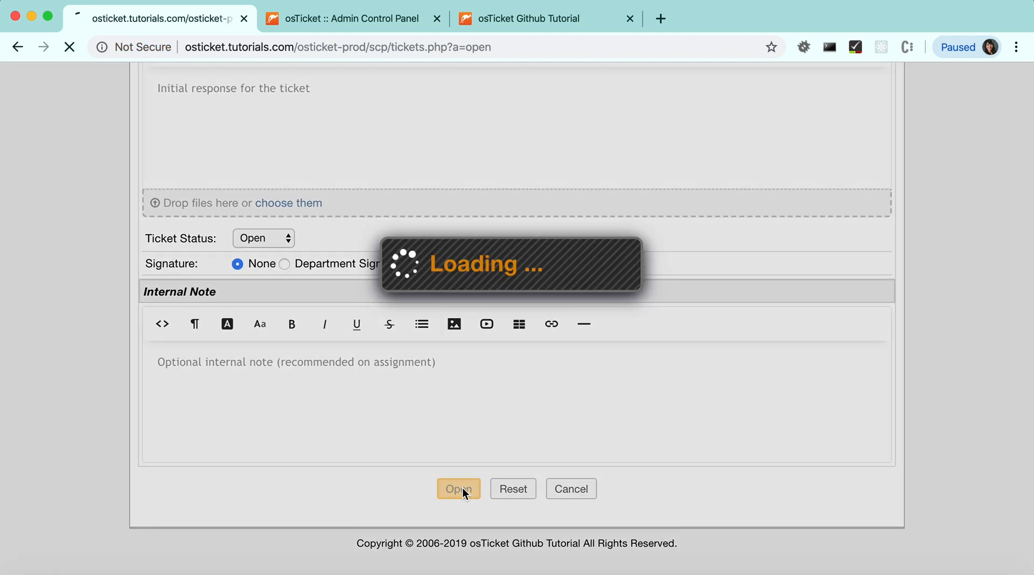
left_click(459, 489)
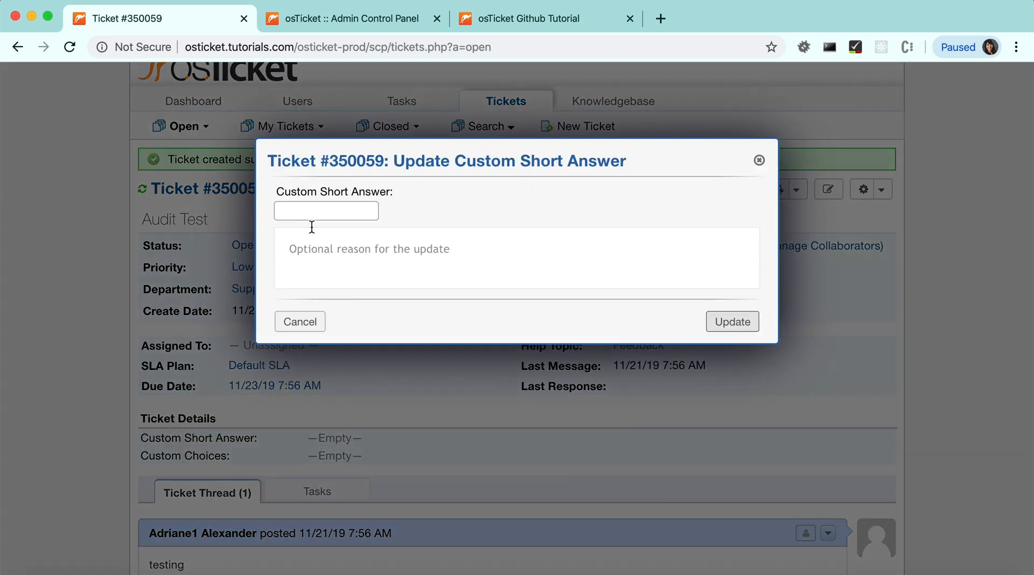
- Set Custom Short Answer to 'Short' and Custom Choices to Choice 2 on ticket 350059
type("Short")
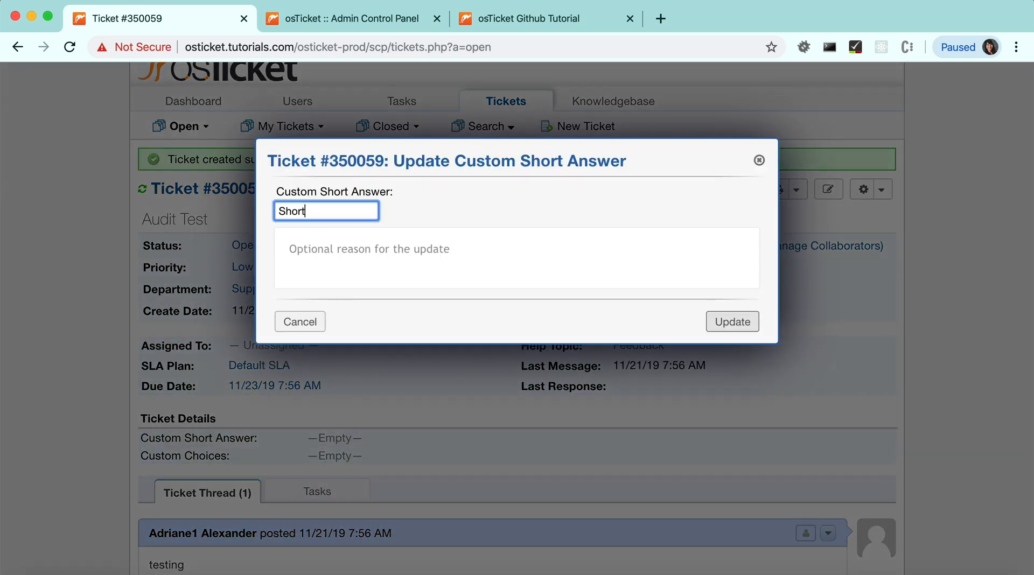
left_click(732, 321)
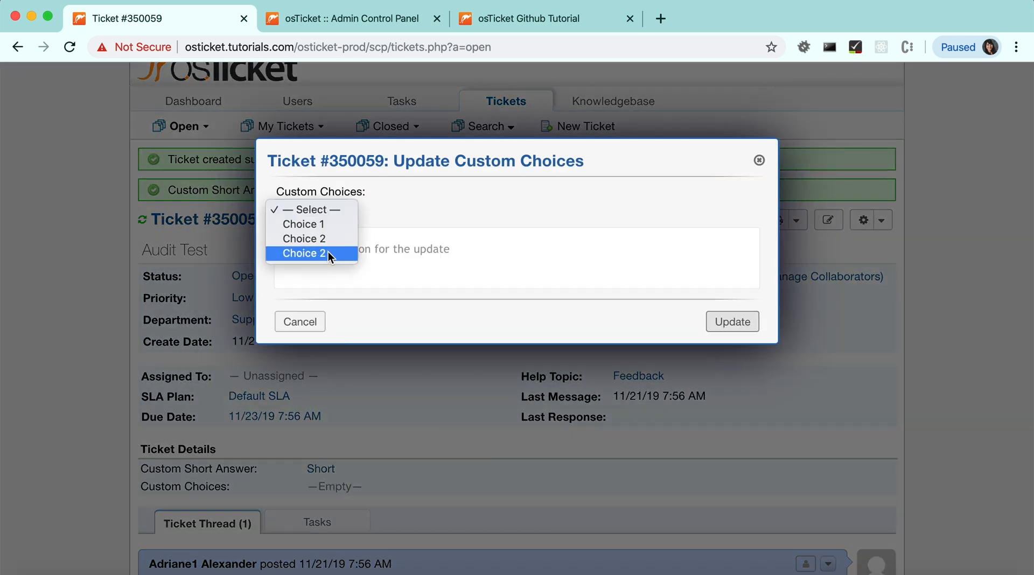
left_click(732, 321)
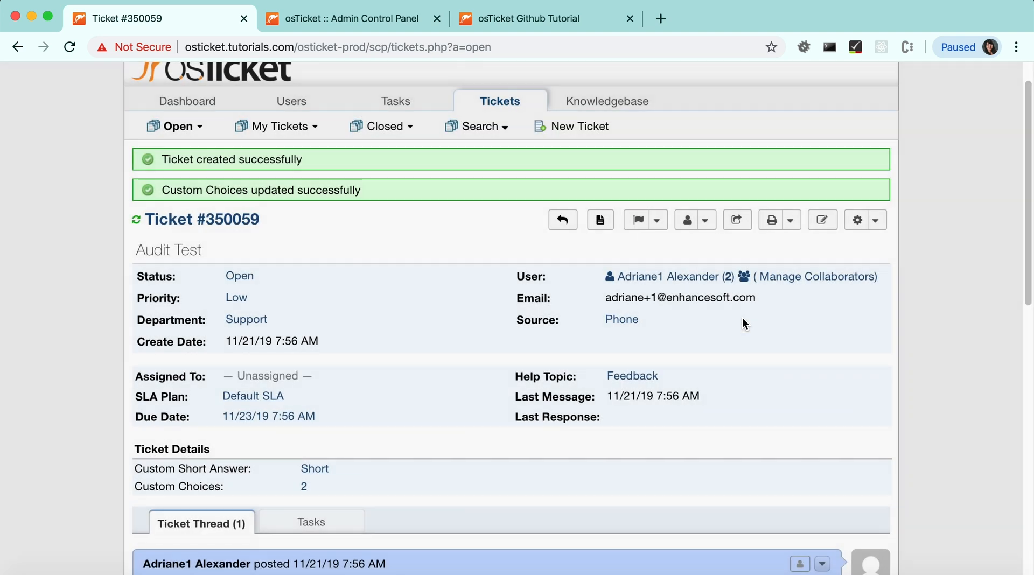
- Set the priority level to Normal and transfer the ticket to the Maintenance department
scroll("down", 3)
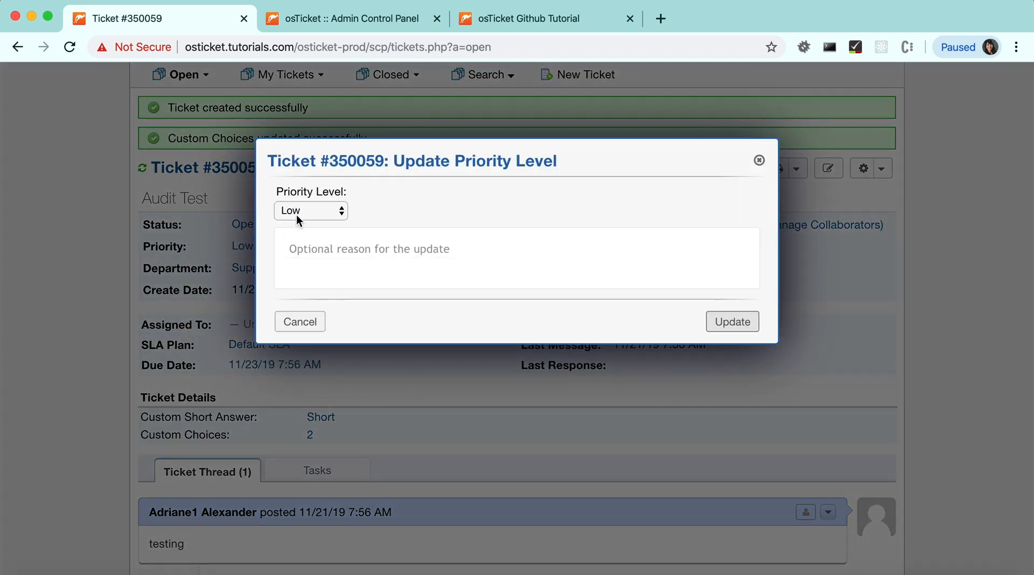
left_click(310, 210)
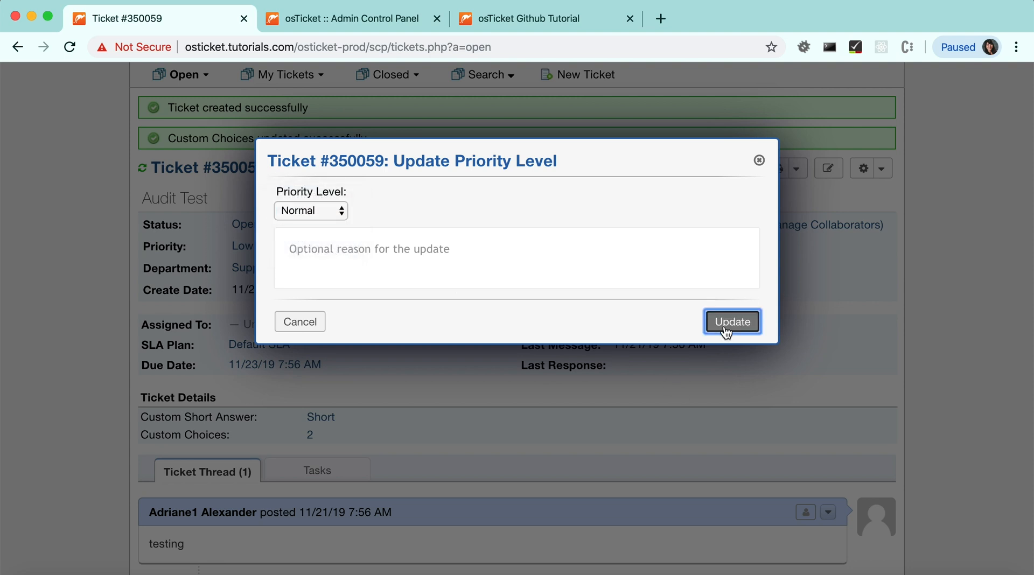
left_click(733, 323)
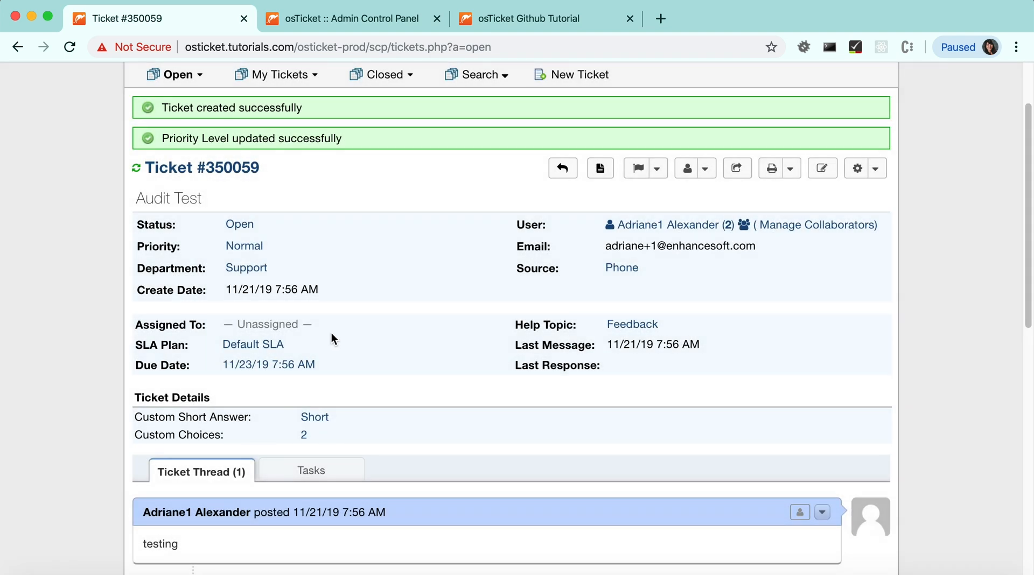
left_click(732, 168)
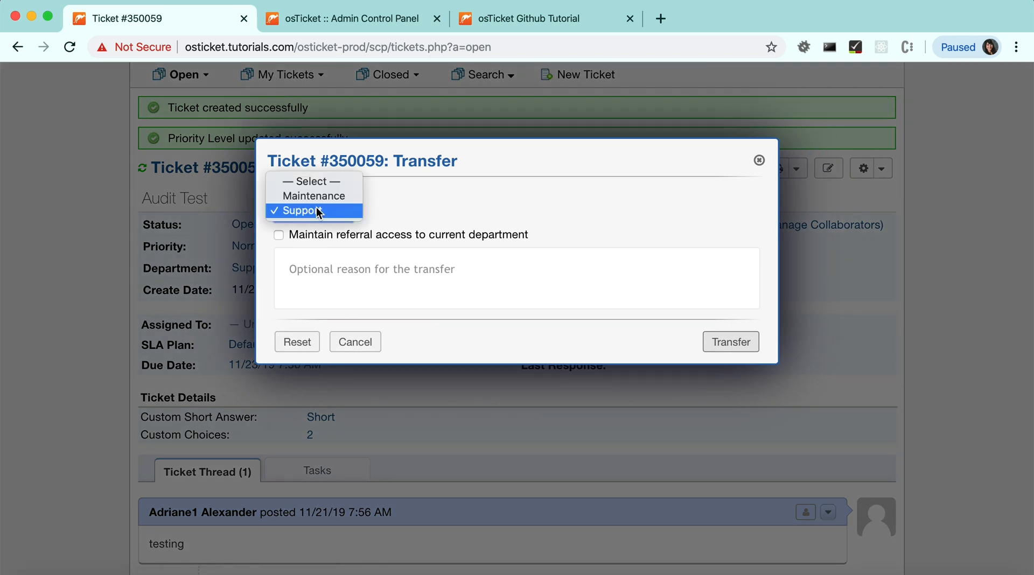
left_click(731, 341)
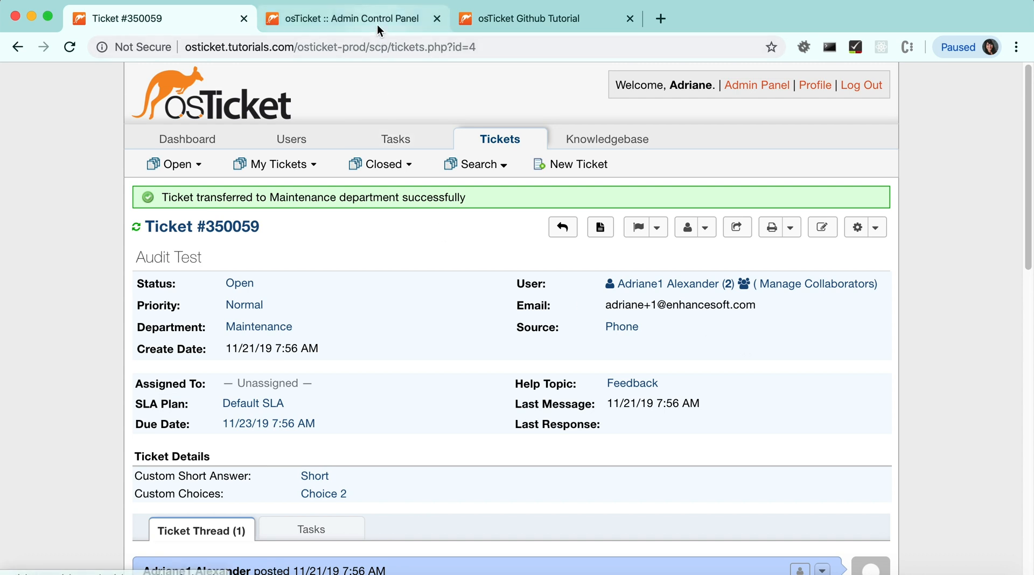
left_click(350, 19)
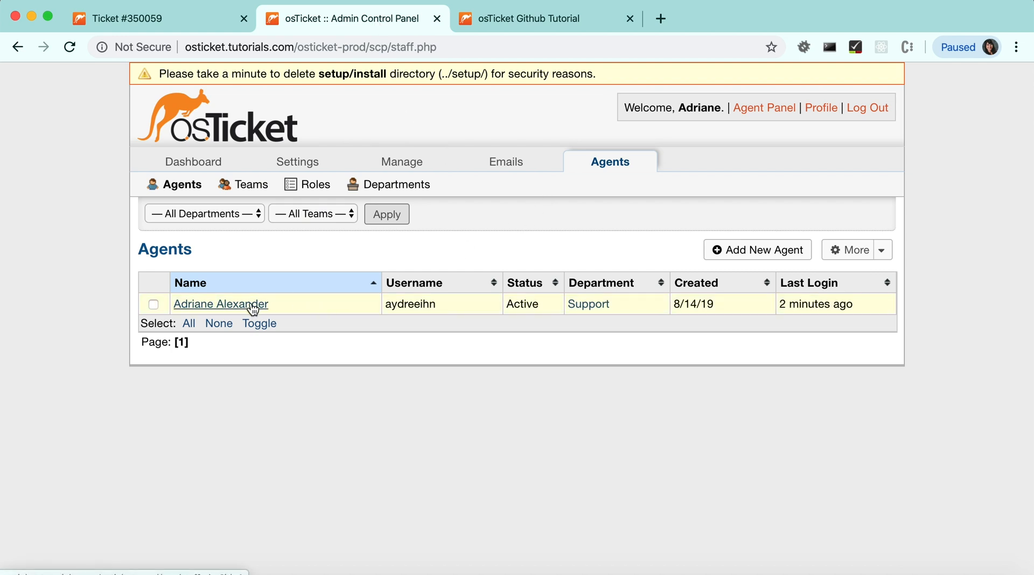
left_click(220, 303)
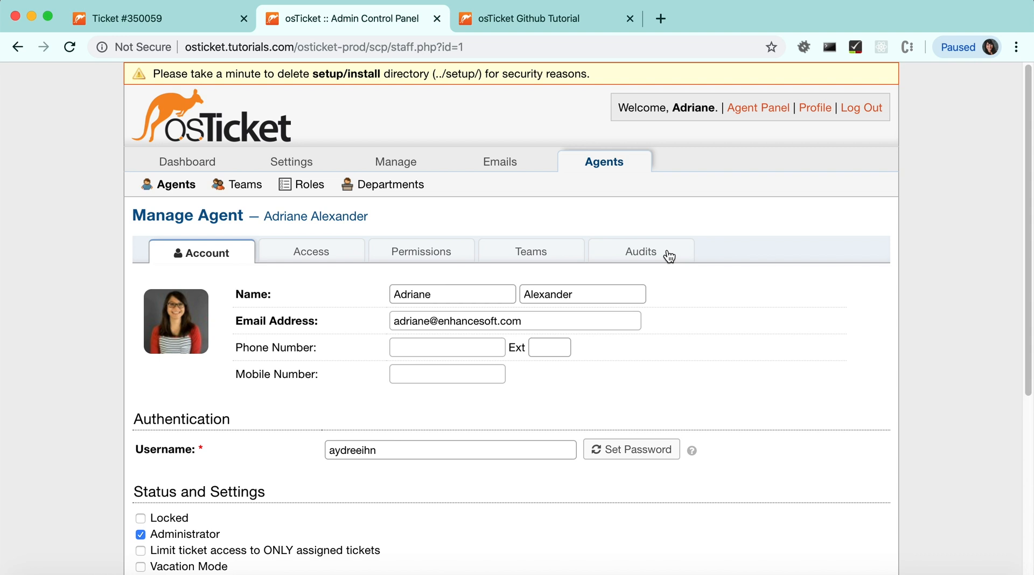
left_click(640, 252)
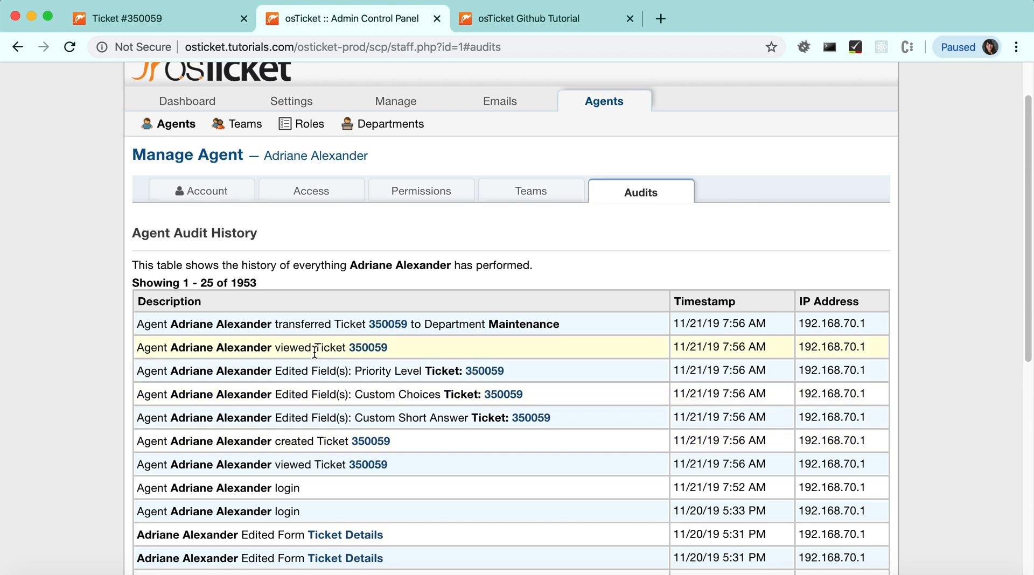
mouse_move(303, 370)
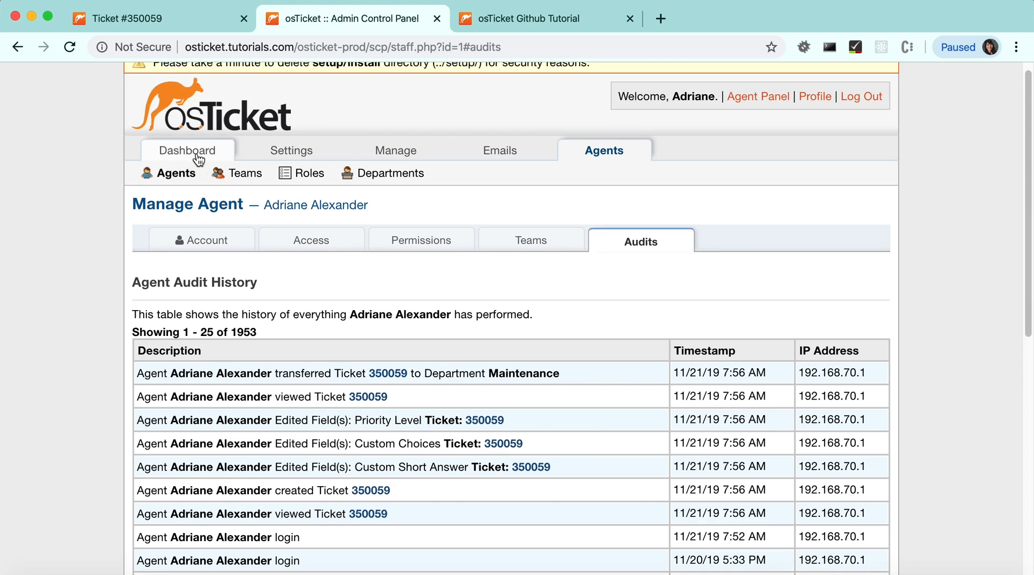
- Filter the dashboard audit logs to Ticket entries, headed by ticket 350059's changes
left_click(187, 149)
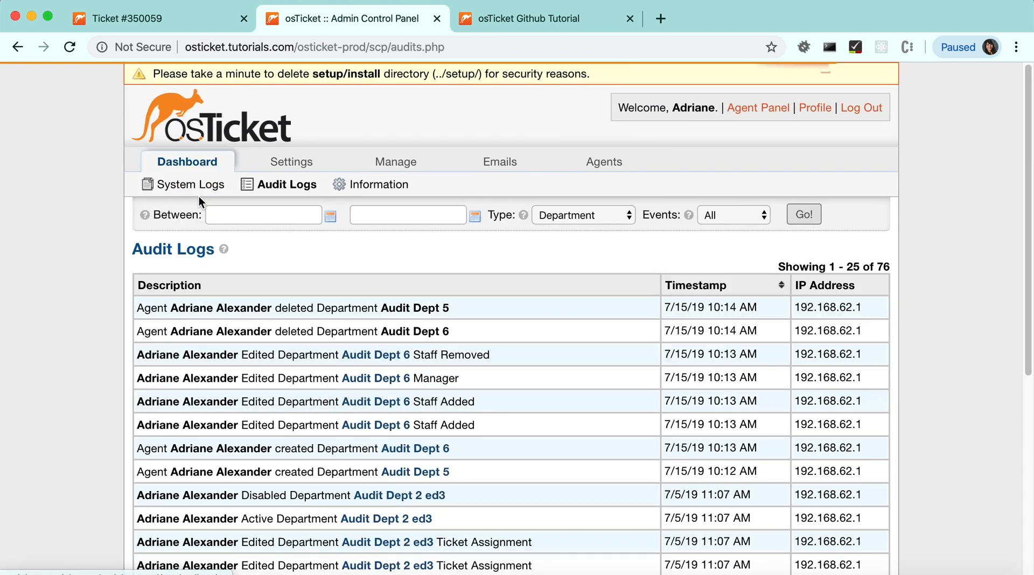
mouse_move(515, 276)
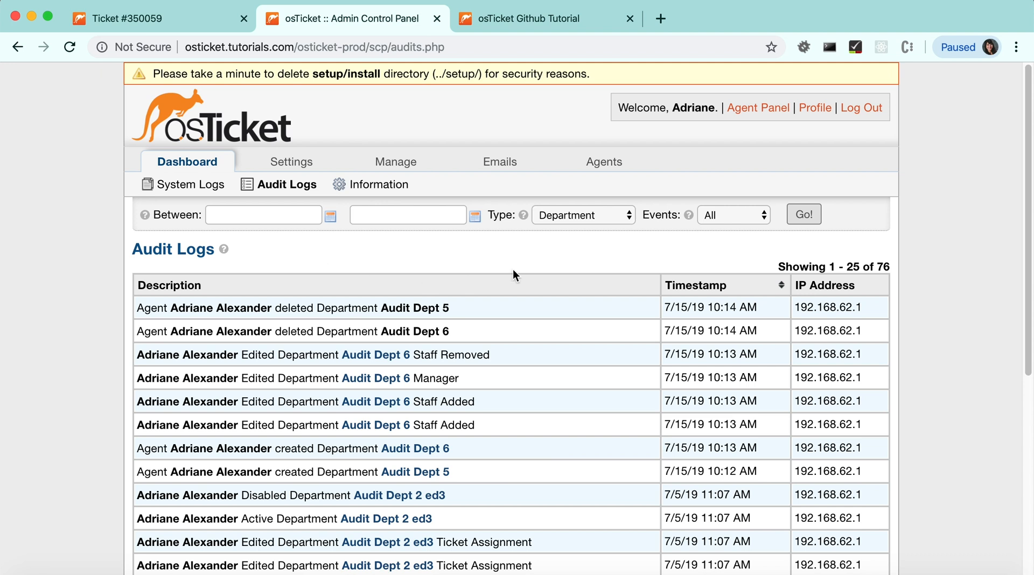
left_click(583, 214)
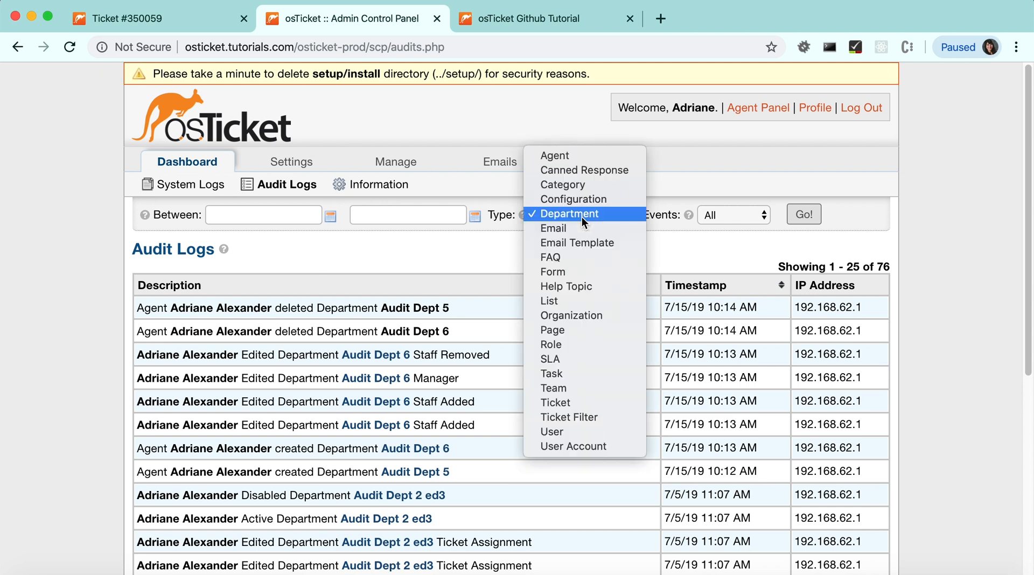
left_click(555, 403)
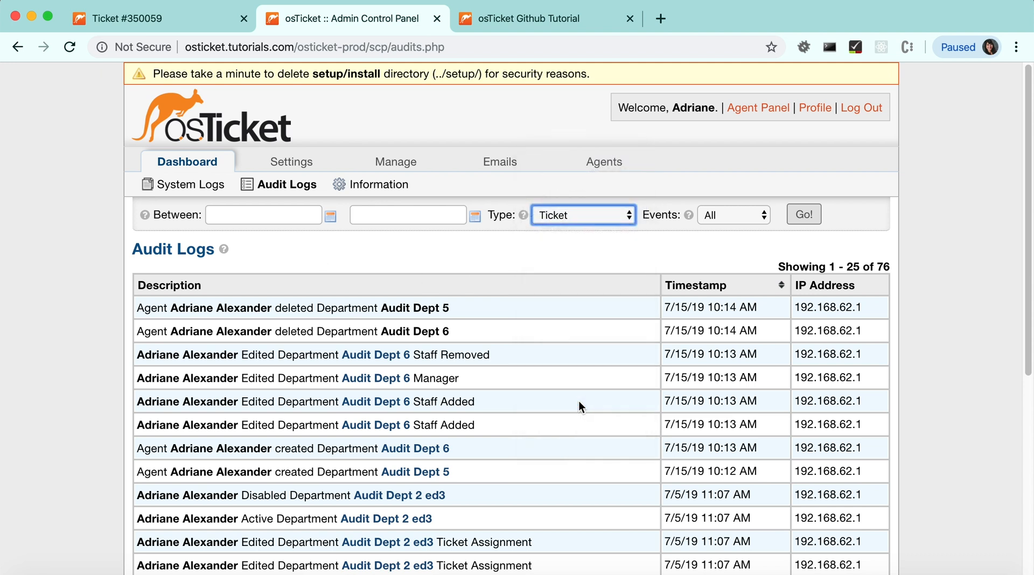
left_click(802, 213)
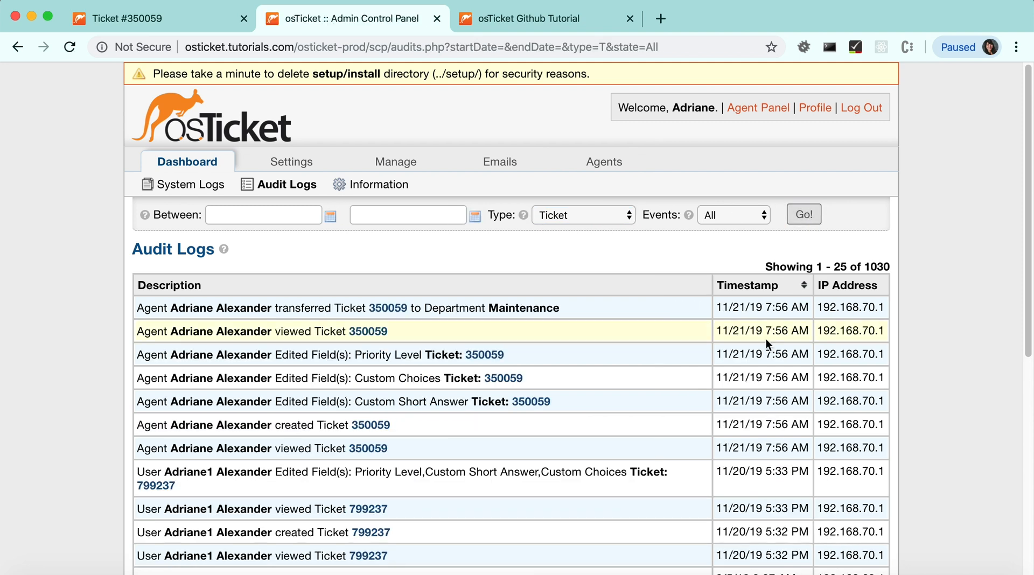
scroll("down", 3)
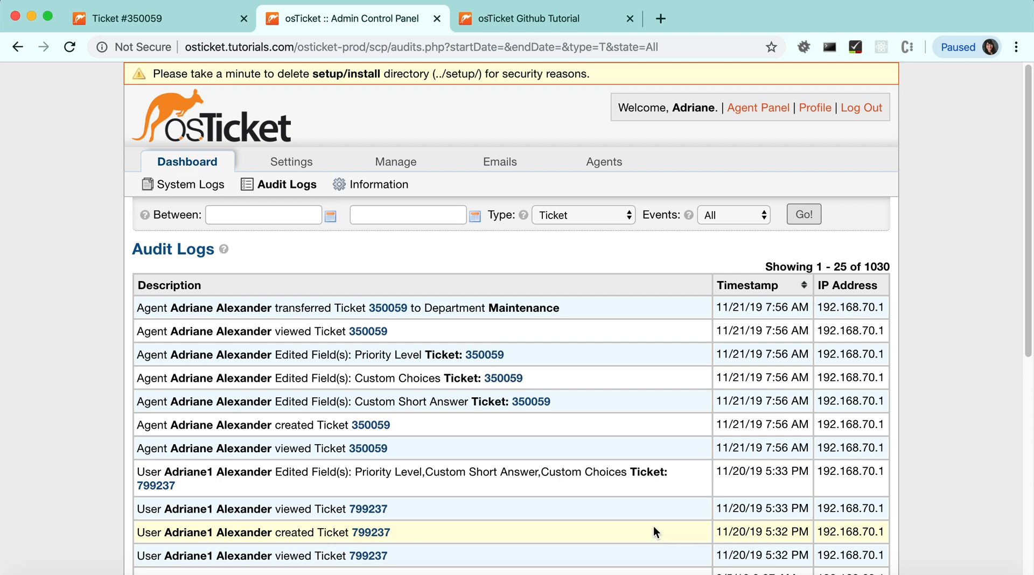
- Add a new help topic named 'New Topic' from Manage > Help Topics
left_click(395, 162)
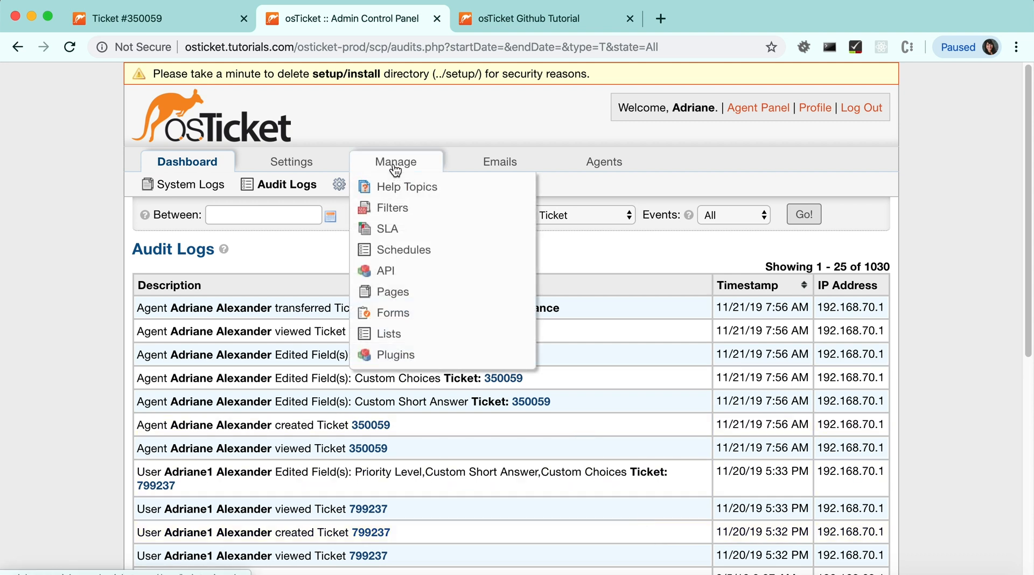
left_click(407, 186)
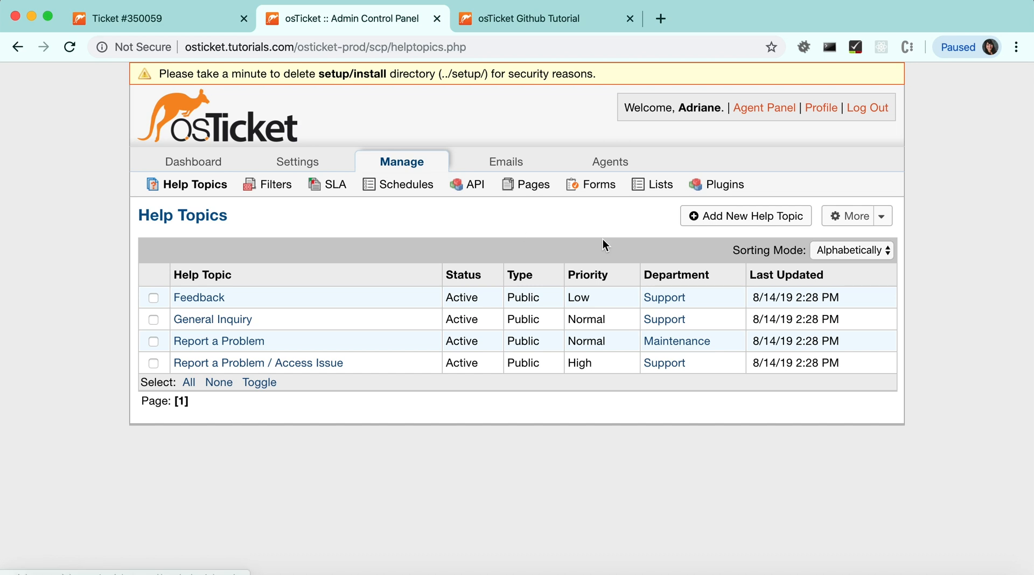
left_click(745, 215)
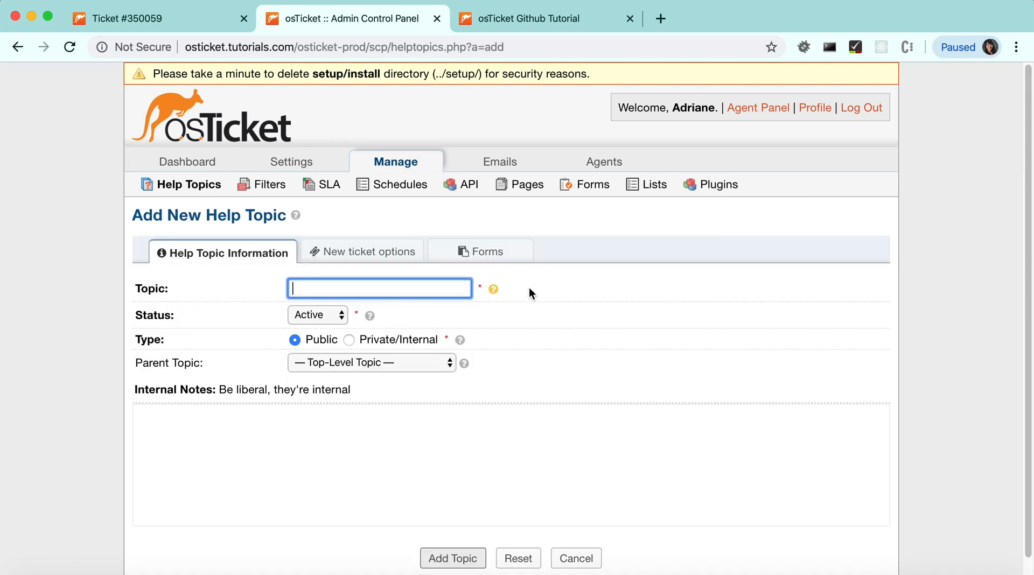
type("New Topic")
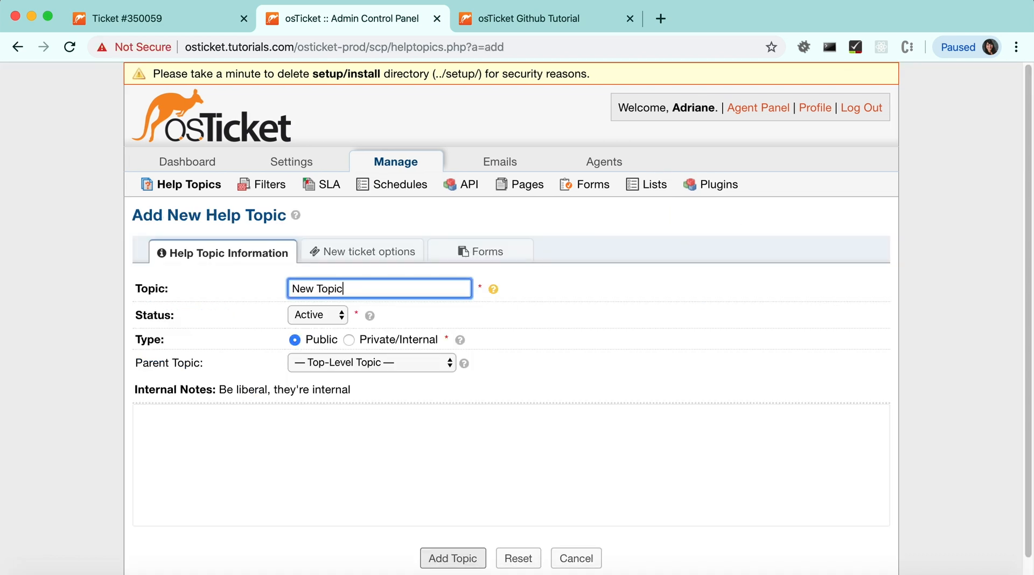
left_click(453, 558)
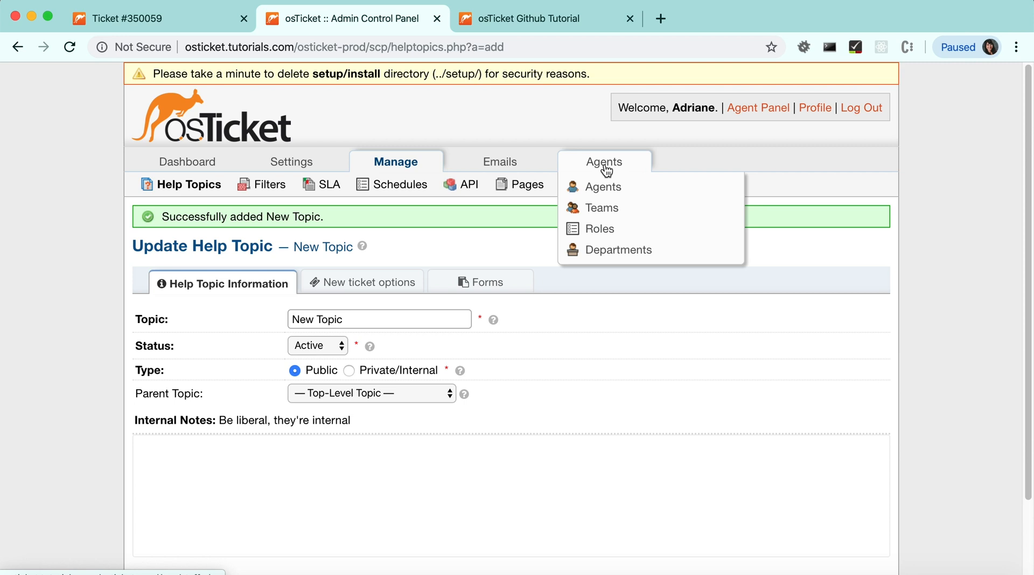
- Save changes to the Support department and confirm the success notice
left_click(619, 249)
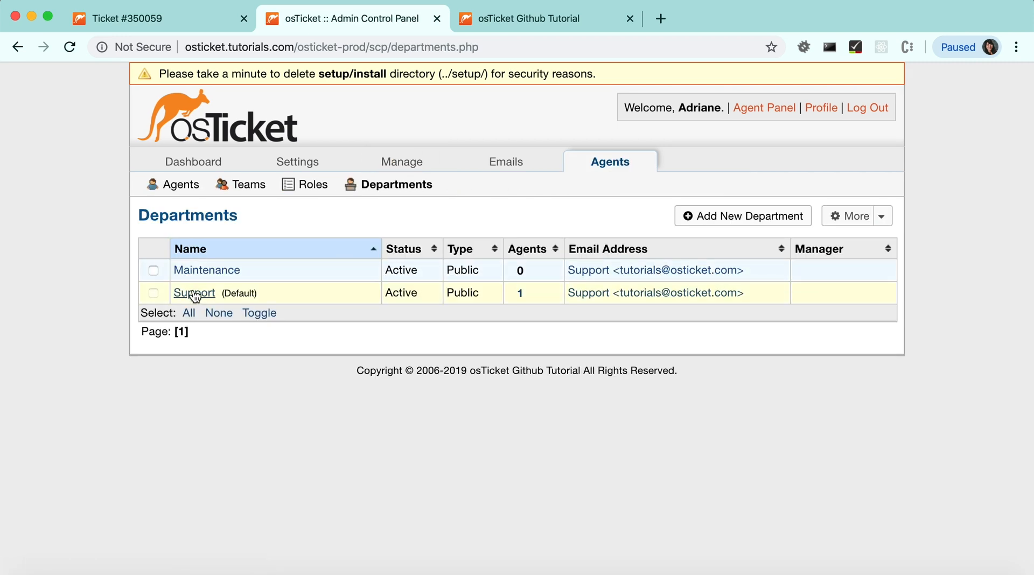
left_click(194, 293)
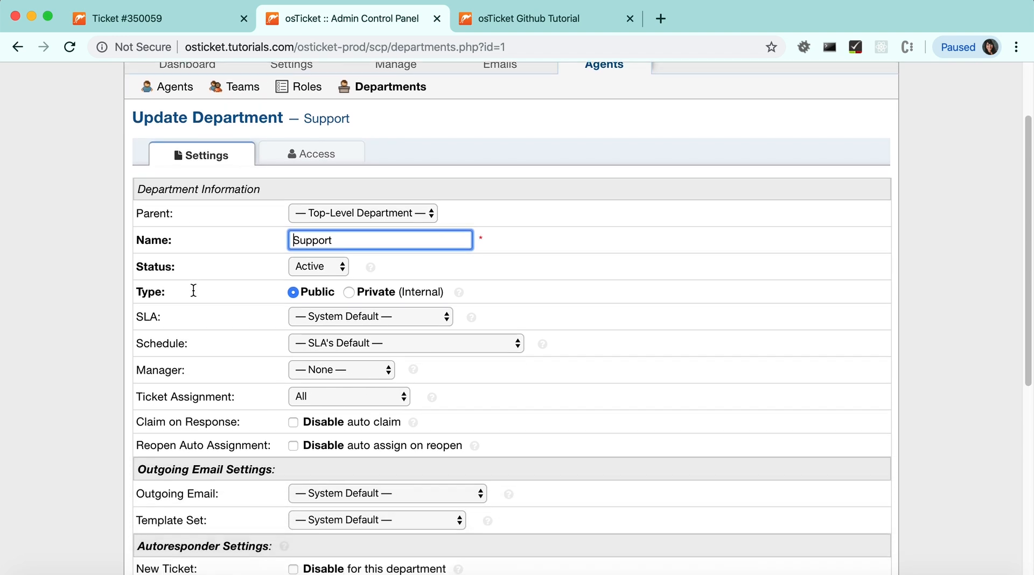
scroll("down", 3)
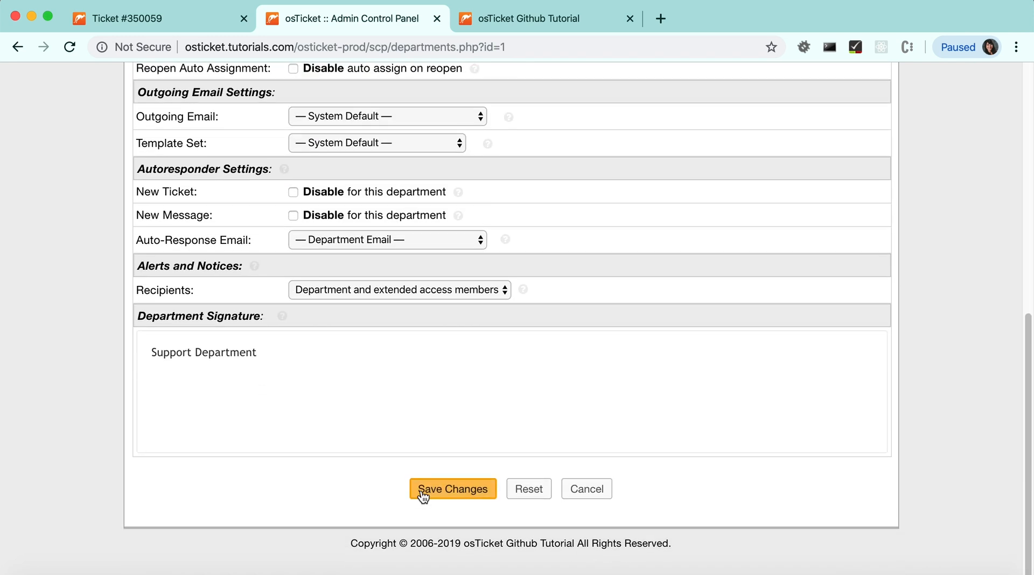
left_click(453, 489)
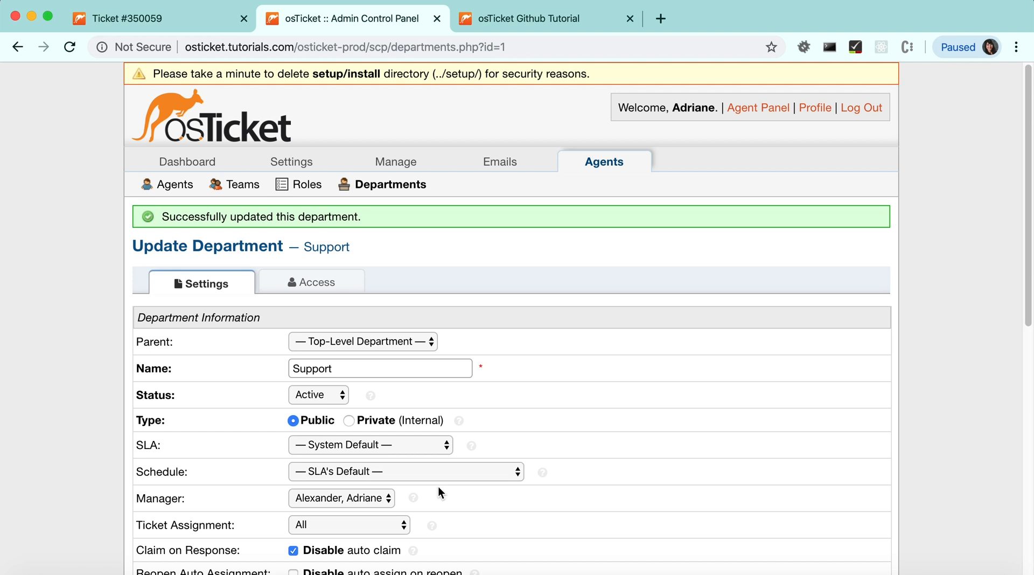
left_click(291, 162)
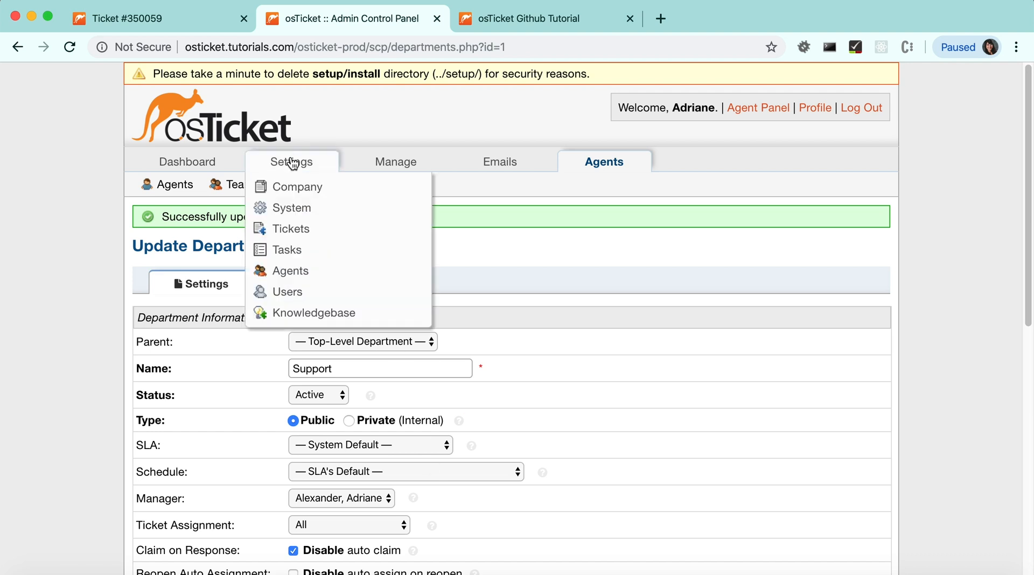
- Set the Helpdesk Status to Offline in system settings and save
left_click(292, 208)
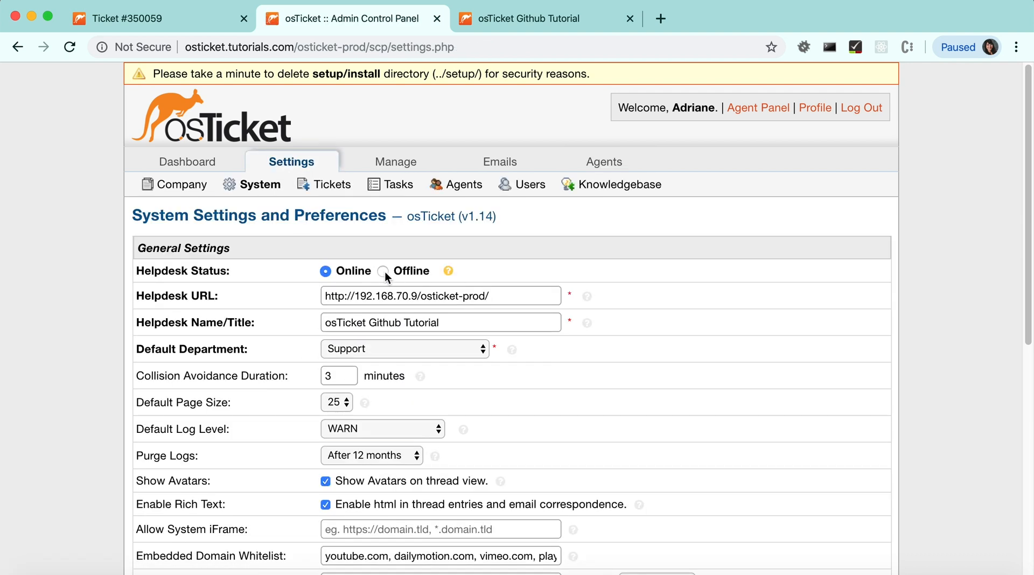
scroll("down", 3)
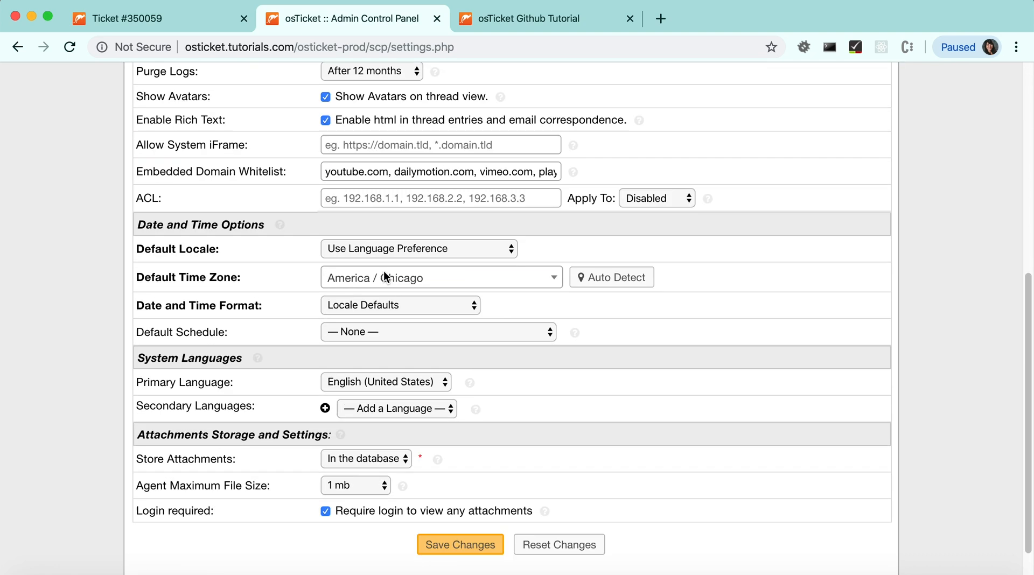
left_click(460, 544)
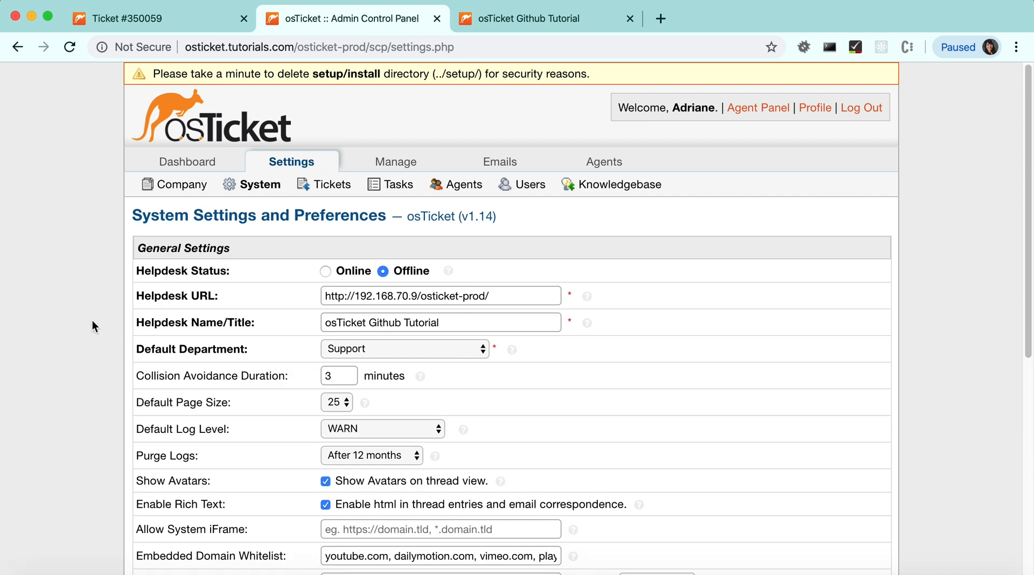
left_click(187, 161)
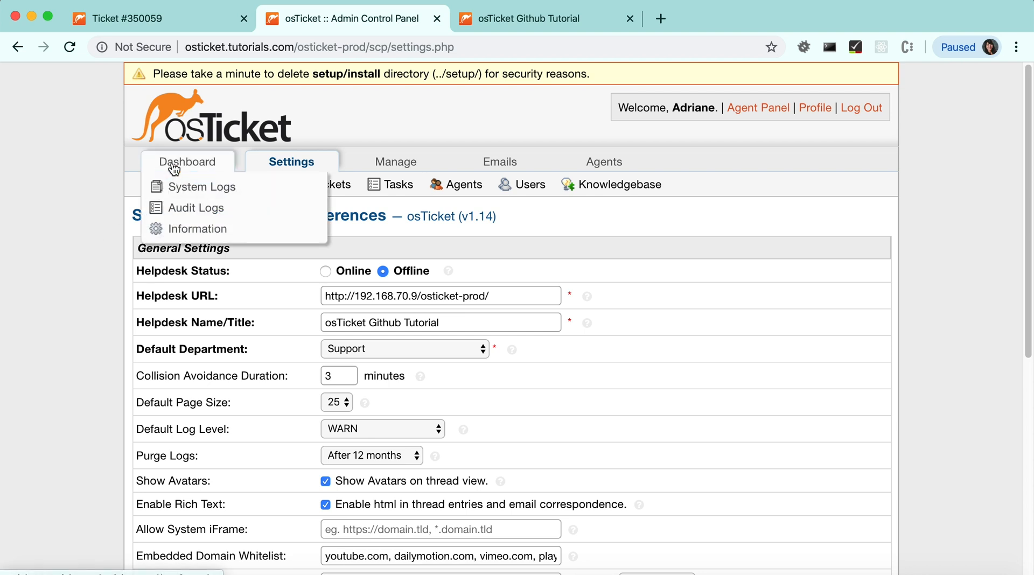
- Filter the dashboard audit logs by Help Topic, then Department, then Configuration records
left_click(196, 208)
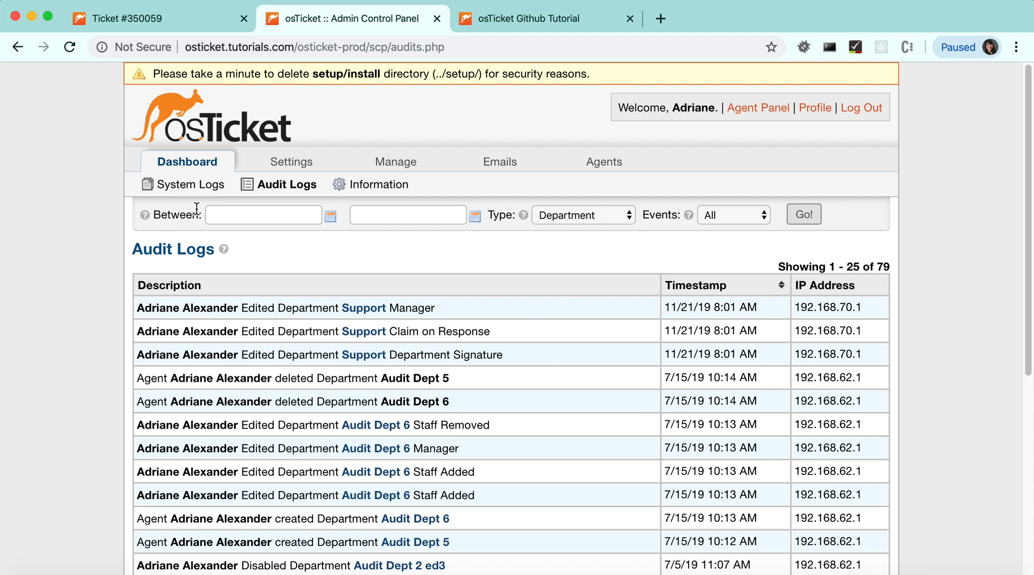
mouse_move(596, 254)
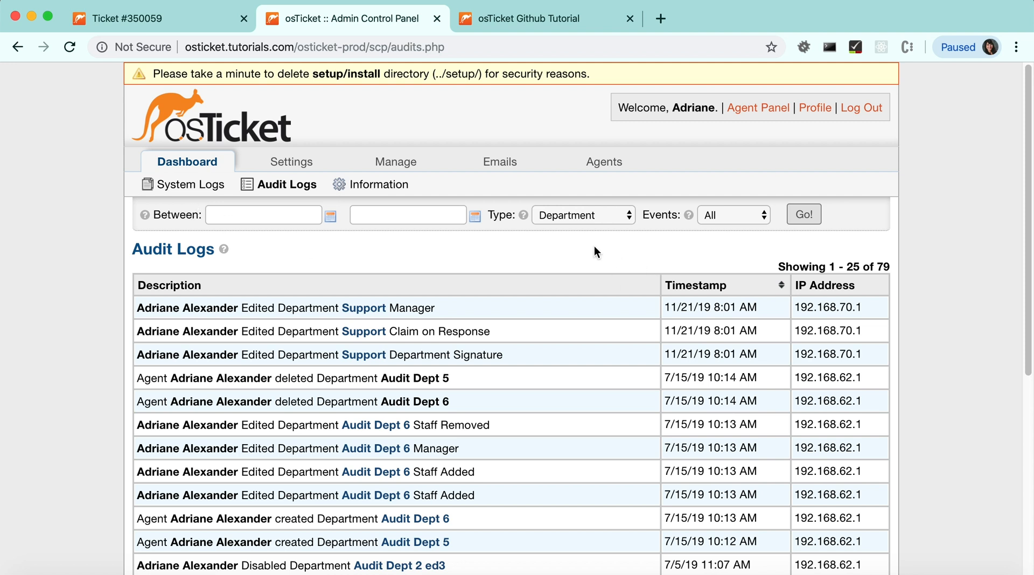
left_click(583, 215)
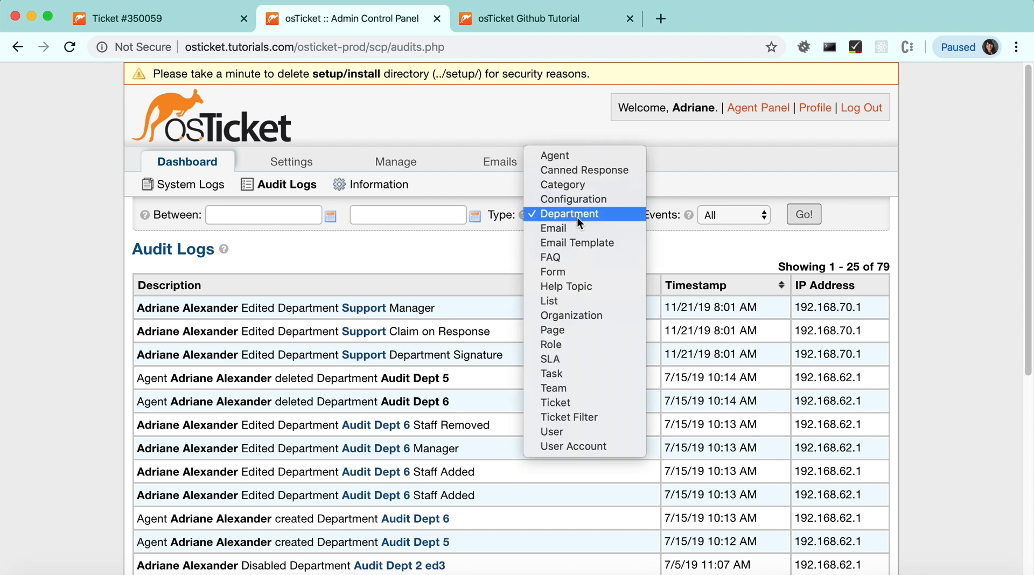
mouse_move(553, 272)
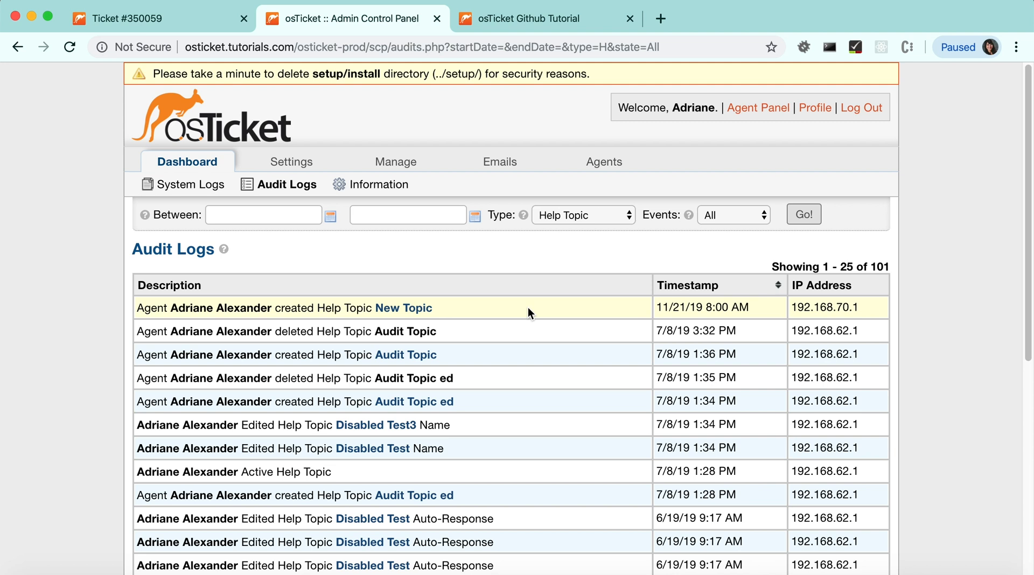
left_click(583, 214)
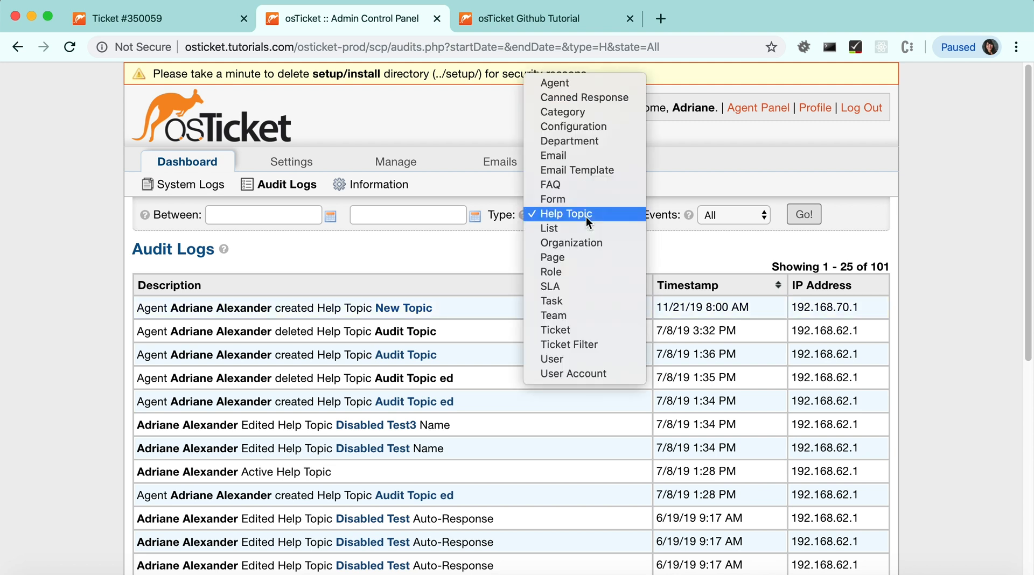
left_click(569, 140)
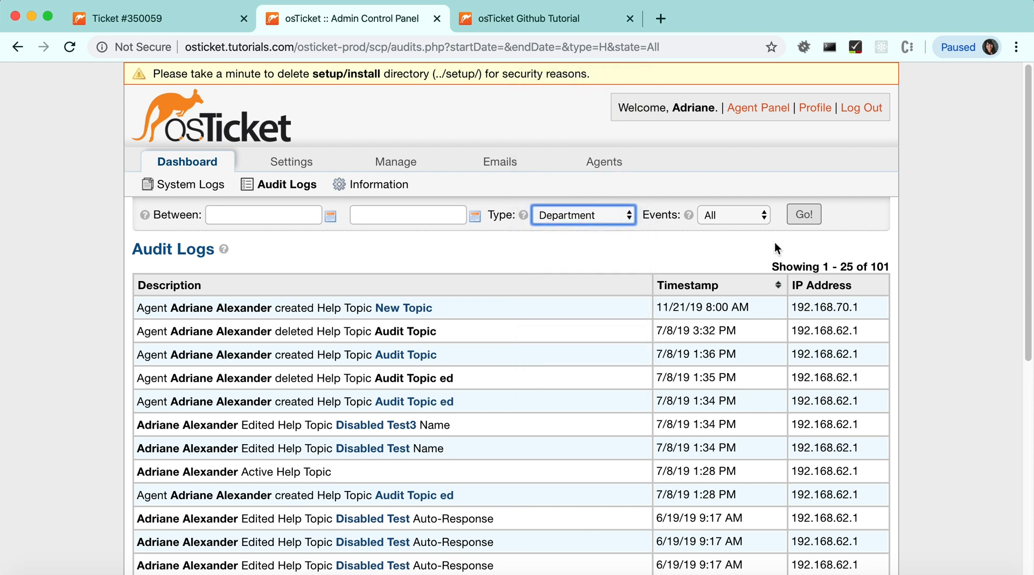
left_click(804, 213)
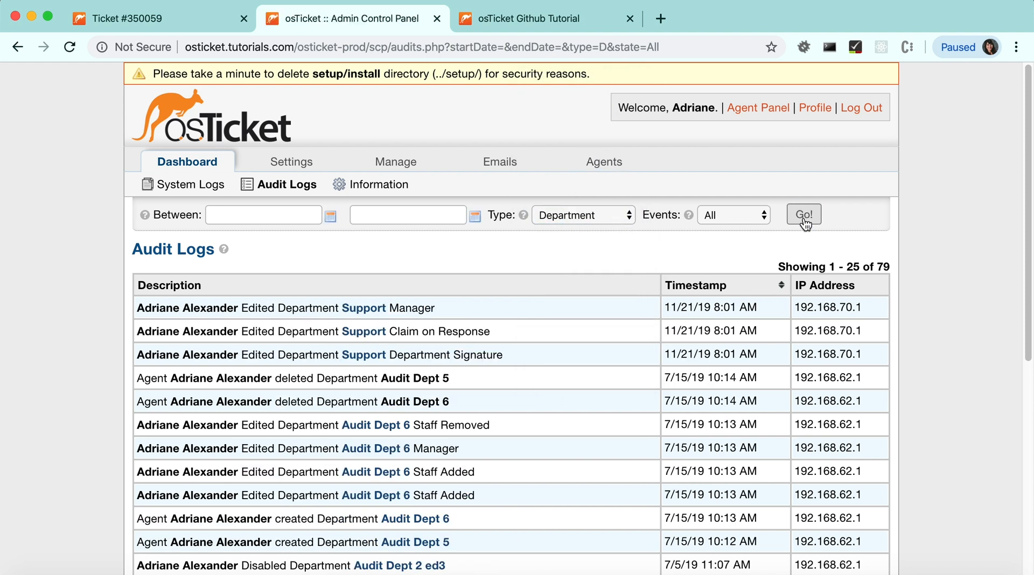
mouse_move(439, 318)
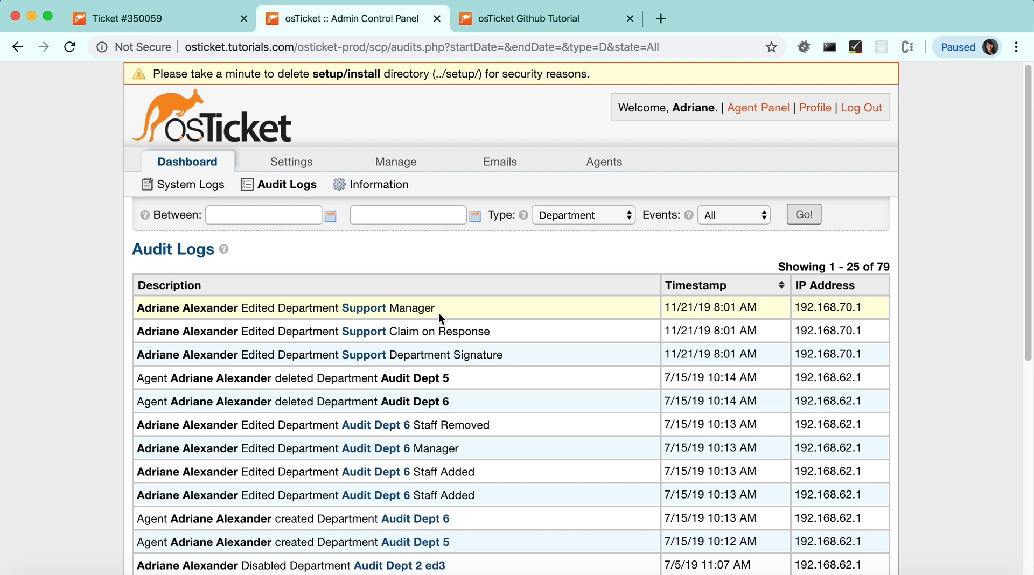
mouse_move(571, 244)
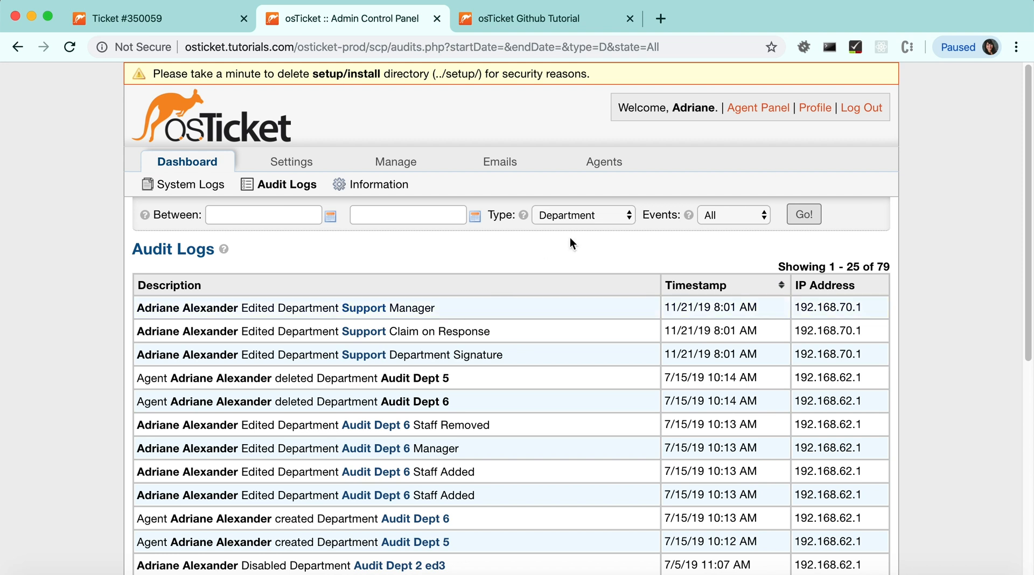
left_click(581, 214)
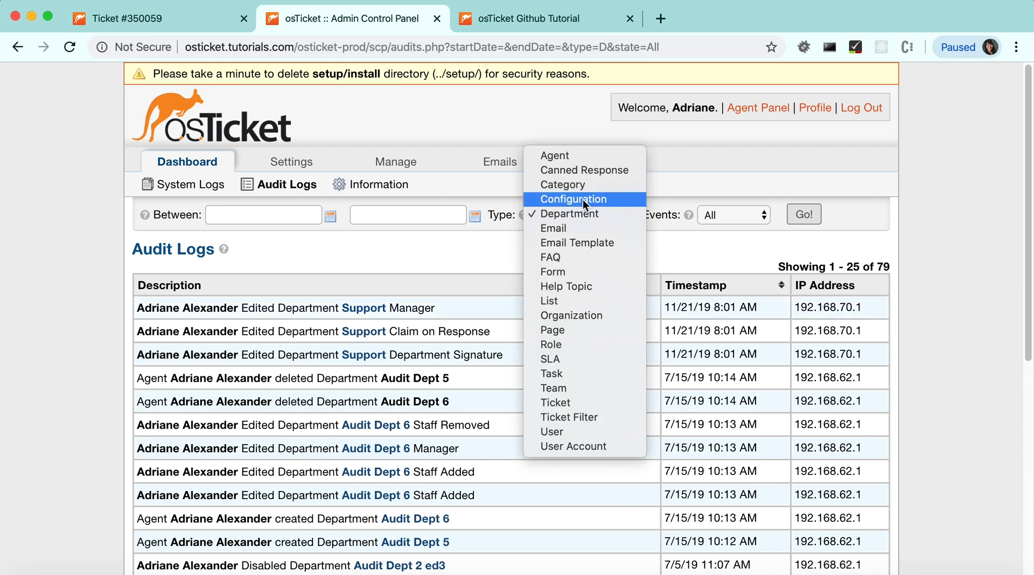
left_click(572, 198)
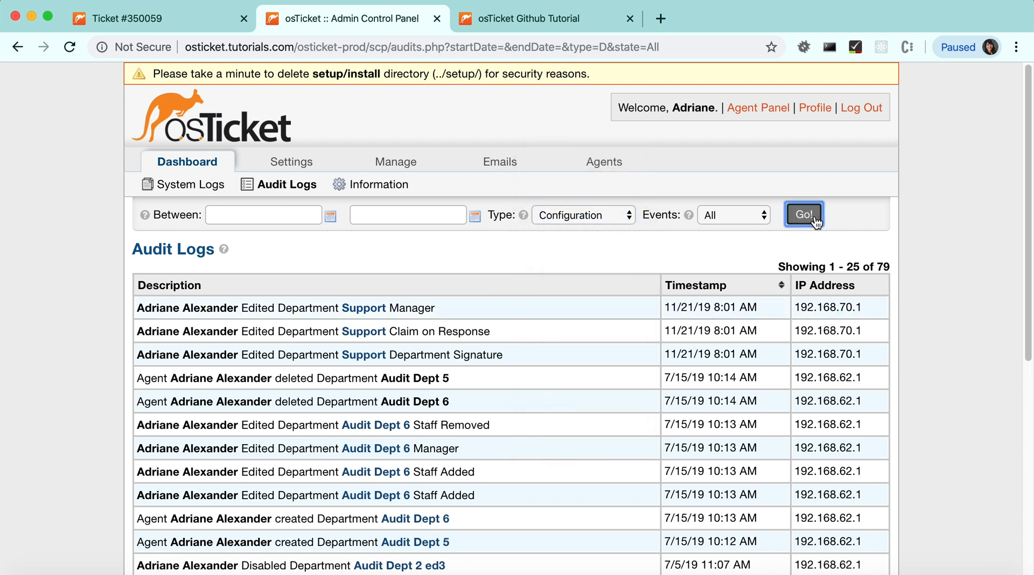
left_click(804, 213)
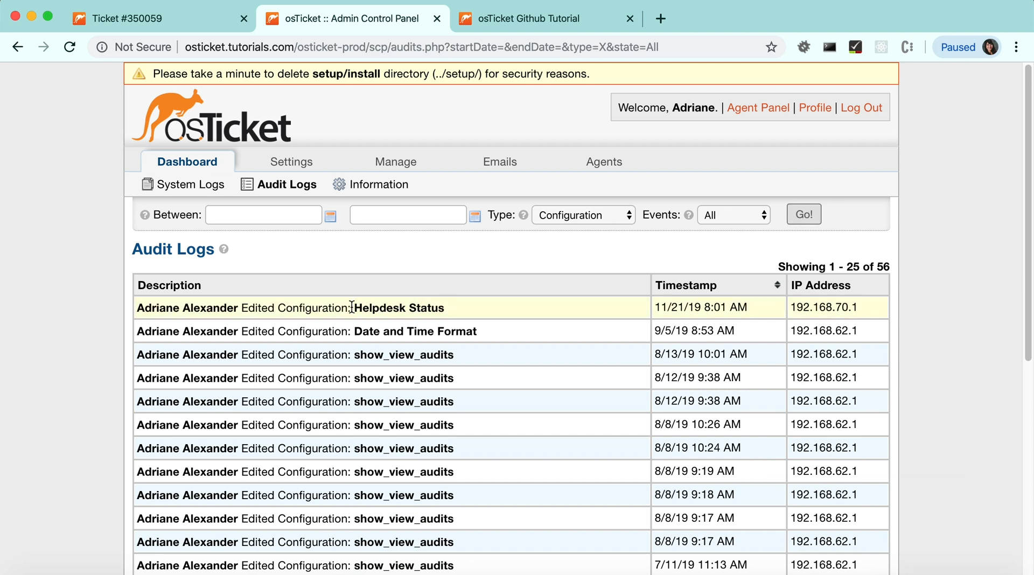
mouse_move(386, 308)
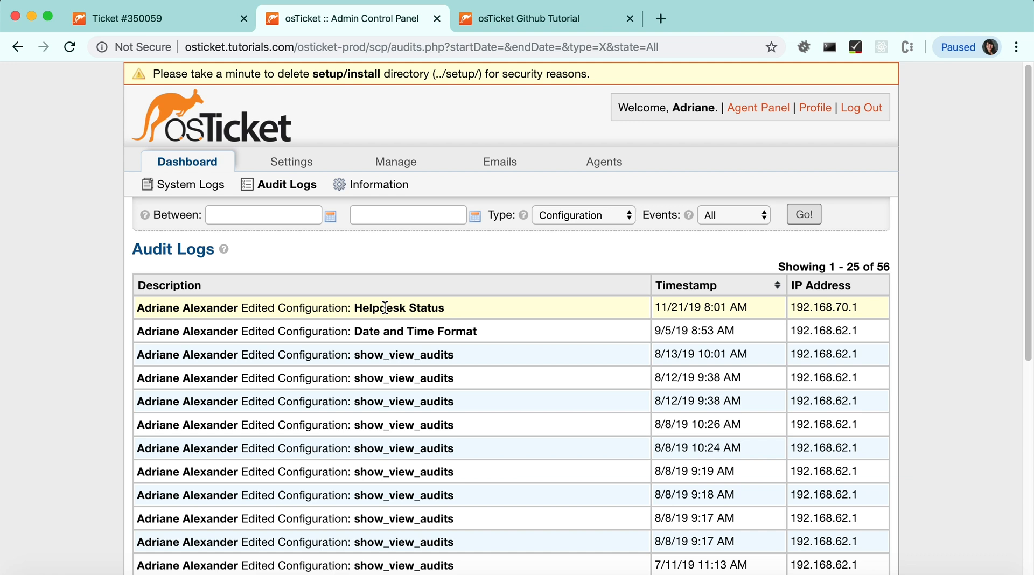
mouse_move(108, 334)
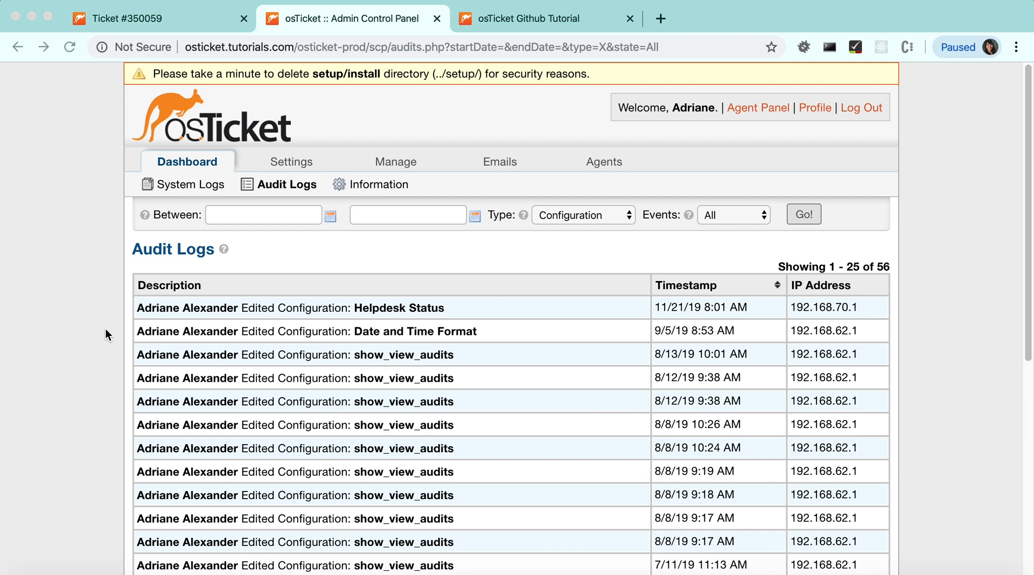
mouse_move(108, 301)
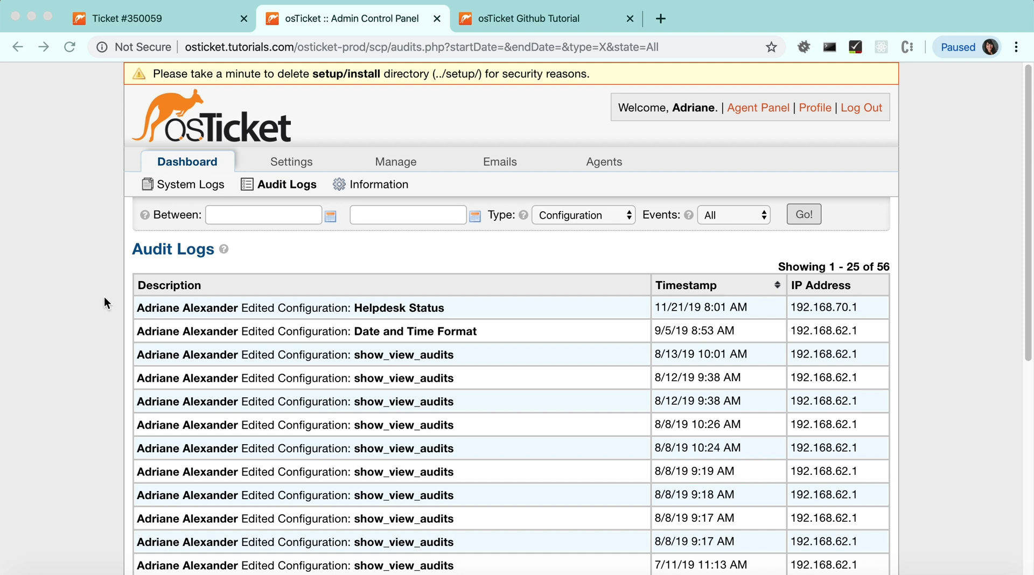
- View ticket 350059's seven-entry audit log, export it, and return to the ticket
left_click(158, 18)
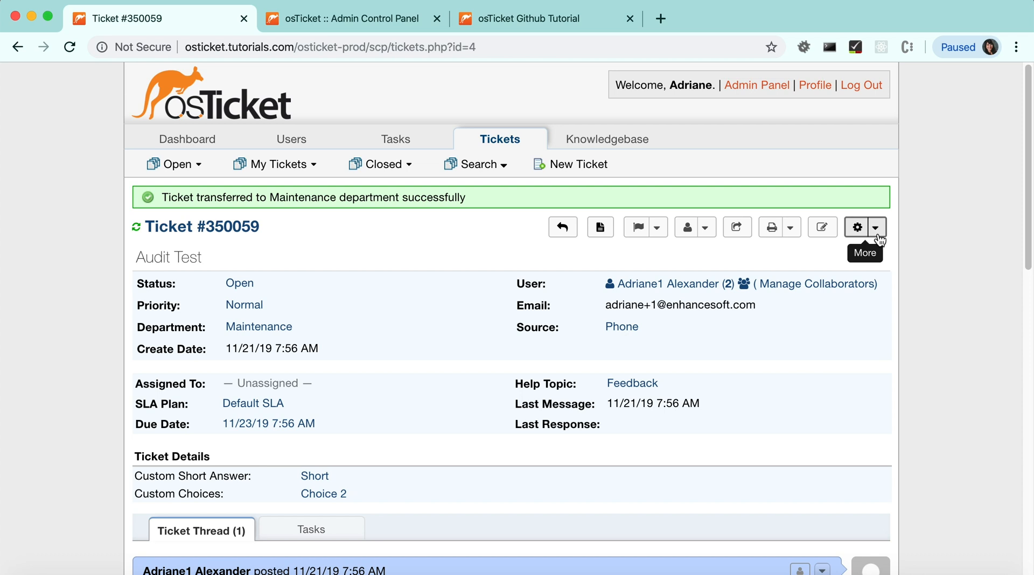
left_click(879, 228)
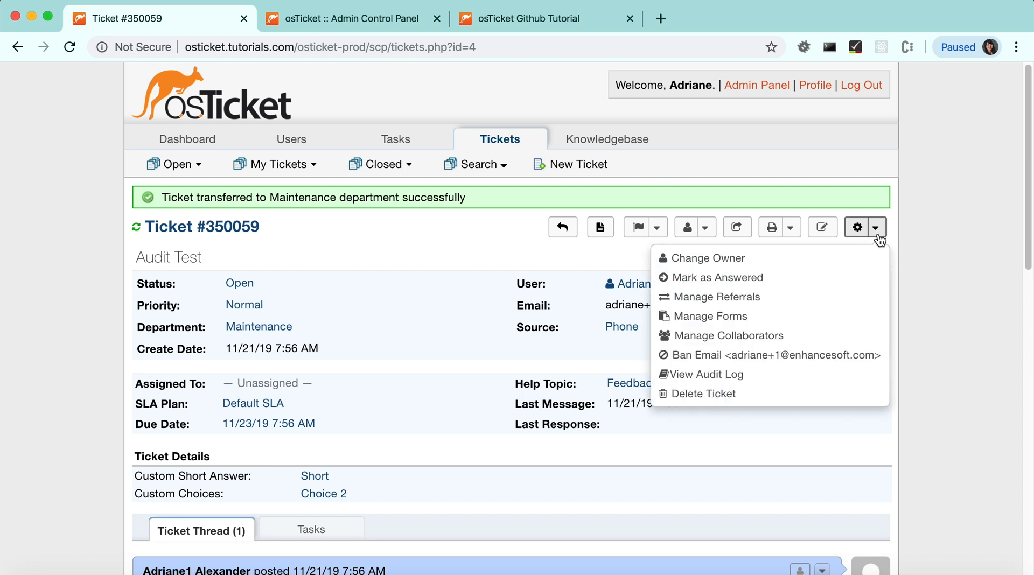
mouse_move(706, 374)
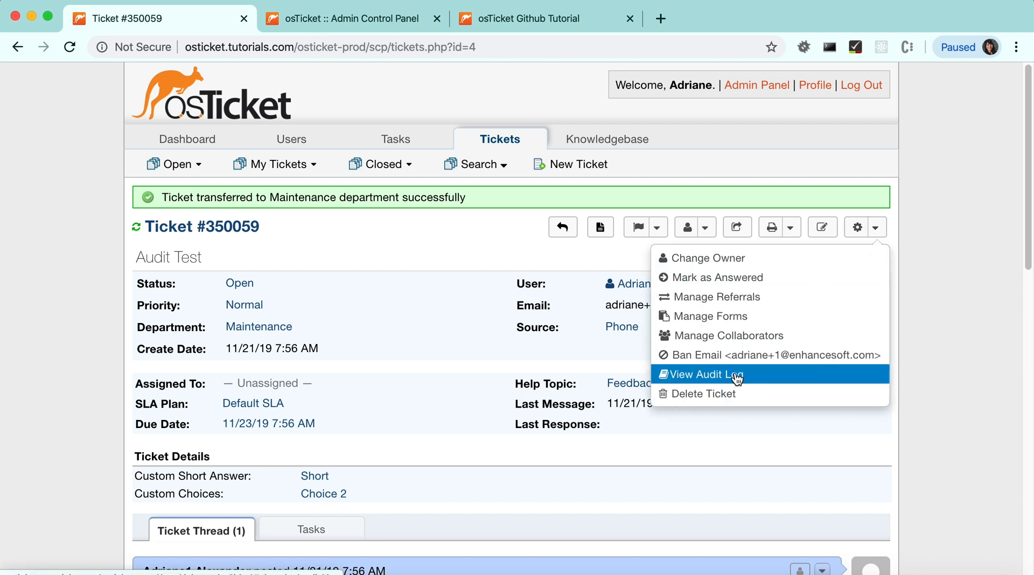
left_click(704, 374)
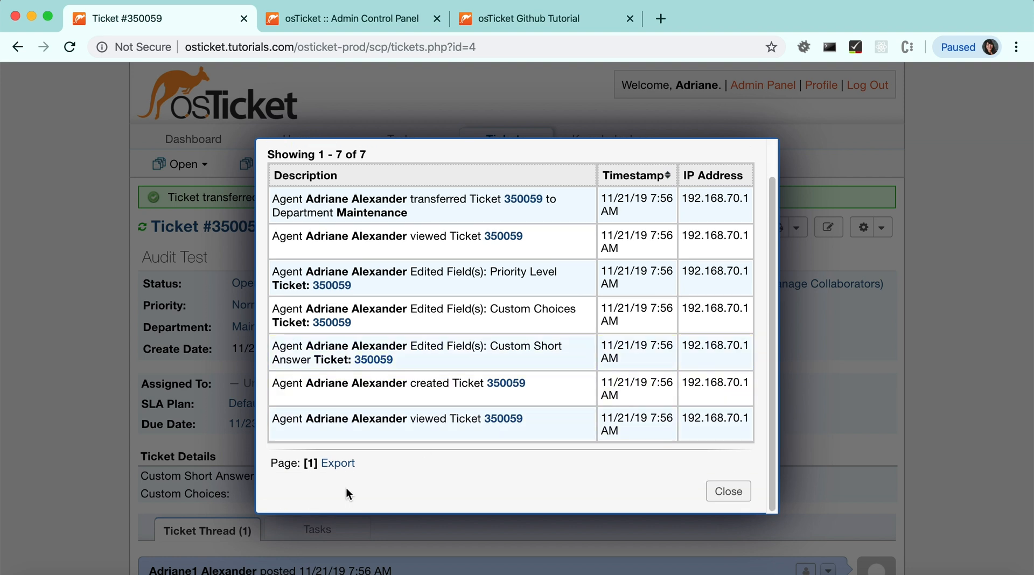
left_click(337, 462)
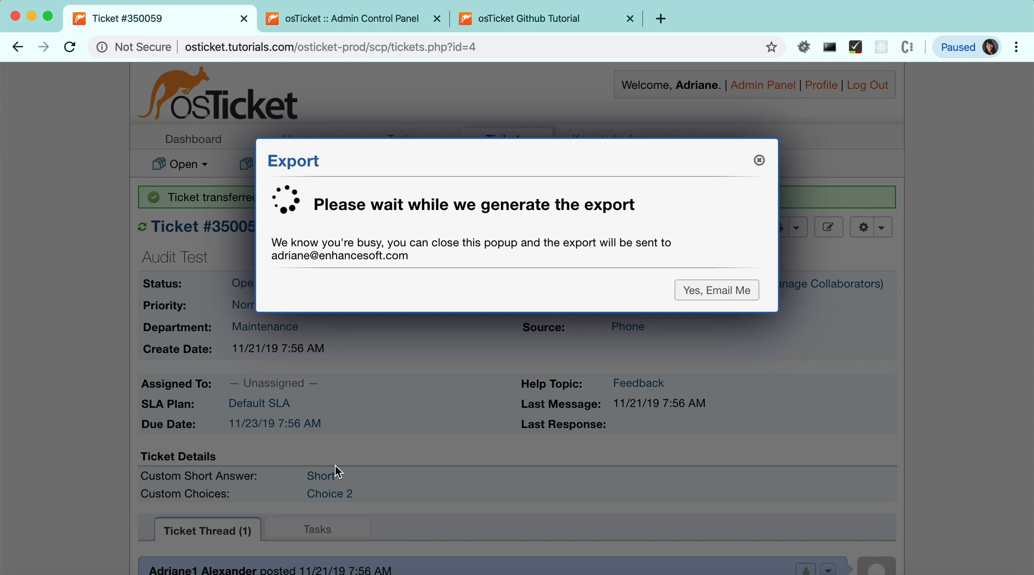
left_click(759, 160)
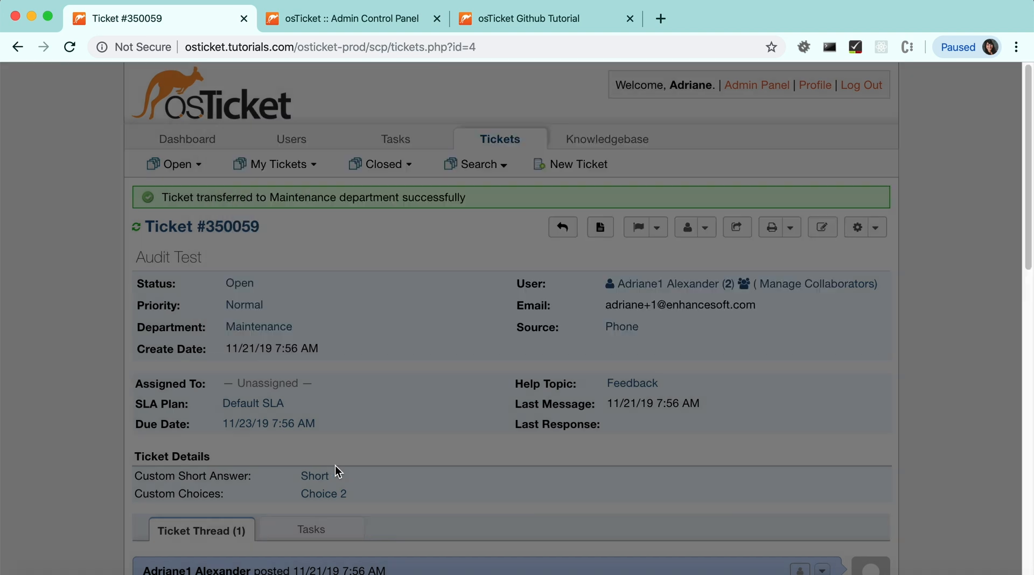